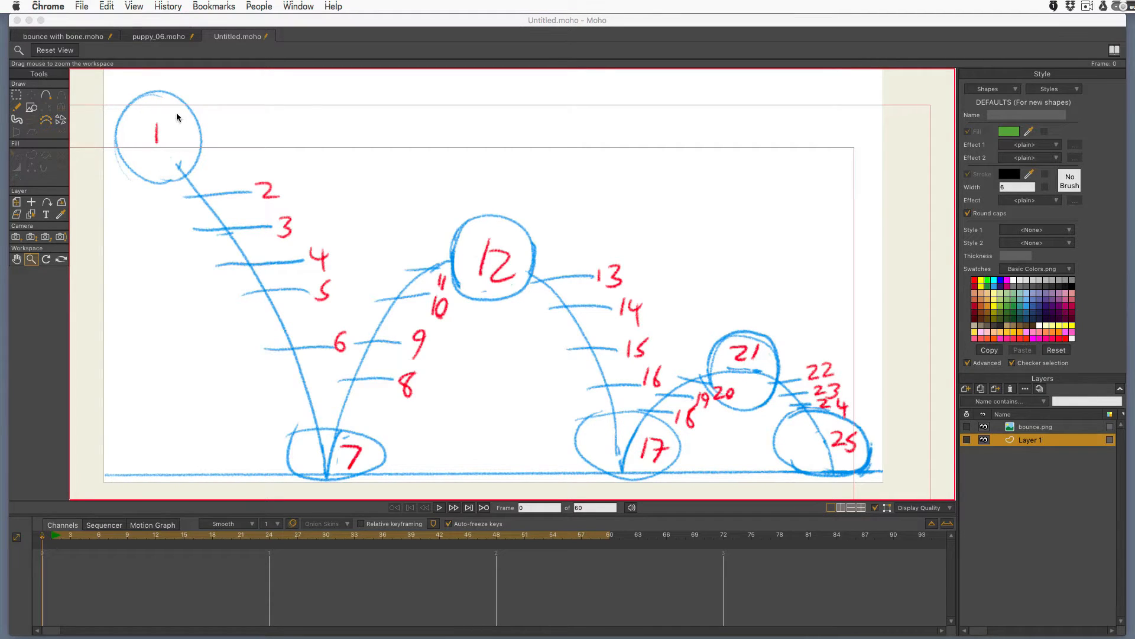
pyautogui.moveTo(165, 84)
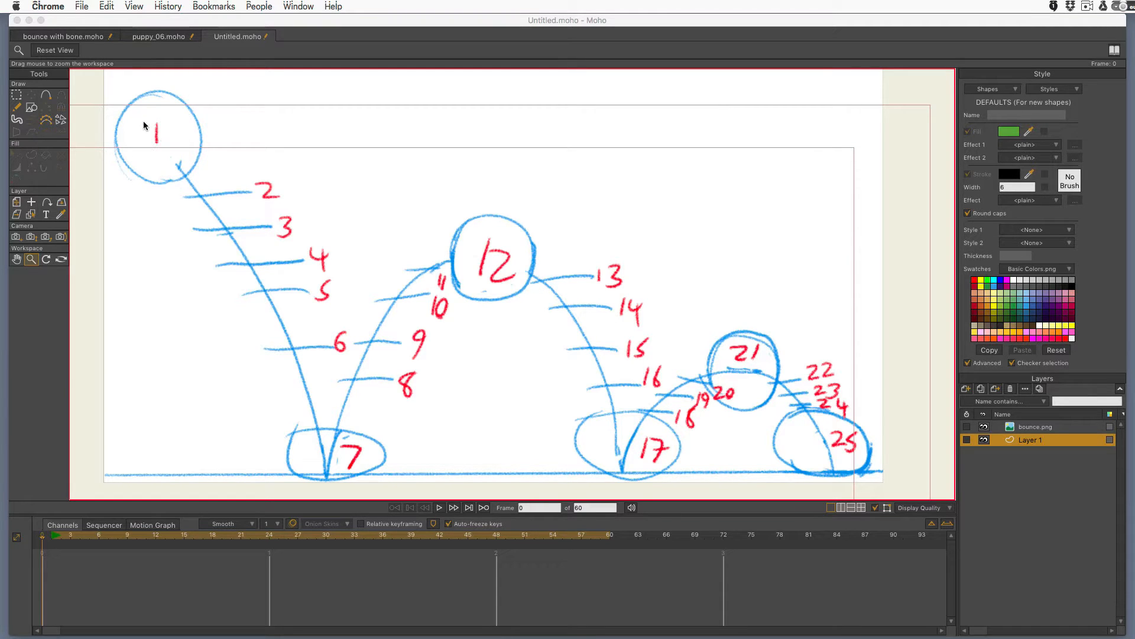
pyautogui.moveTo(213, 212)
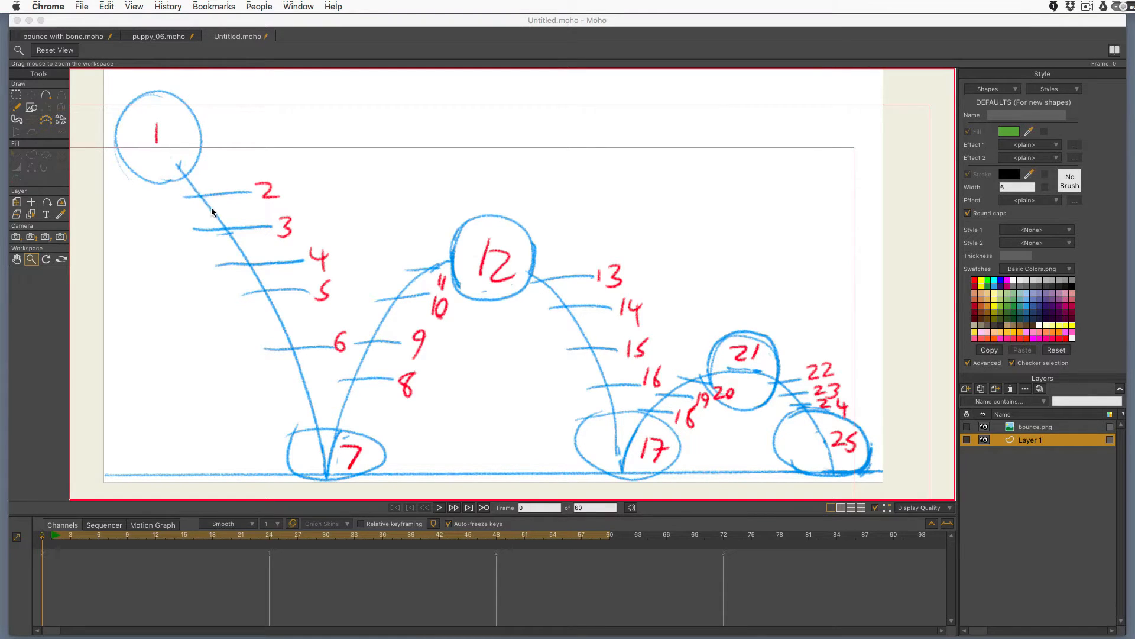
pyautogui.moveTo(325, 471)
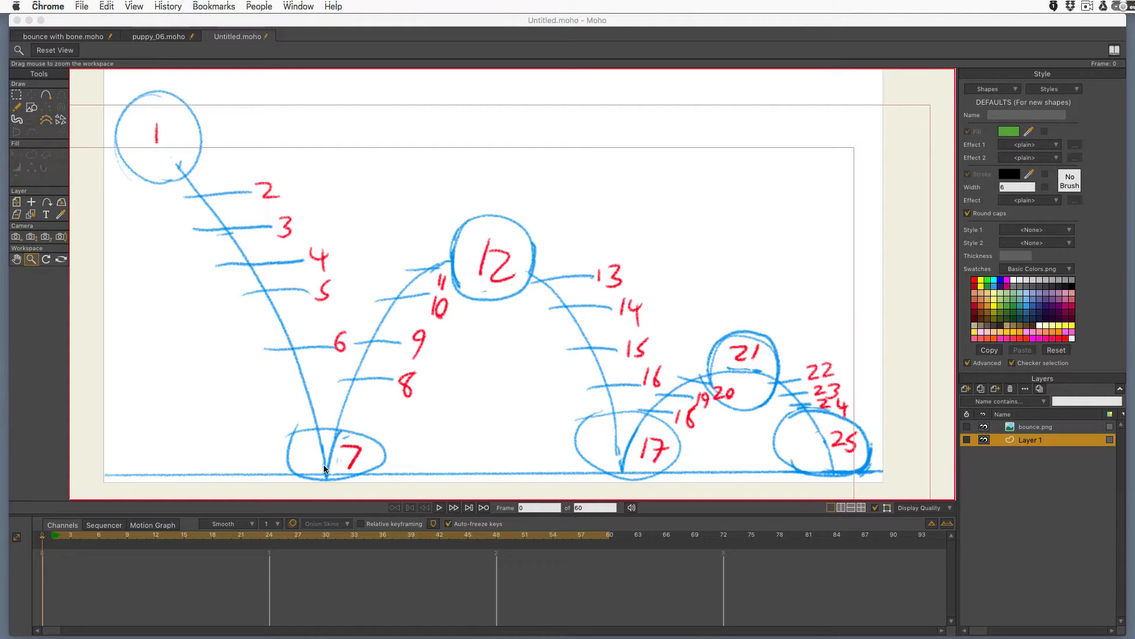
pyautogui.moveTo(233, 191)
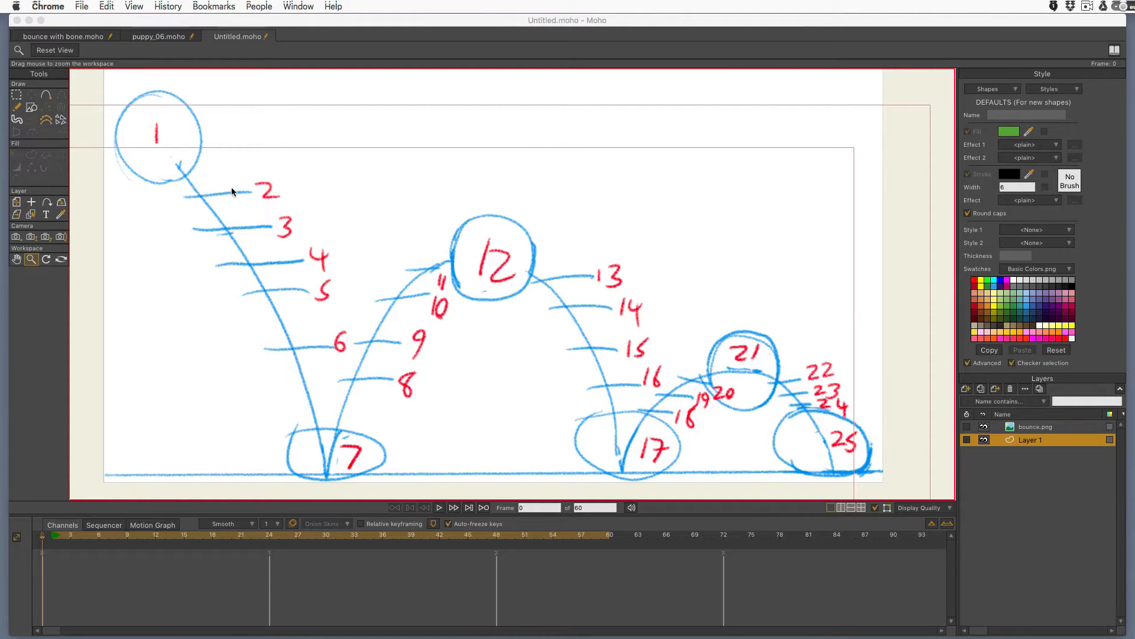
pyautogui.moveTo(289, 351)
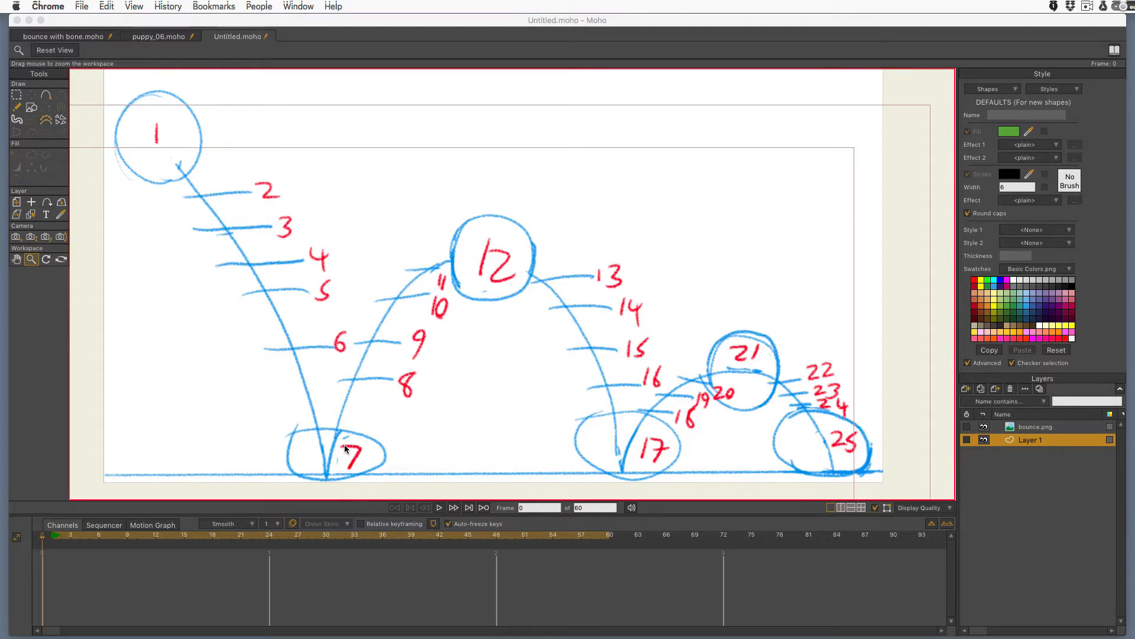
pyautogui.moveTo(874, 445)
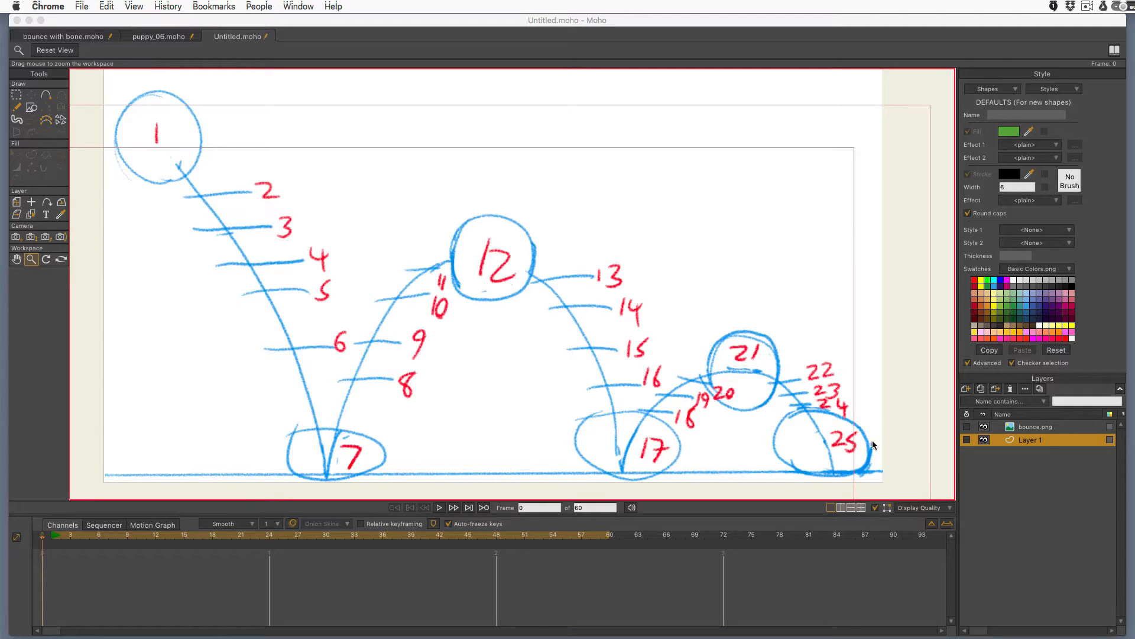
pyautogui.moveTo(369, 386)
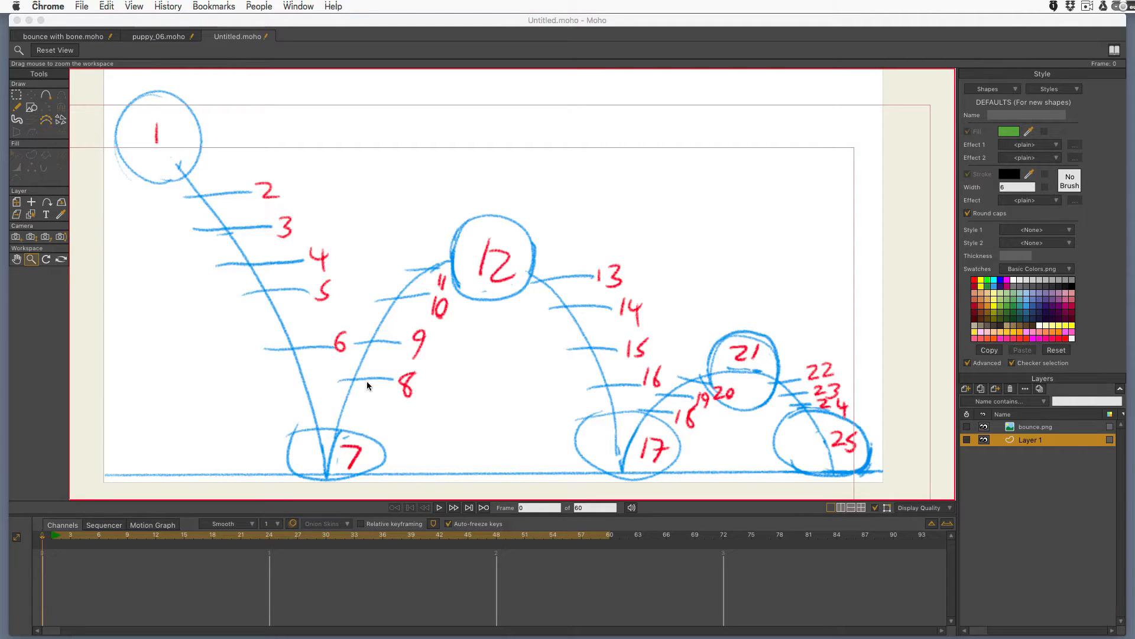
pyautogui.moveTo(447, 264)
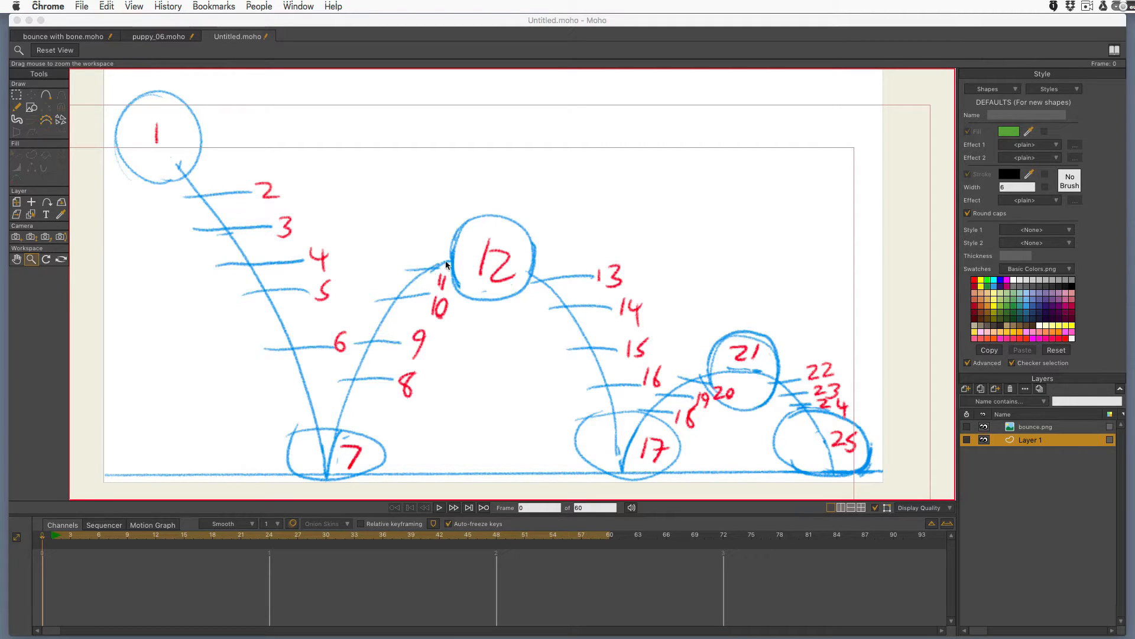
pyautogui.moveTo(523, 256)
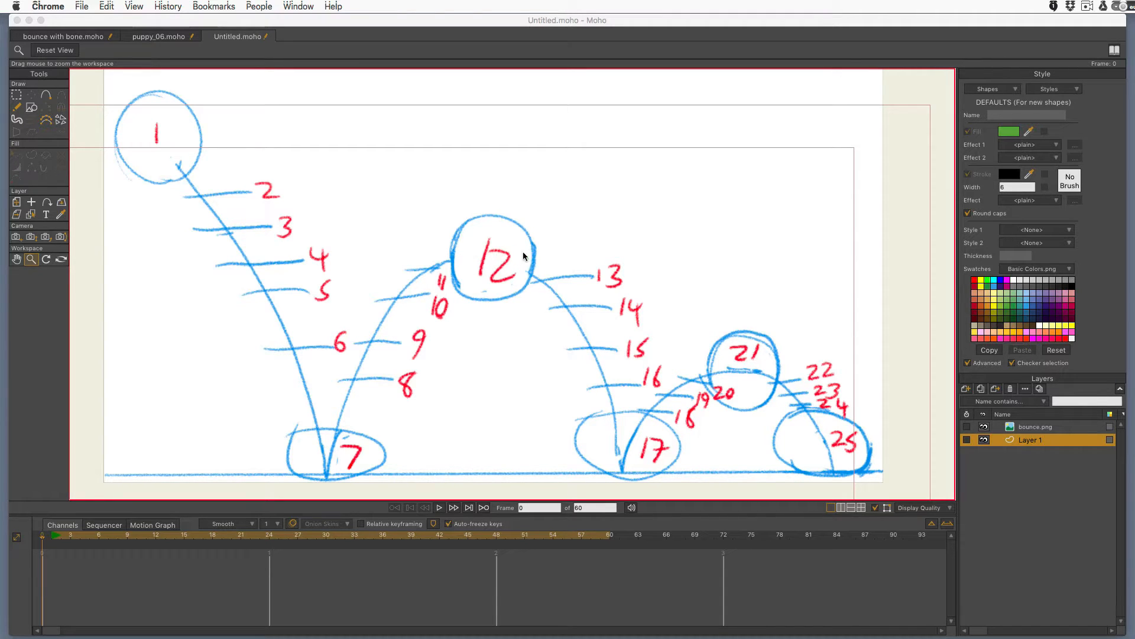
pyautogui.moveTo(622, 467)
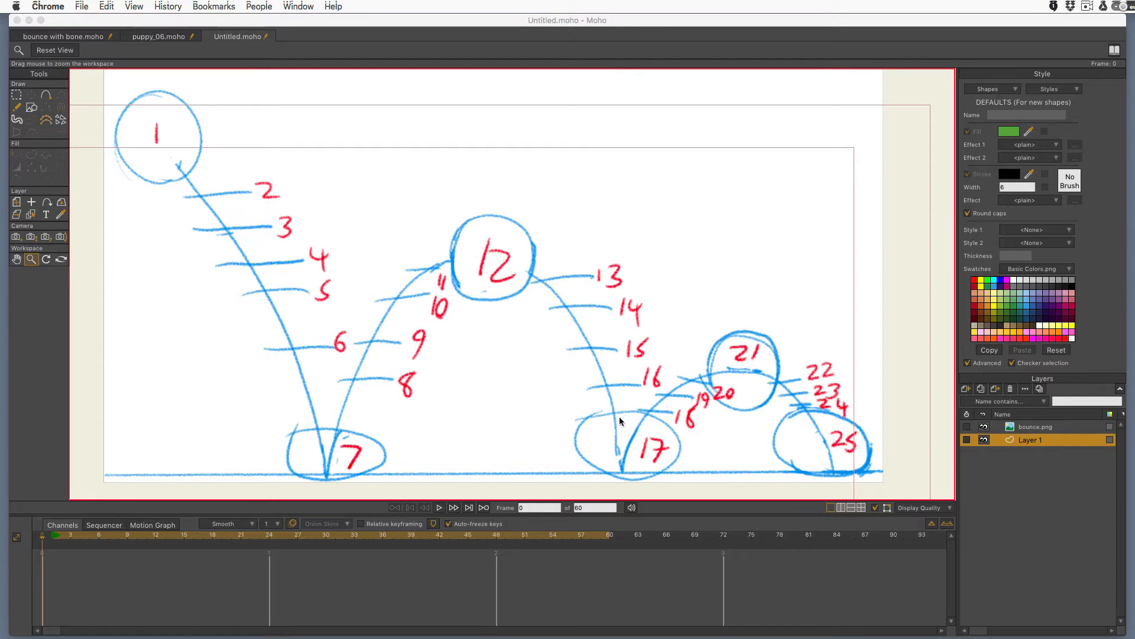
pyautogui.moveTo(581, 452)
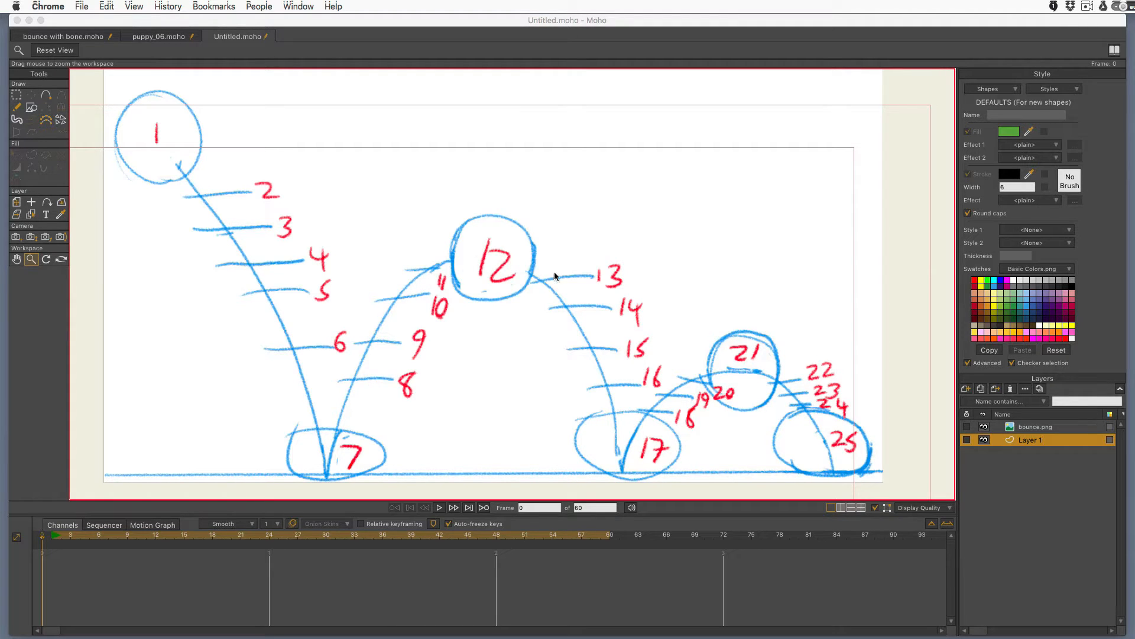
pyautogui.moveTo(518, 248)
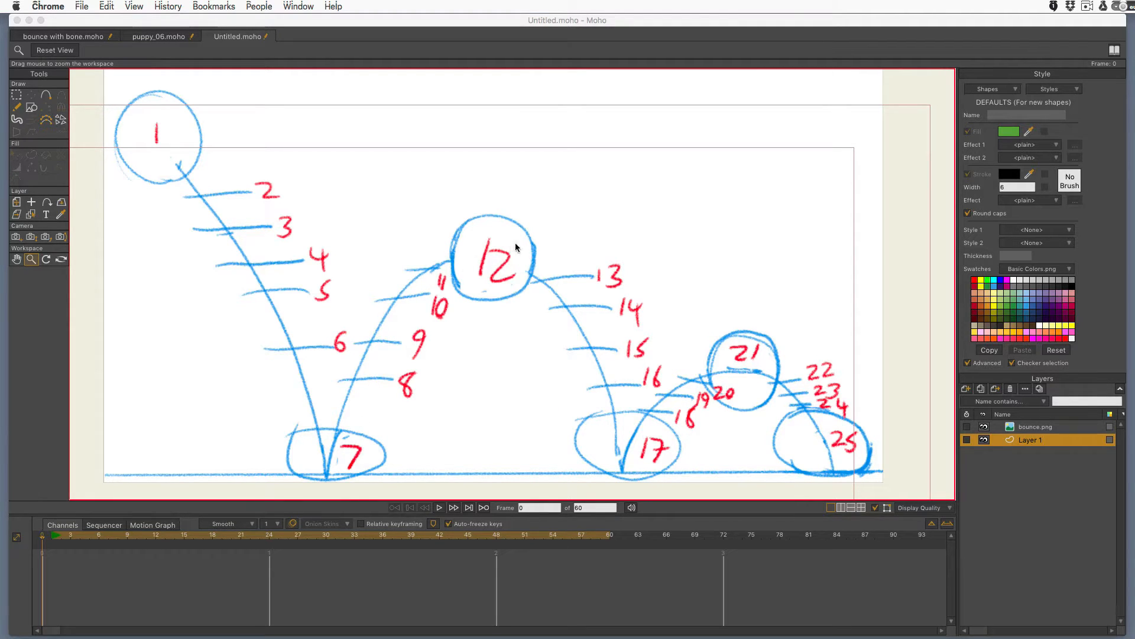
pyautogui.moveTo(536, 231)
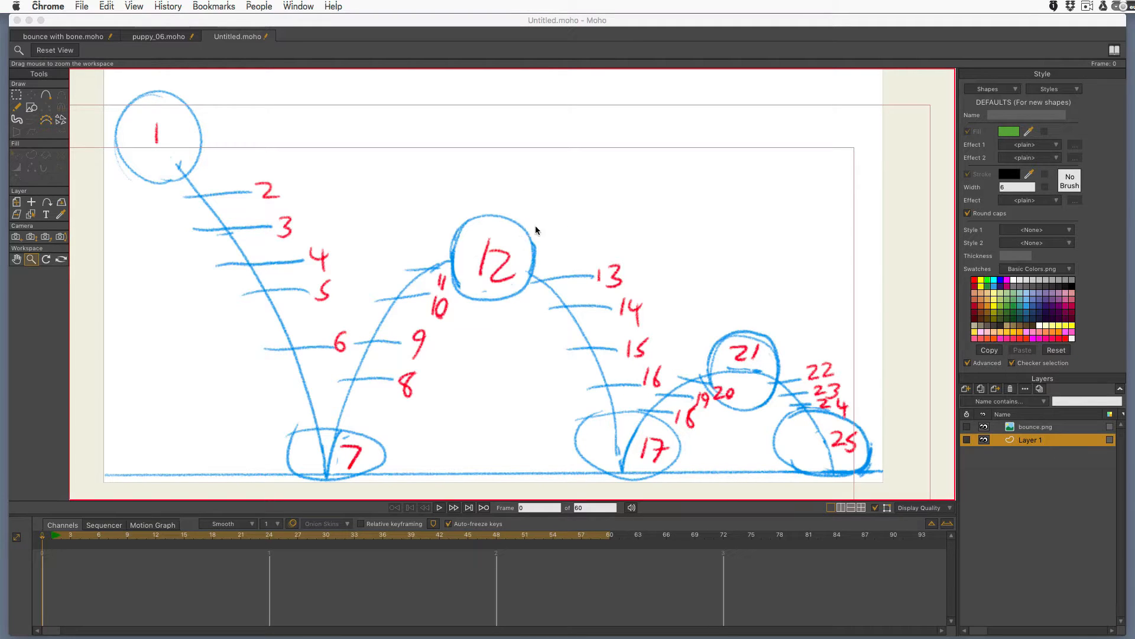
pyautogui.moveTo(525, 252)
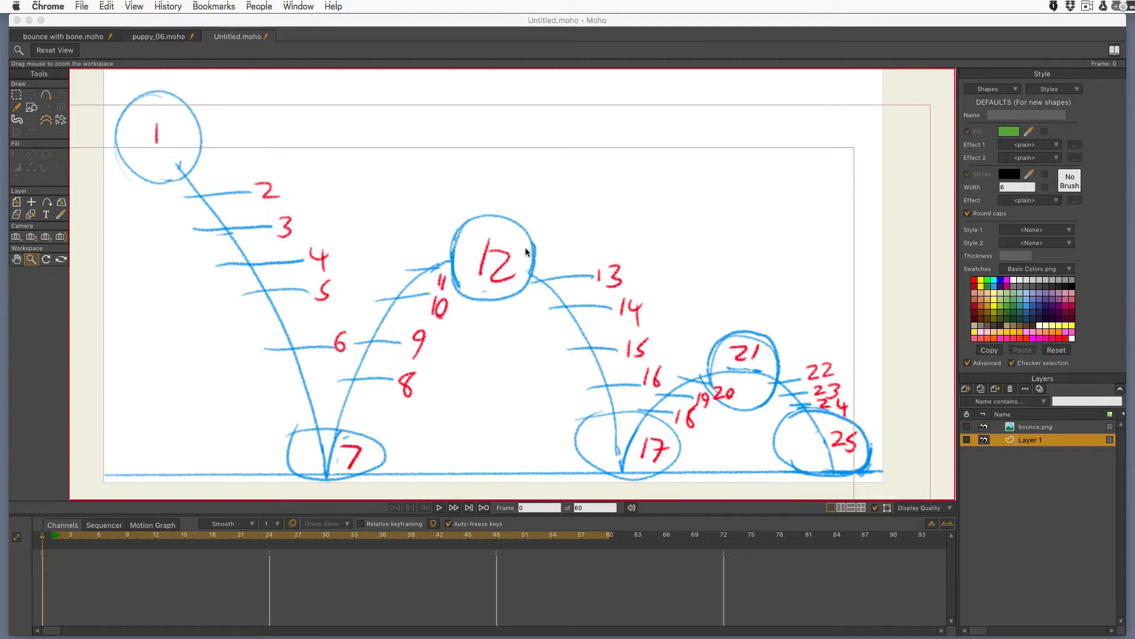
pyautogui.moveTo(637, 456)
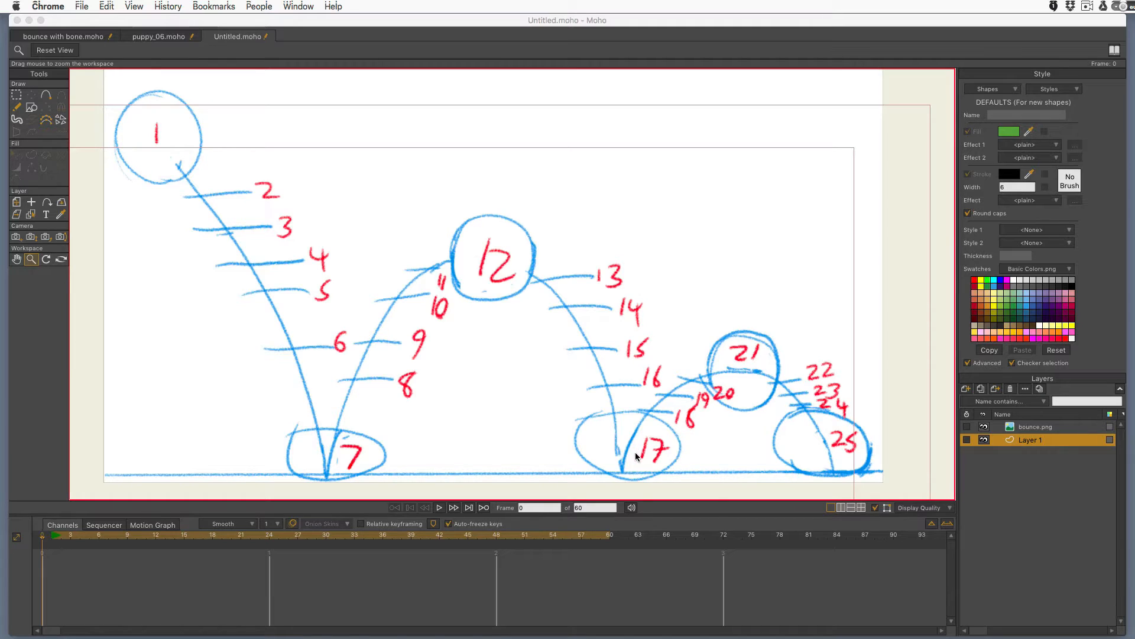
pyautogui.moveTo(743, 360)
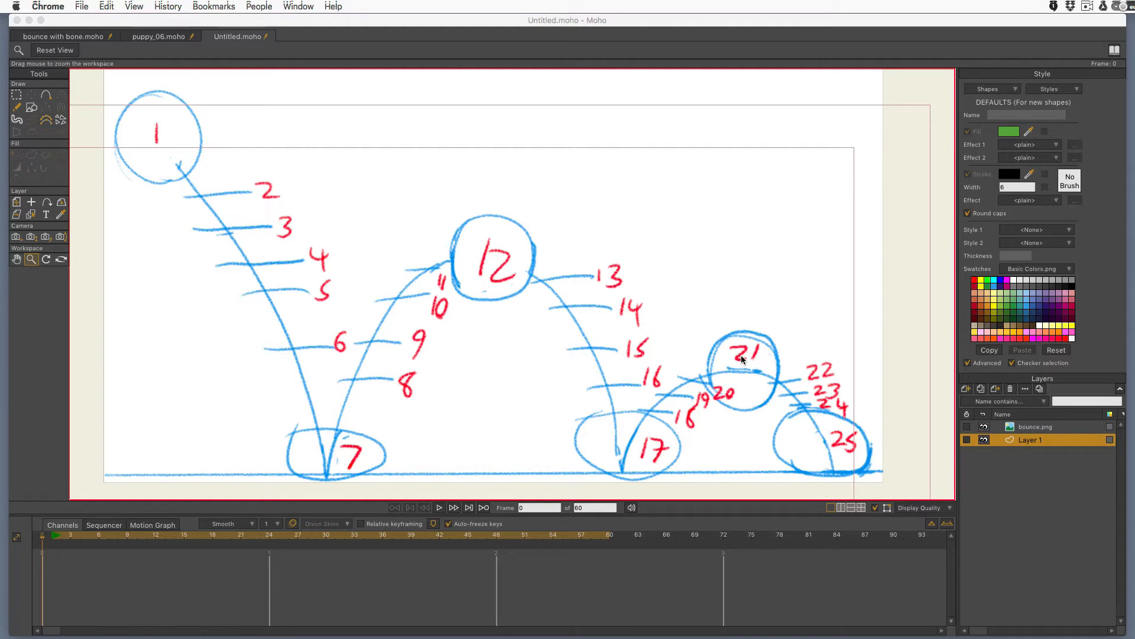
pyautogui.moveTo(805, 407)
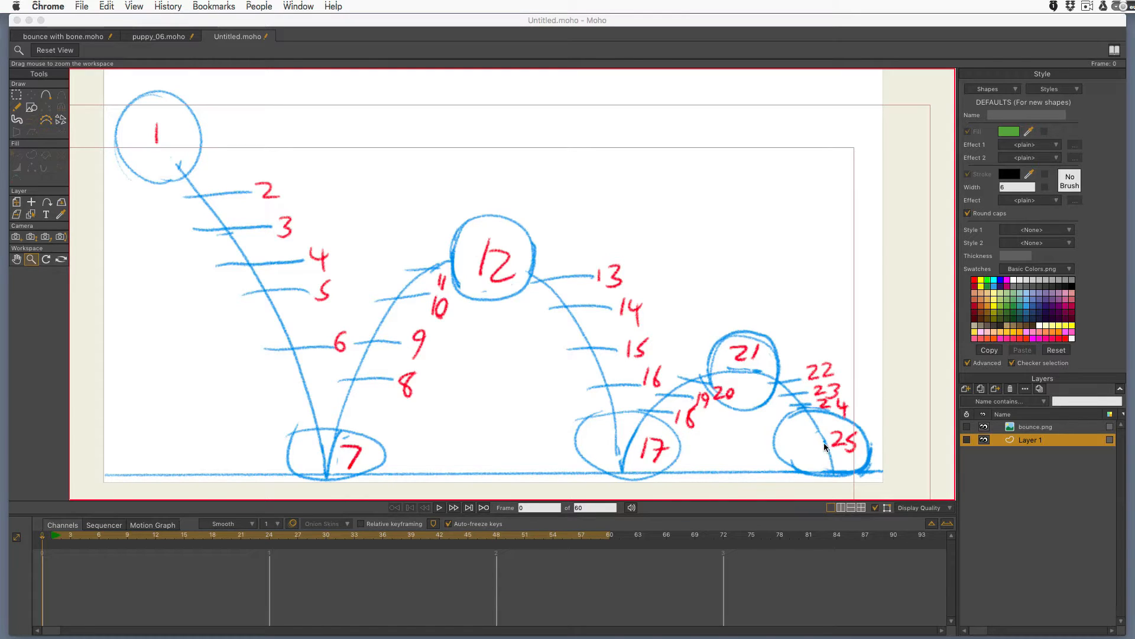
pyautogui.moveTo(810, 455)
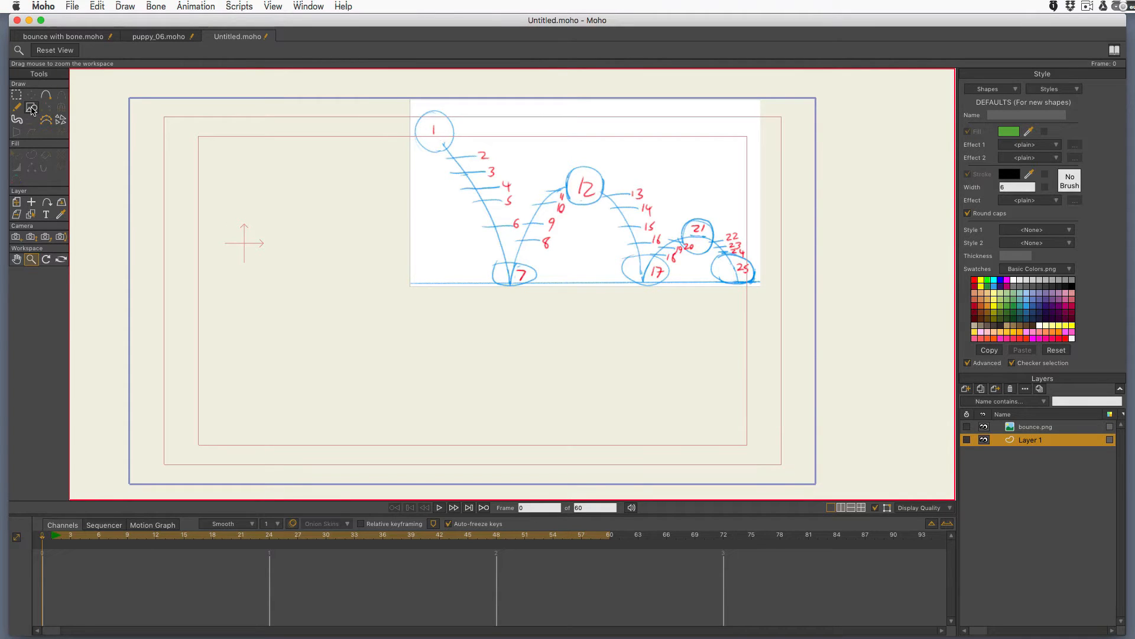
# Step: Choose the Draw Shape tool with the oval option for circles and ellipses
pyautogui.click(33, 97)
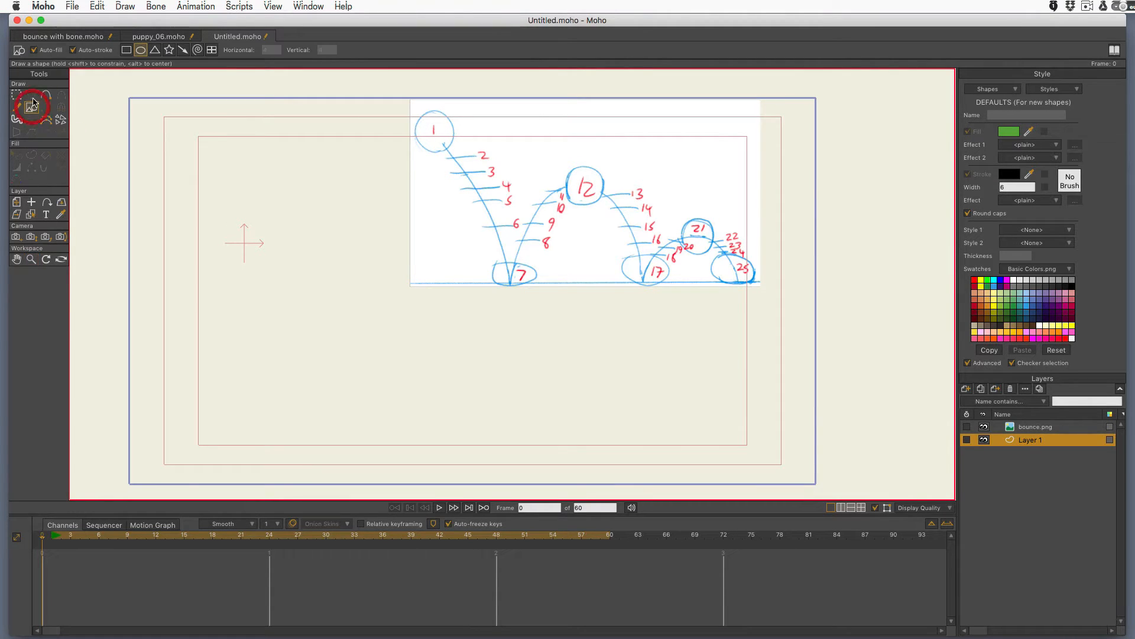
pyautogui.click(138, 50)
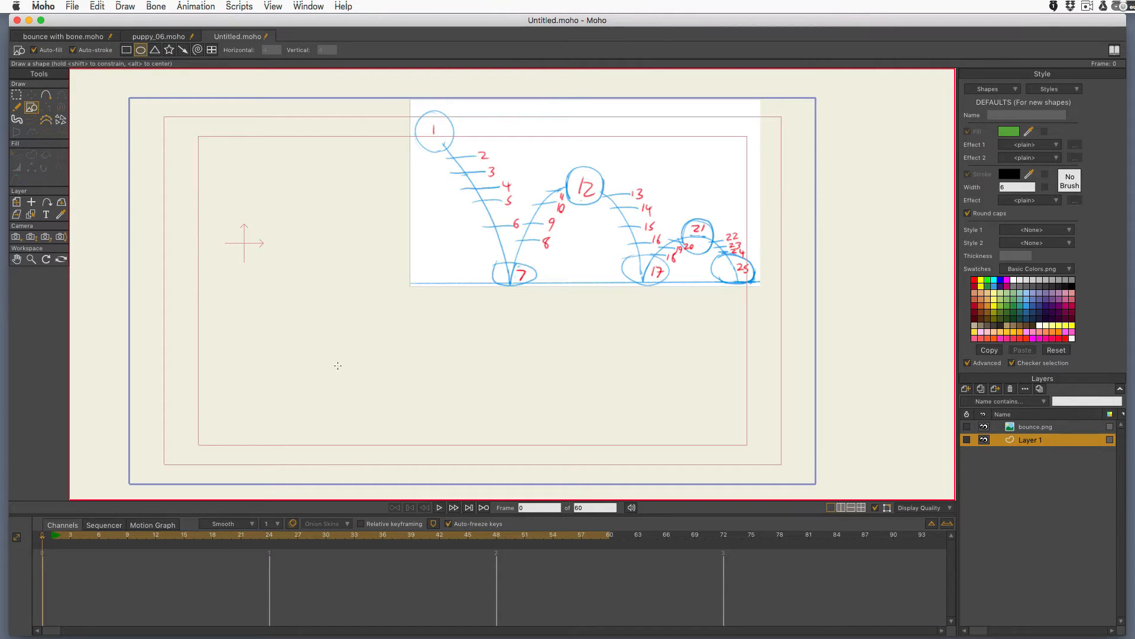
pyautogui.moveTo(150, 259)
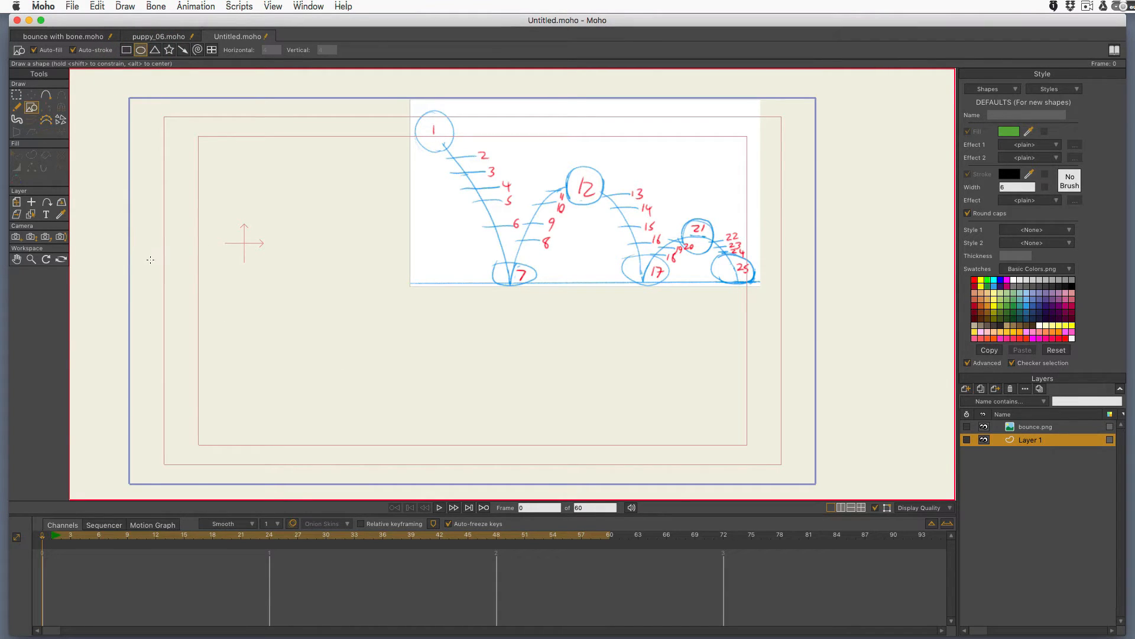
pyautogui.moveTo(151, 166)
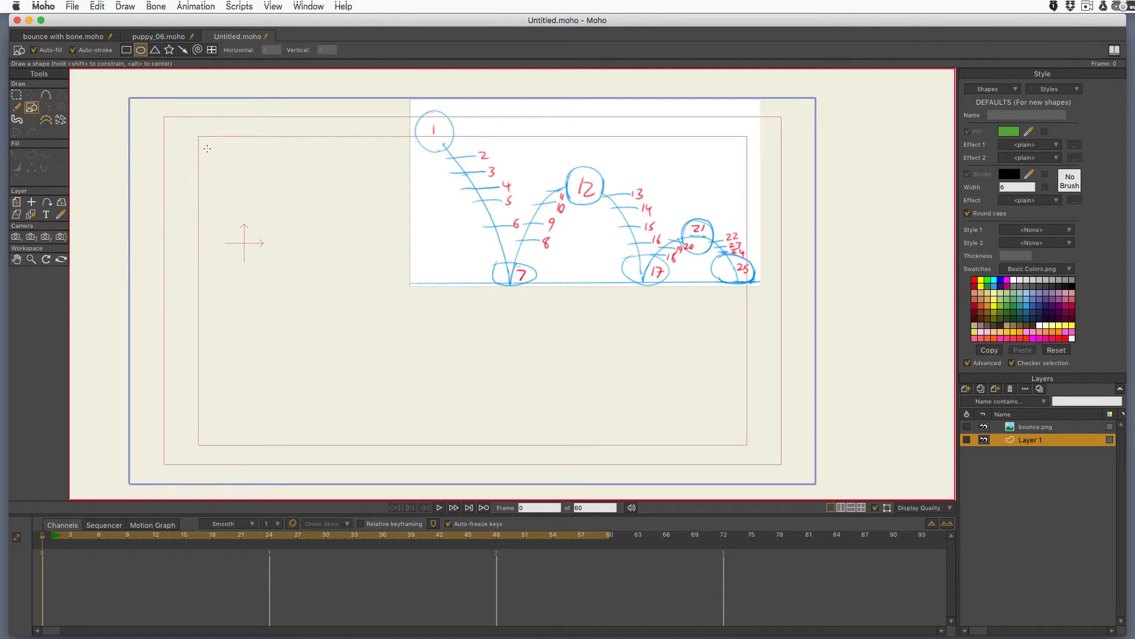
# Step: Drag out a solid green circle for the ball at the upper left of the stage
pyautogui.moveTo(208, 150); pyautogui.dragTo(279, 225)
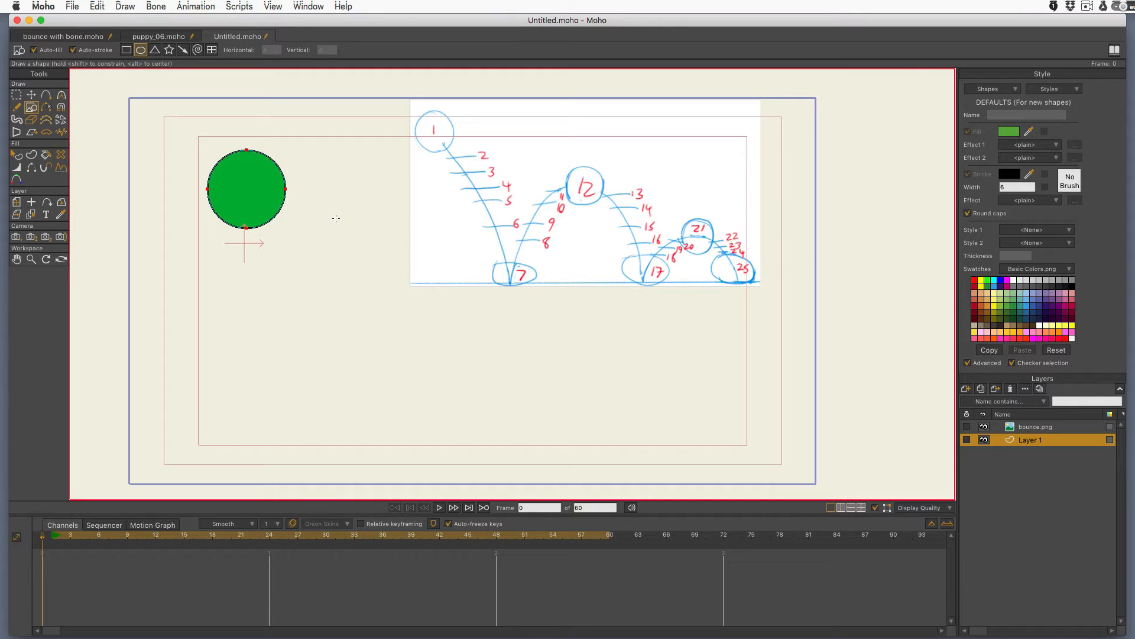
pyautogui.moveTo(32, 202)
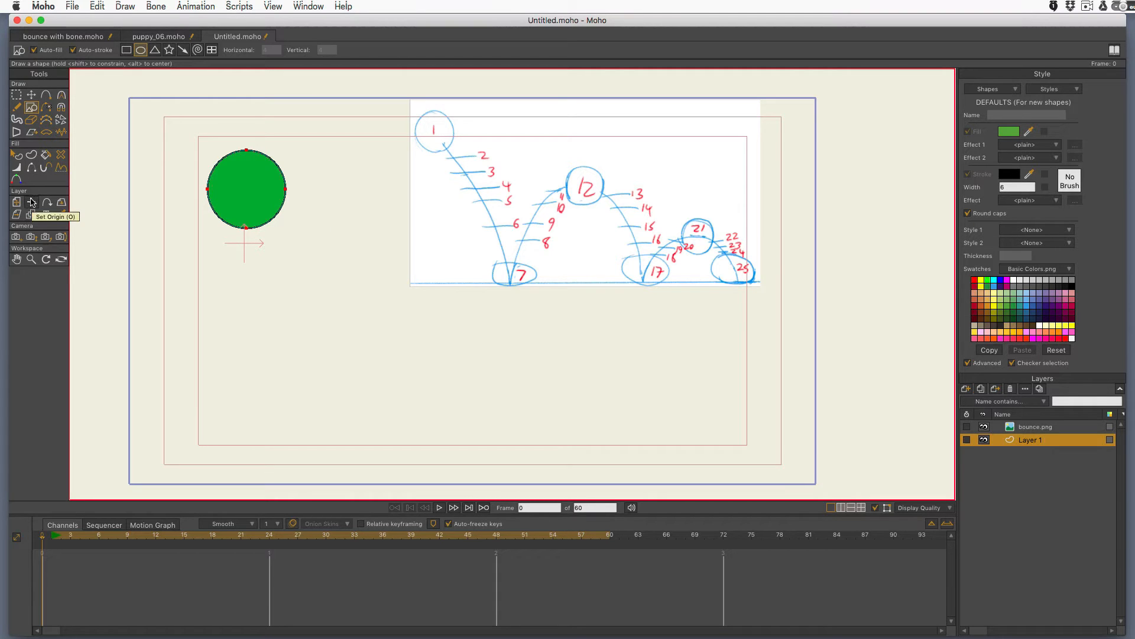
# Step: Place the ball layer's origin at the bottom of the green circle with Set Origin
pyautogui.click(32, 202)
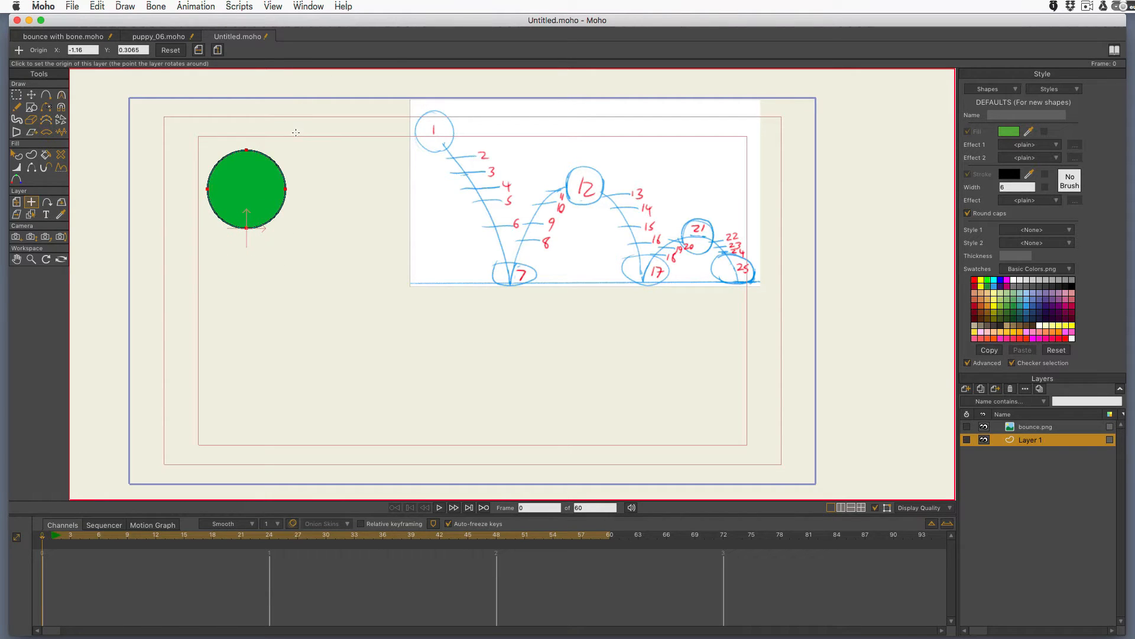
pyautogui.click(52, 539)
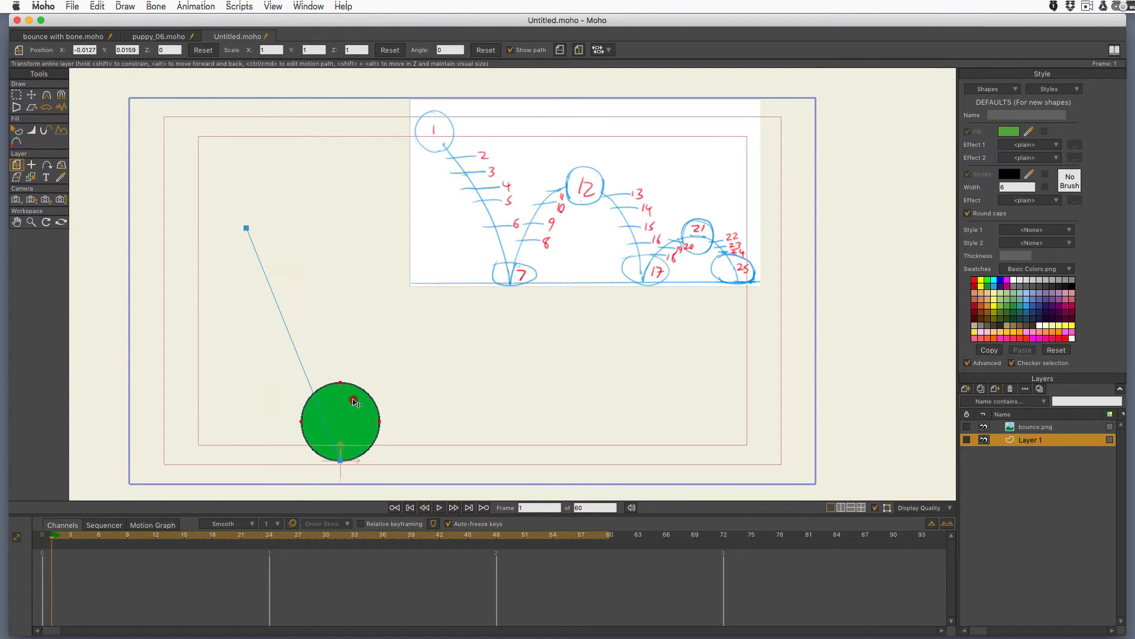
# Step: Test moving and squashing the ball at the ground, then return it to its upper-left start
pyautogui.moveTo(339, 382); pyautogui.dragTo(343, 395)
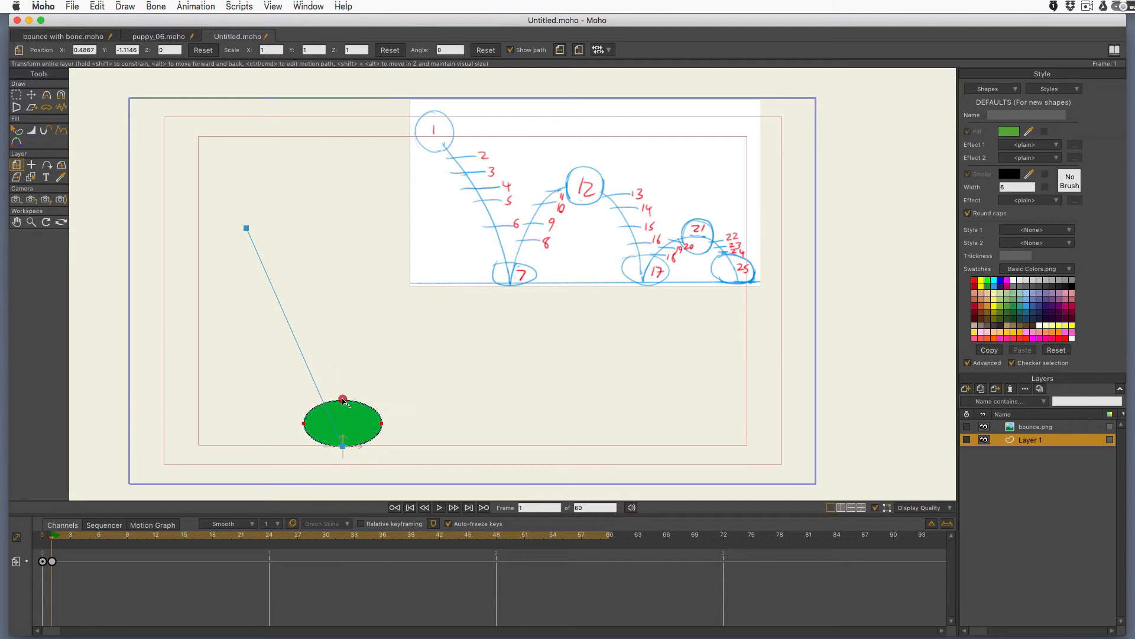
pyautogui.moveTo(342, 401); pyautogui.dragTo(348, 402)
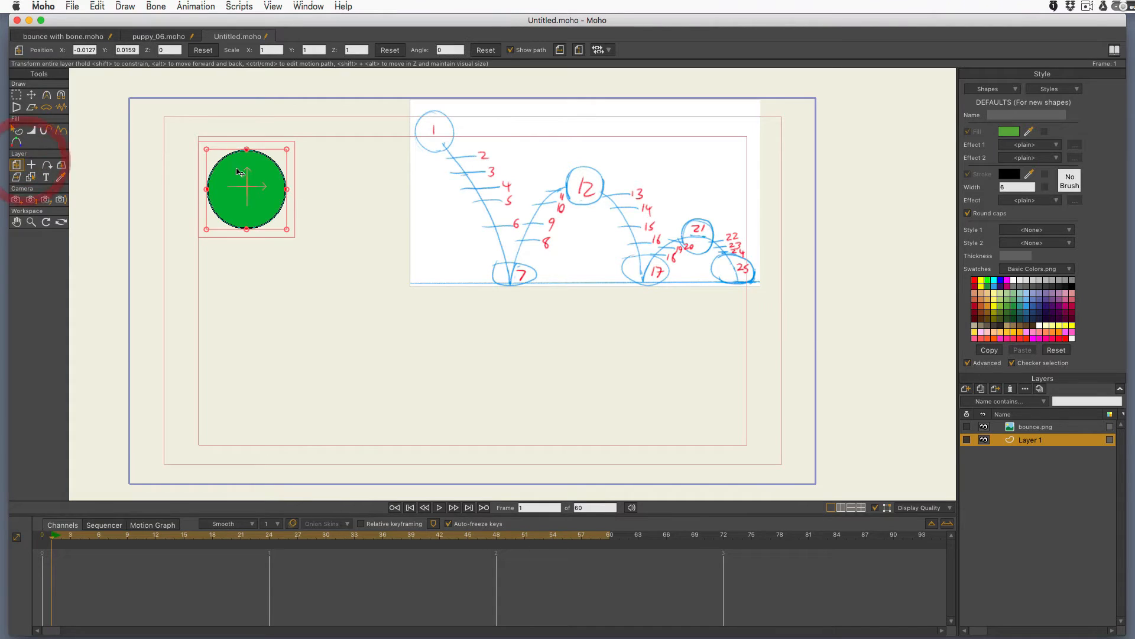
pyautogui.moveTo(246, 190); pyautogui.dragTo(328, 402)
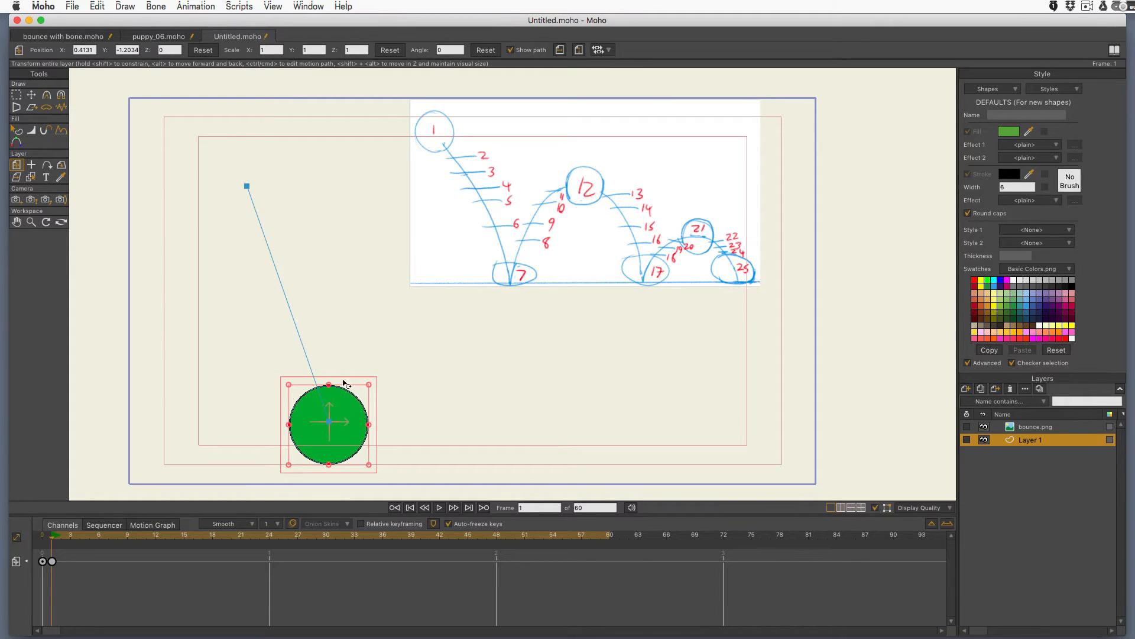
pyautogui.moveTo(328, 385); pyautogui.dragTo(329, 413)
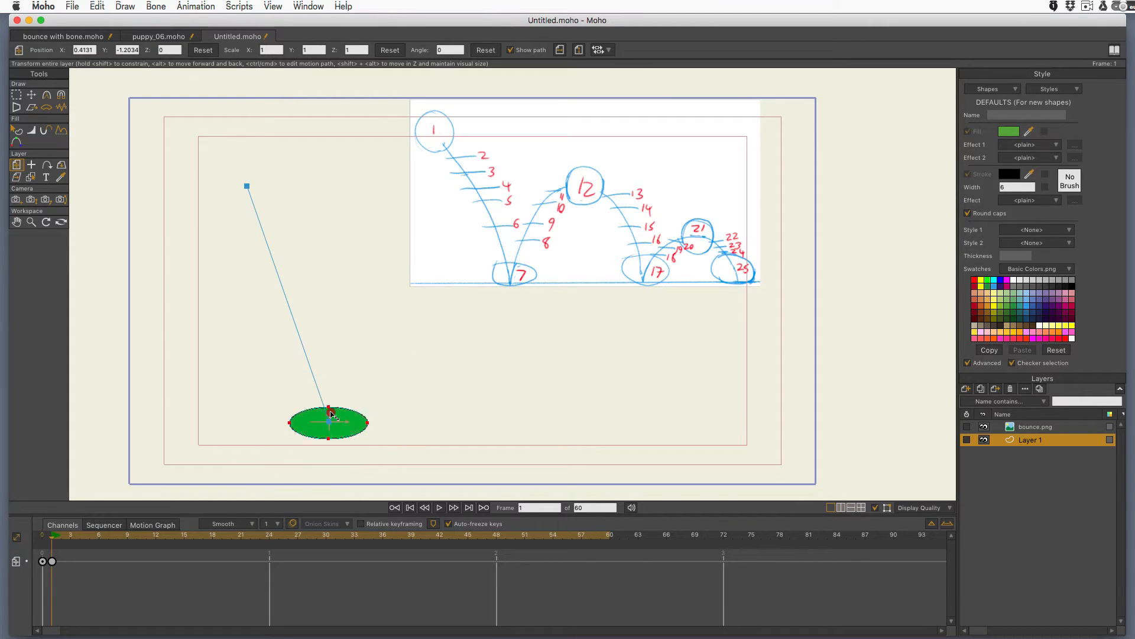
pyautogui.moveTo(328, 413); pyautogui.dragTo(337, 380)
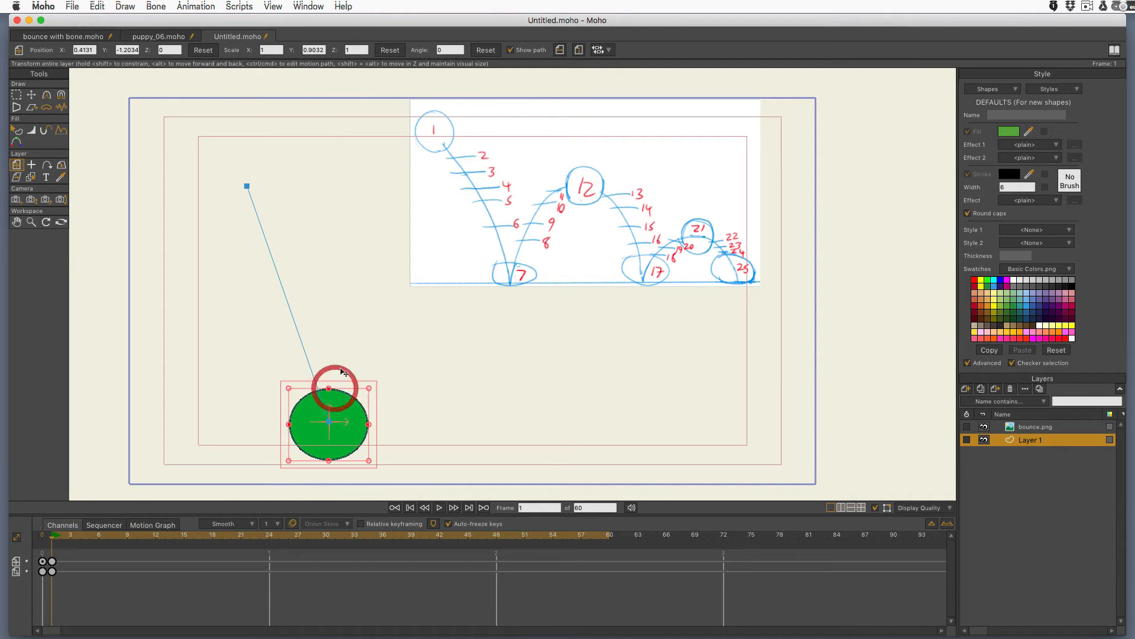
pyautogui.moveTo(328, 423); pyautogui.dragTo(246, 187)
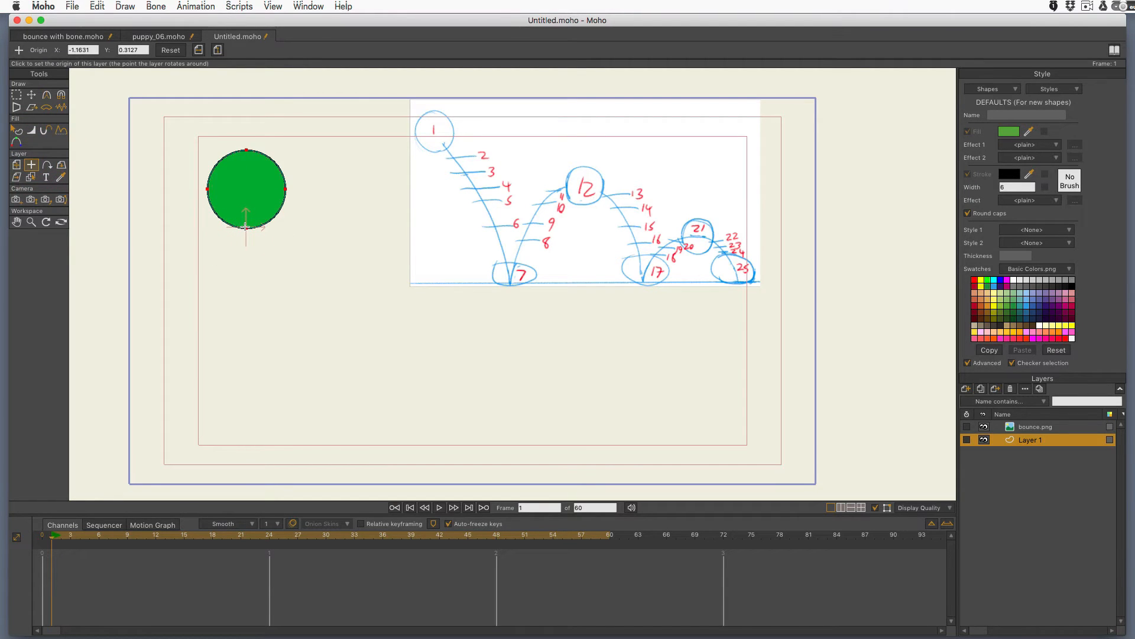
pyautogui.moveTo(331, 294)
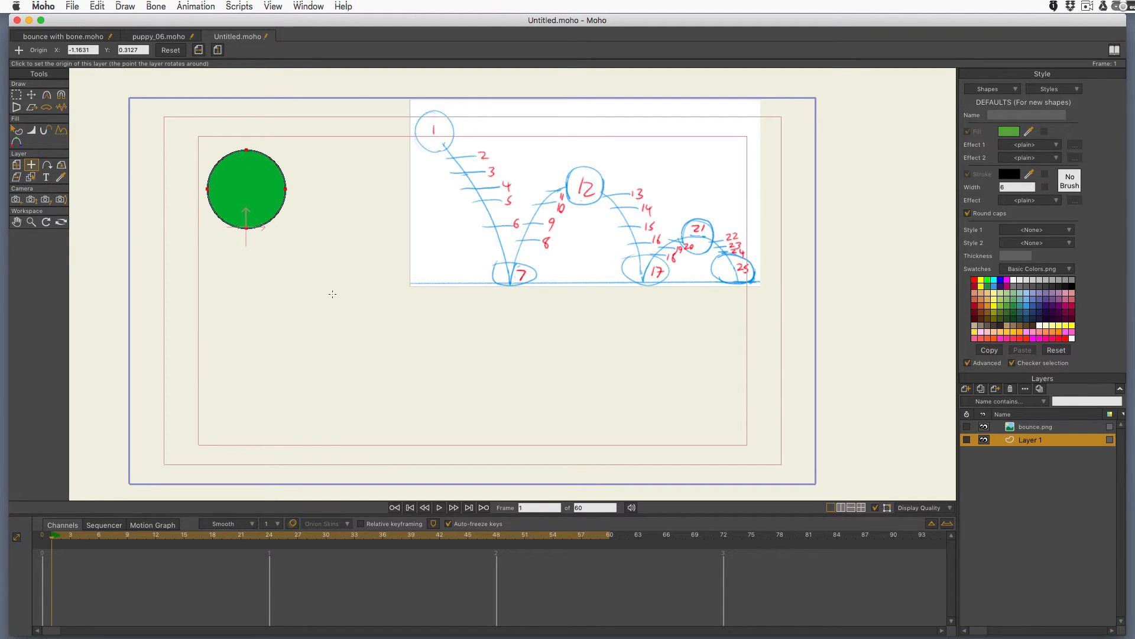
pyautogui.click(272, 6)
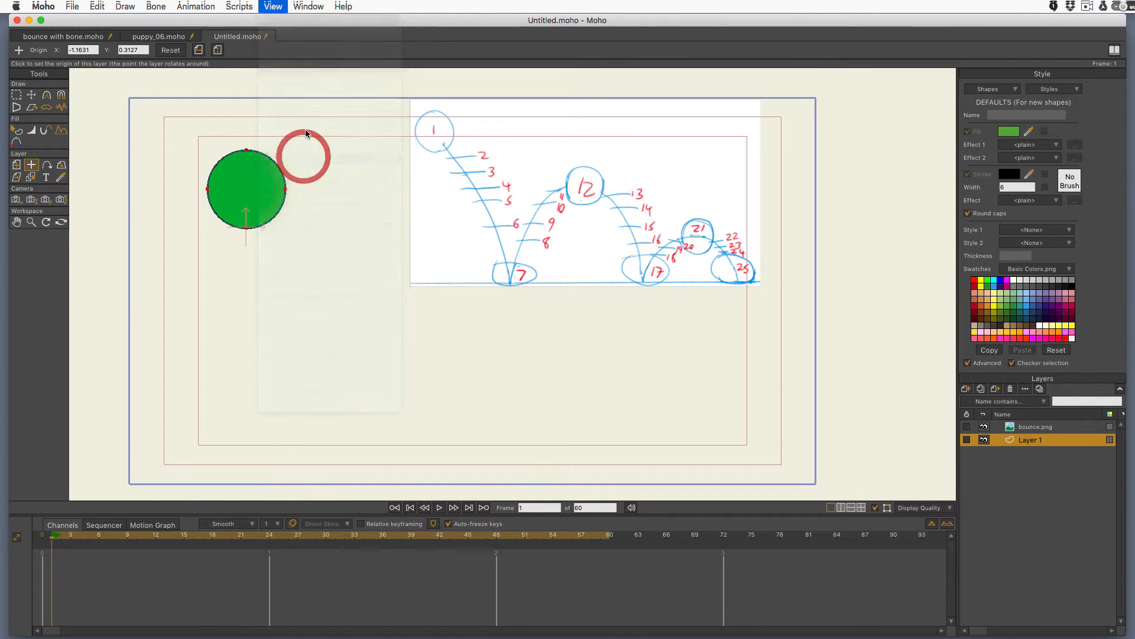
pyautogui.click(273, 6)
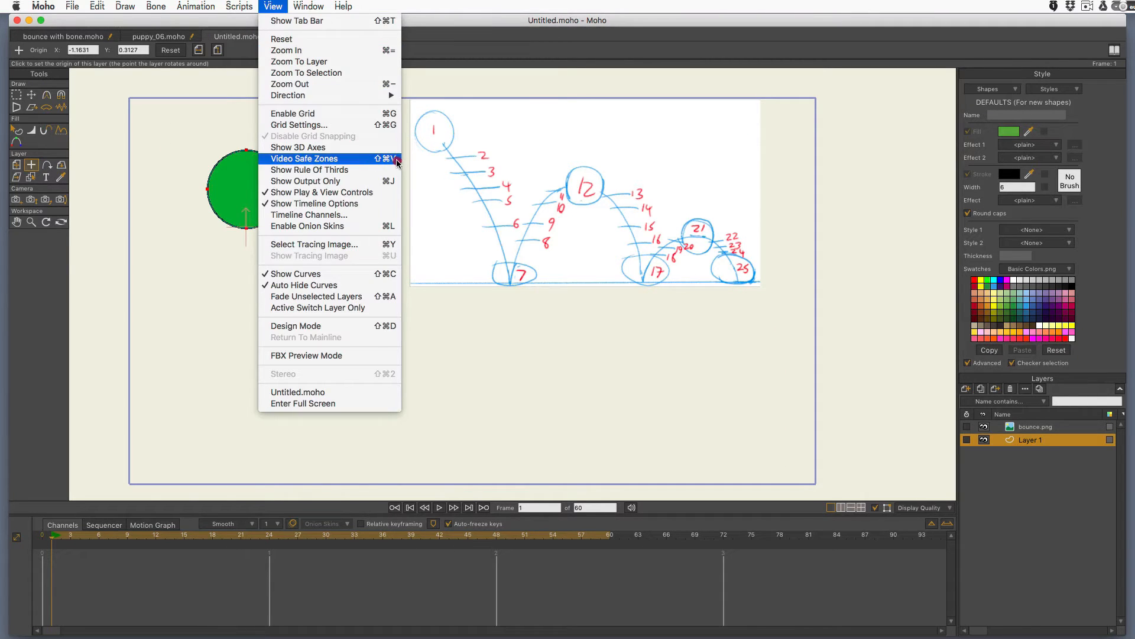
pyautogui.click(304, 159)
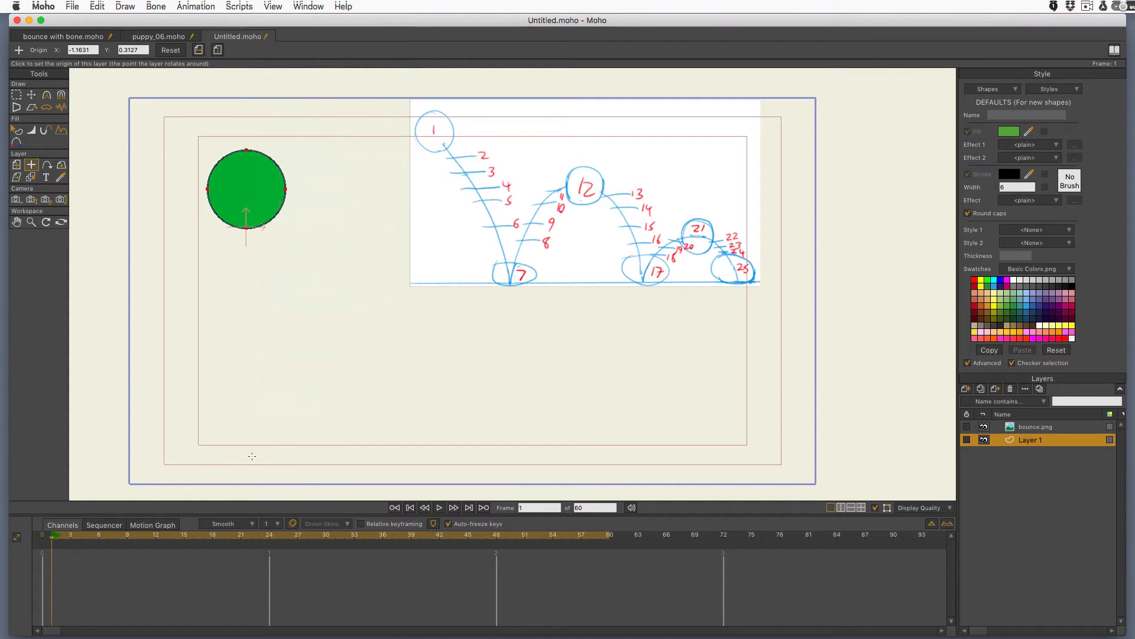
pyautogui.moveTo(755, 466)
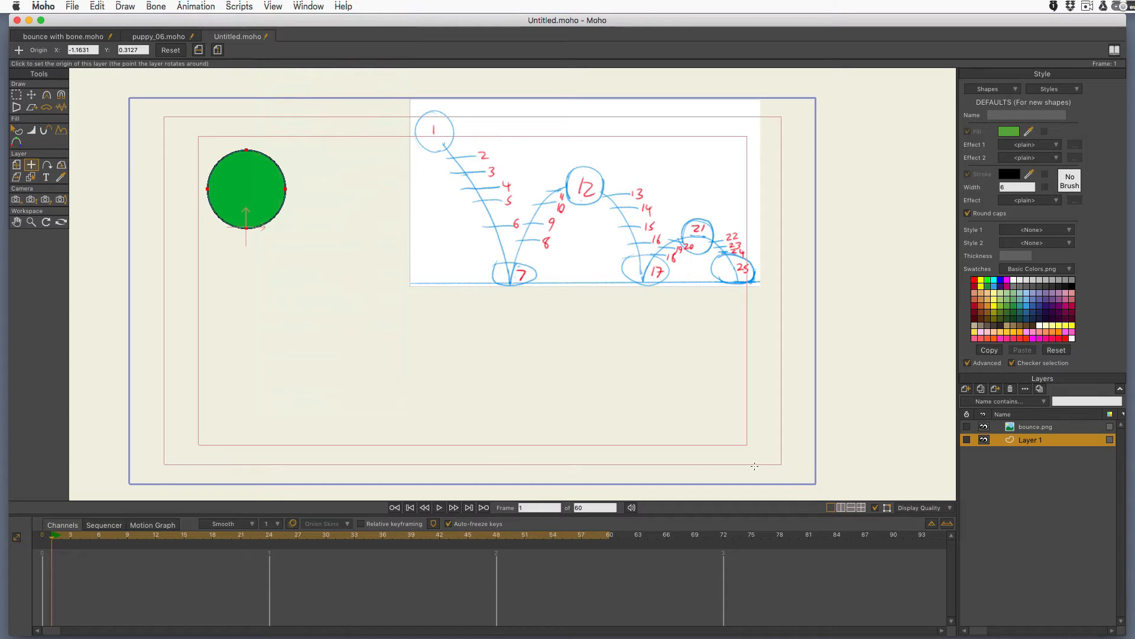
pyautogui.moveTo(620, 515)
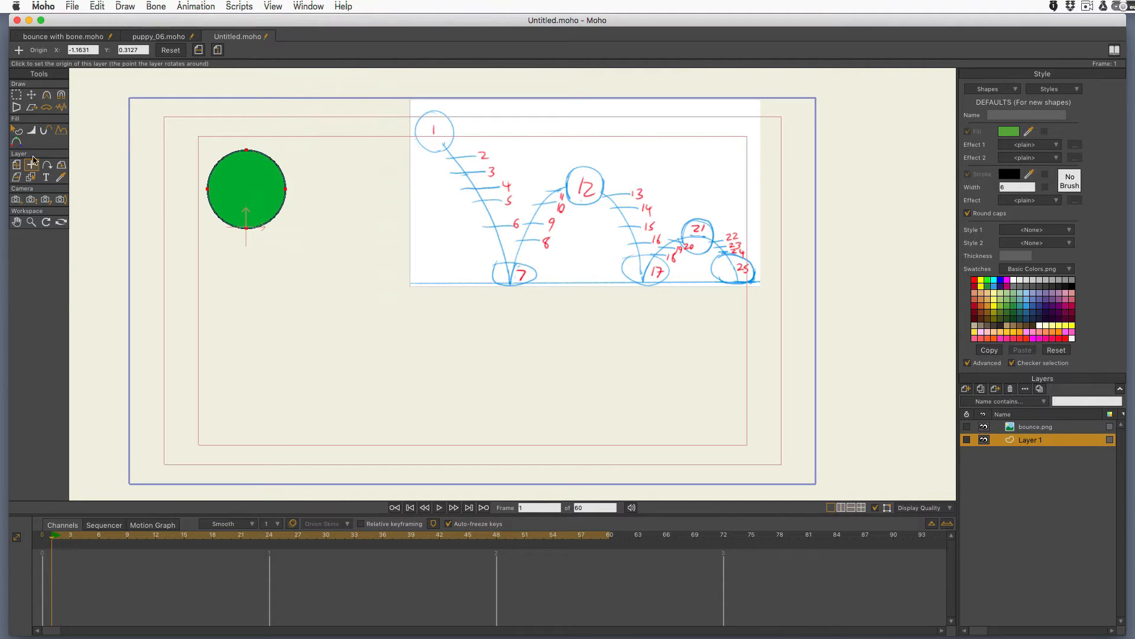
# Step: Switch to the Transform Layer tool so the whole ball layer can be moved
pyautogui.click(33, 163)
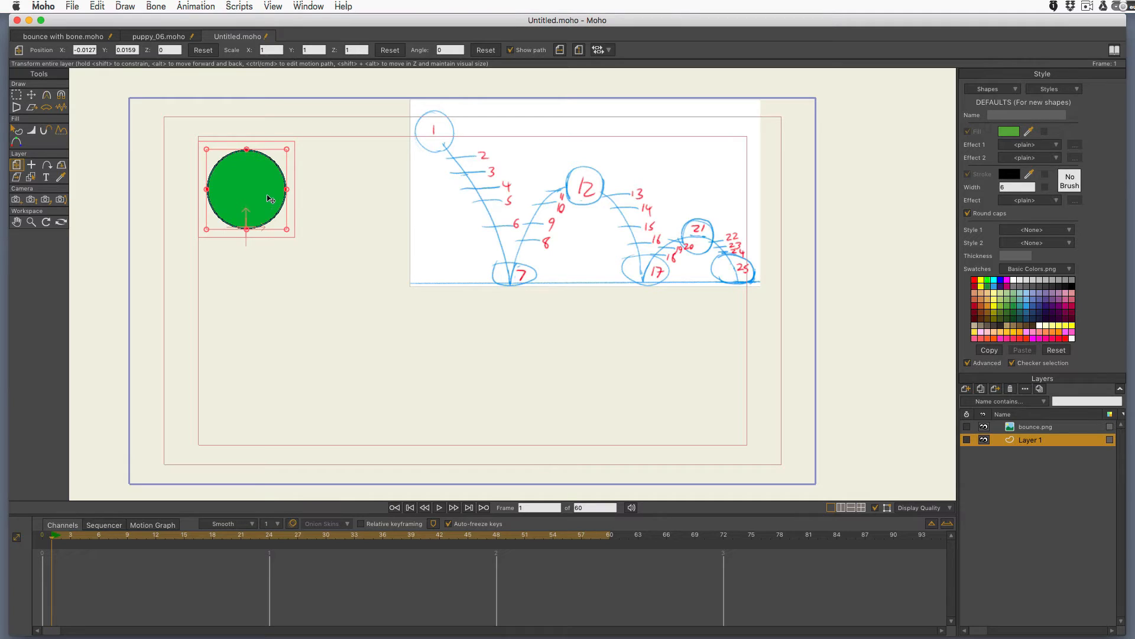
pyautogui.moveTo(232, 240)
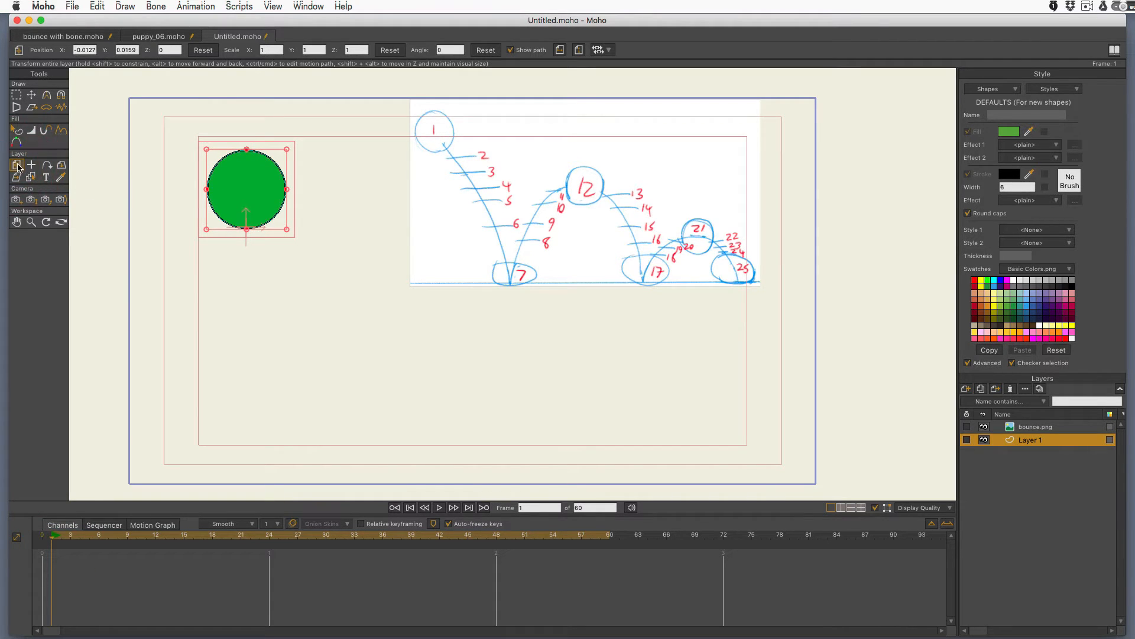
pyautogui.moveTo(18, 168)
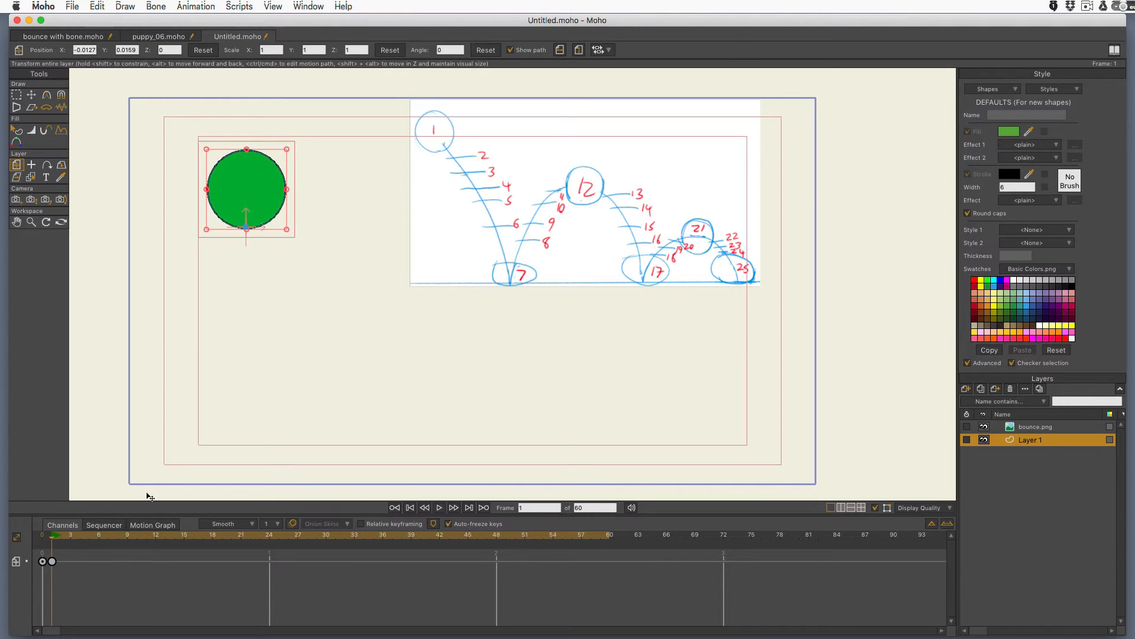
# Step: Key the ball's first landing on the ground line at frame 7
pyautogui.click(100, 550)
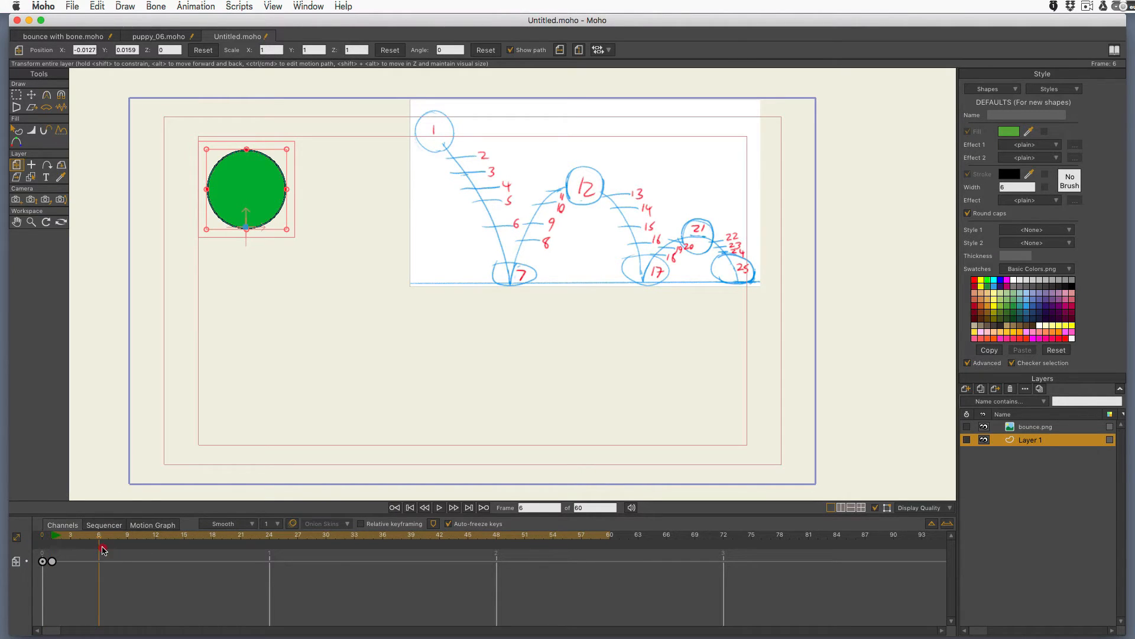
pyautogui.moveTo(246, 188); pyautogui.dragTo(350, 362)
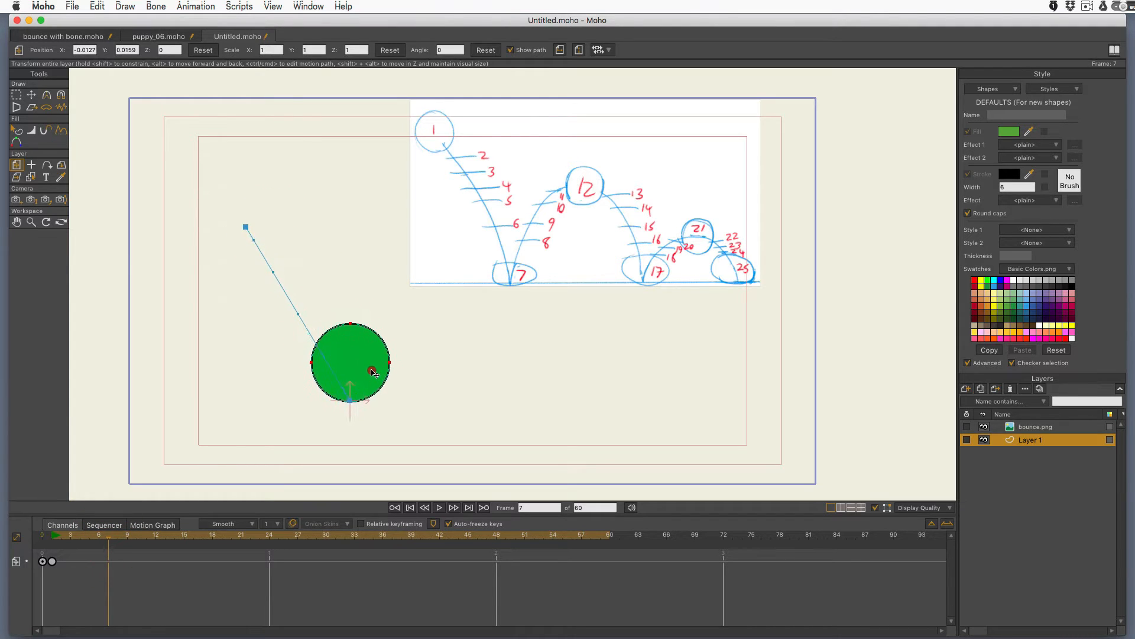
pyautogui.moveTo(372, 372); pyautogui.dragTo(384, 405)
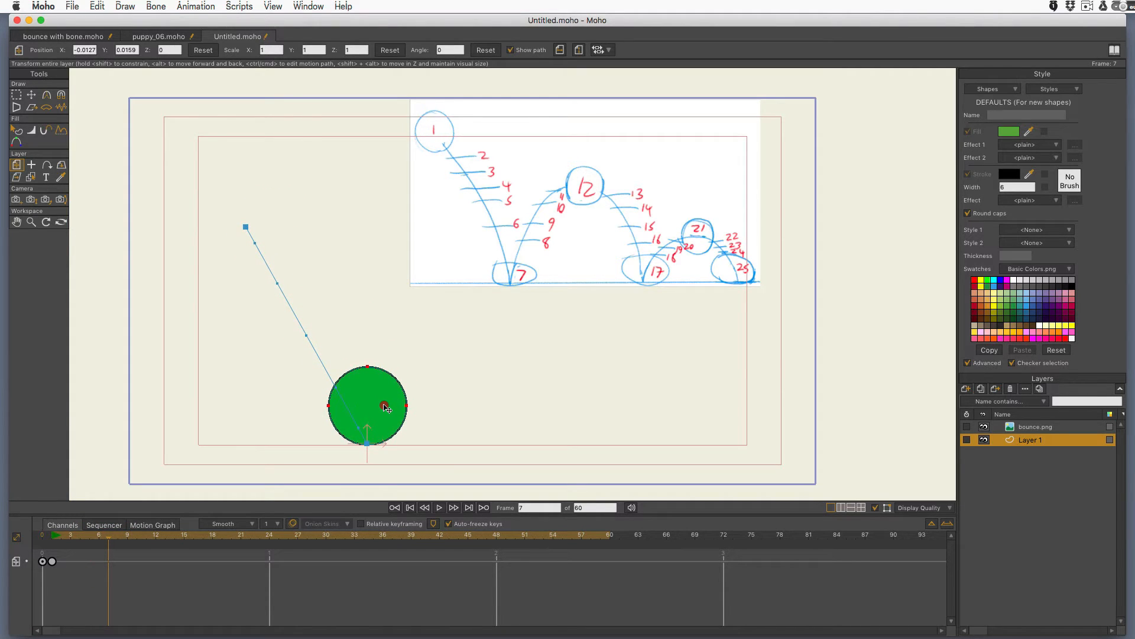
pyautogui.click(385, 407)
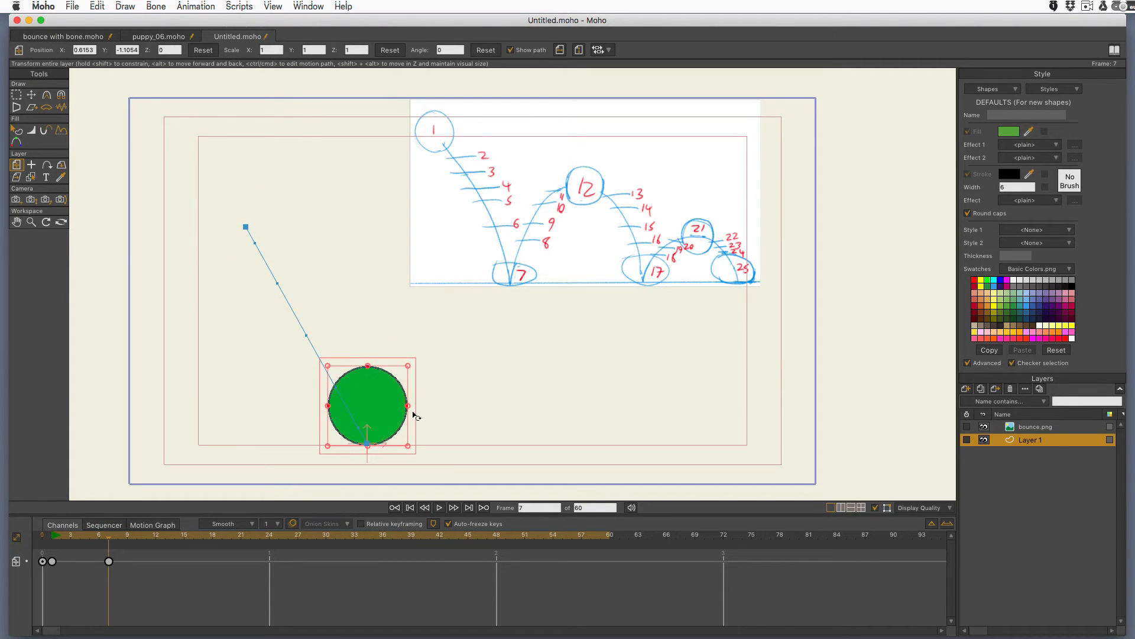
pyautogui.moveTo(412, 422)
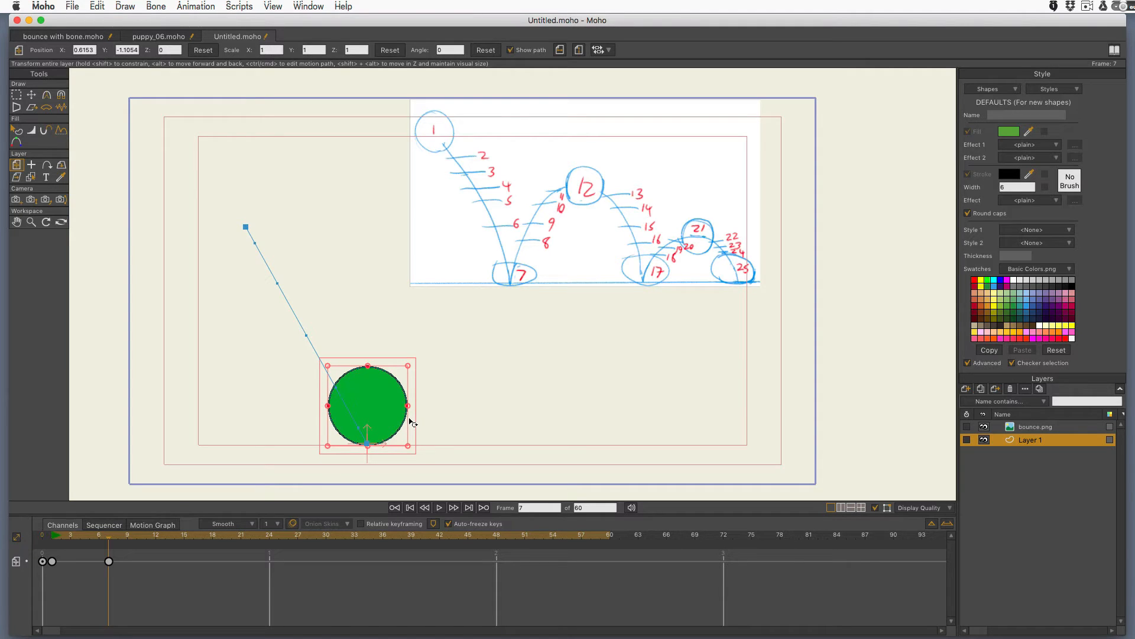
pyautogui.moveTo(284, 307)
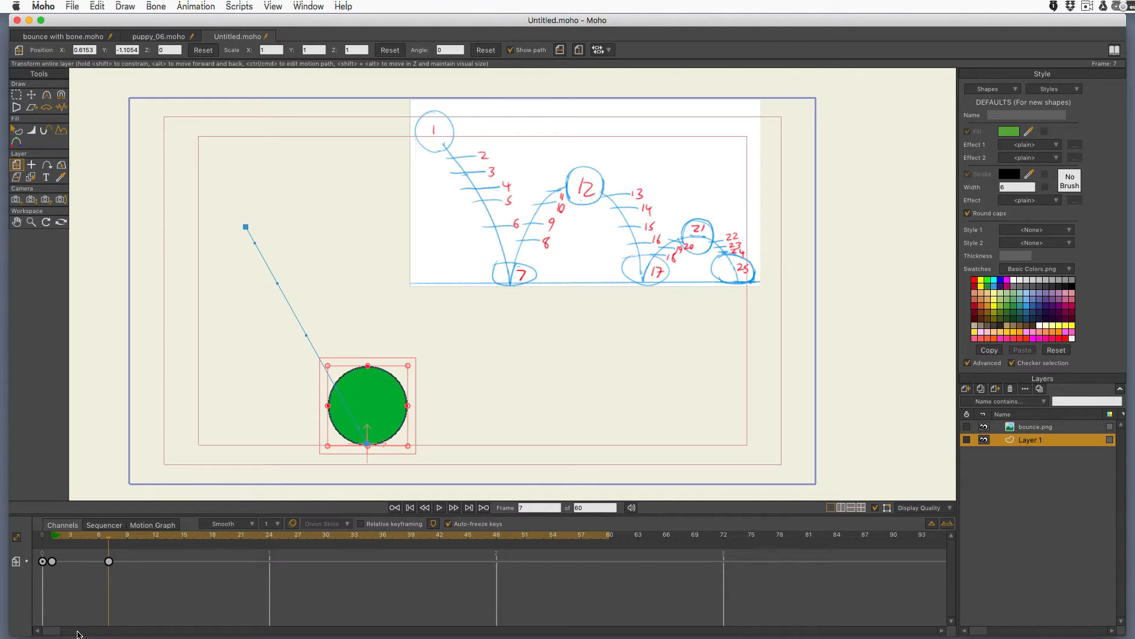
pyautogui.moveTo(641, 205)
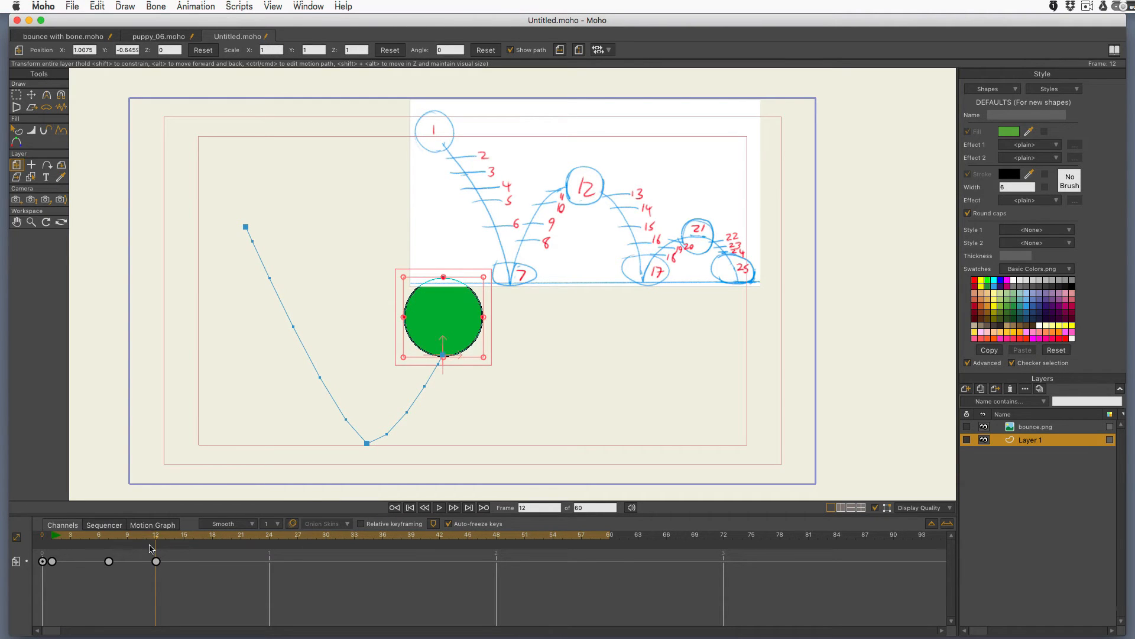
# Step: Key the ground contact at 17, the small peak at 21 and the final landing at 25
pyautogui.click(220, 536)
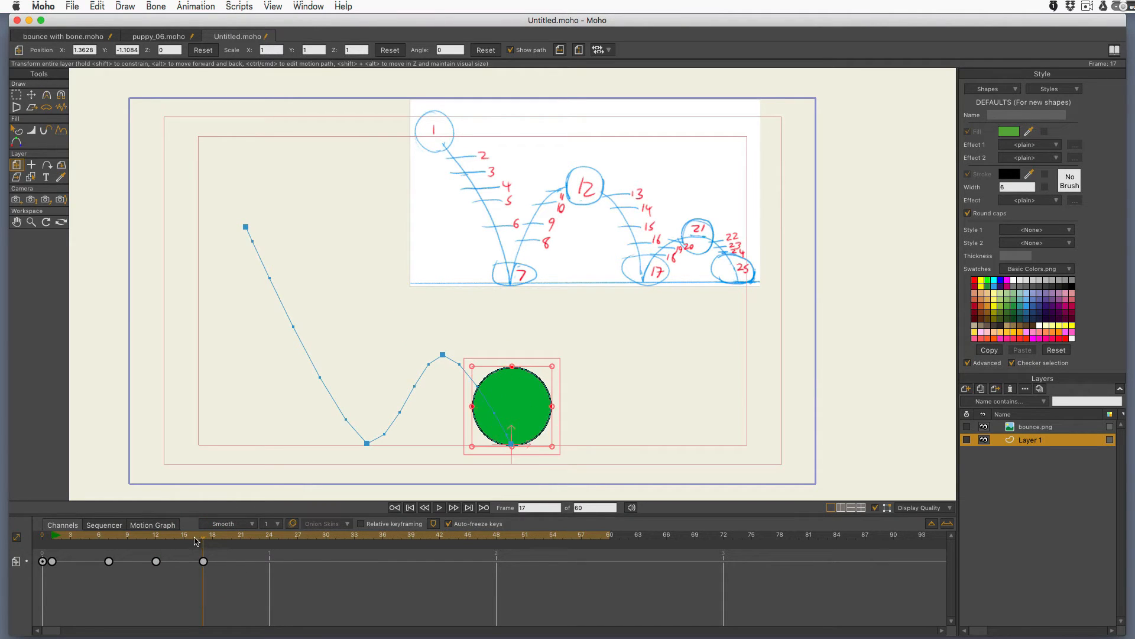
pyautogui.click(238, 547)
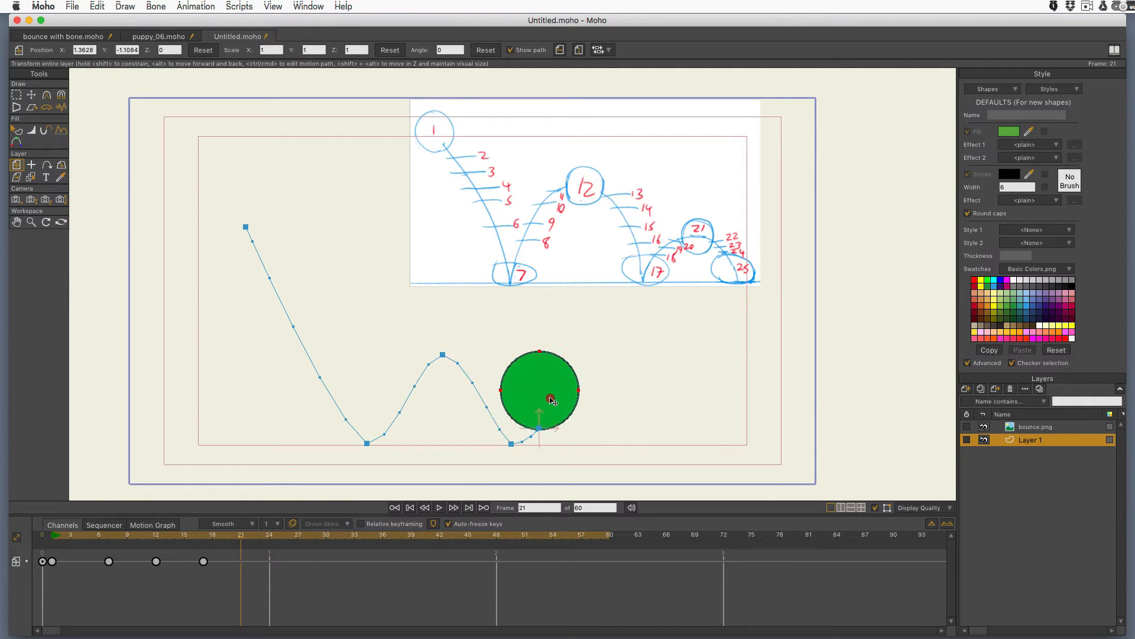
pyautogui.moveTo(550, 400); pyautogui.dragTo(572, 380)
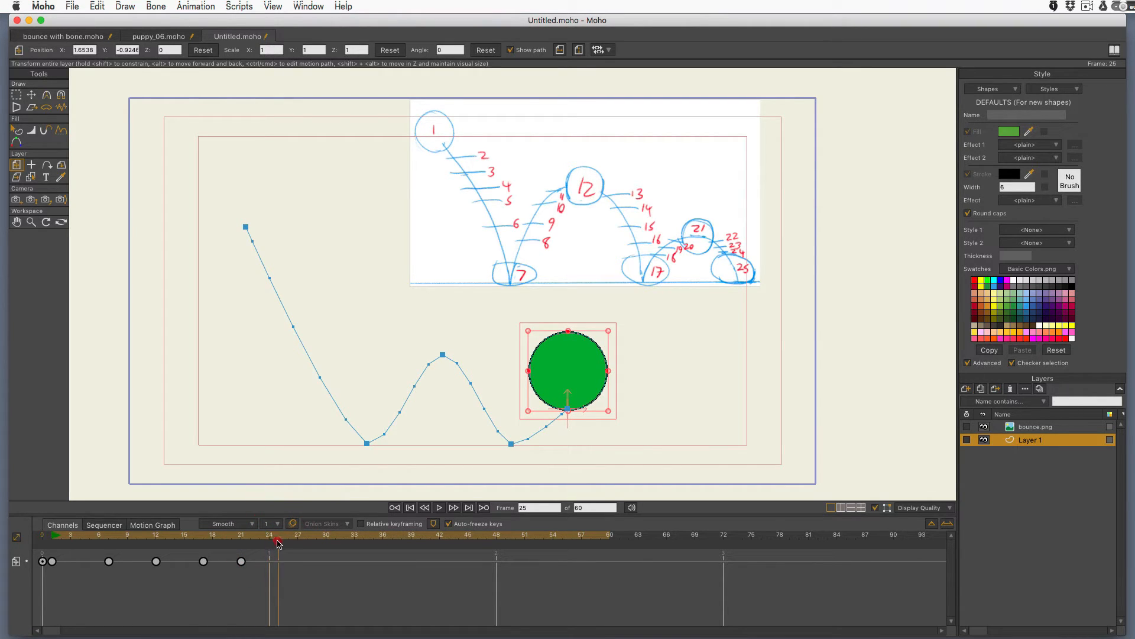
pyautogui.moveTo(568, 372); pyautogui.dragTo(627, 386)
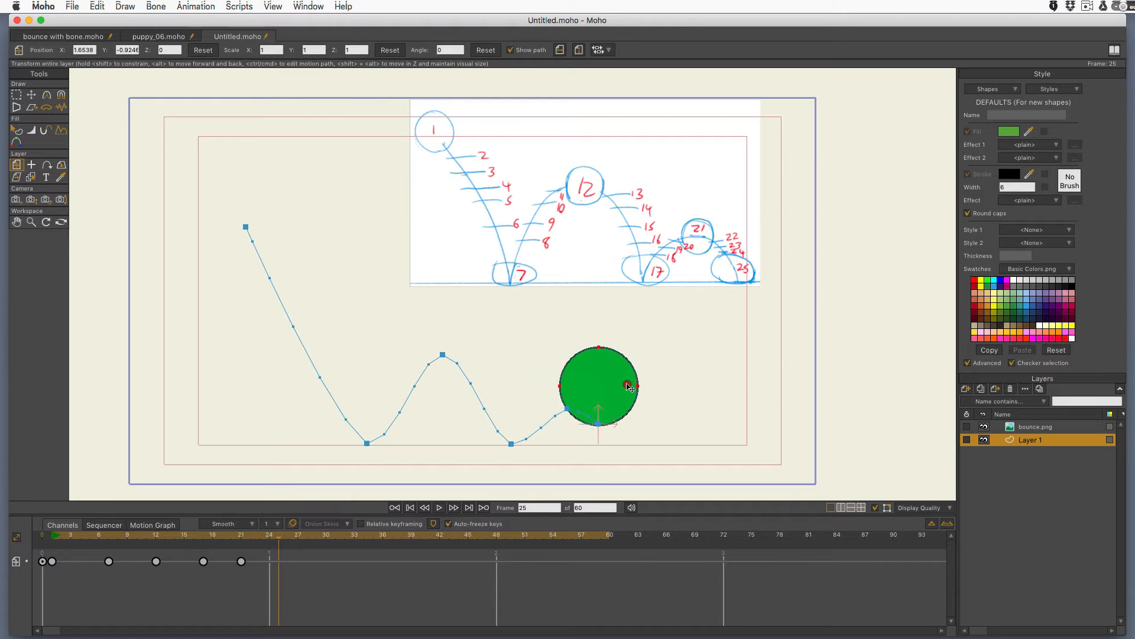
pyautogui.moveTo(598, 386); pyautogui.dragTo(632, 403)
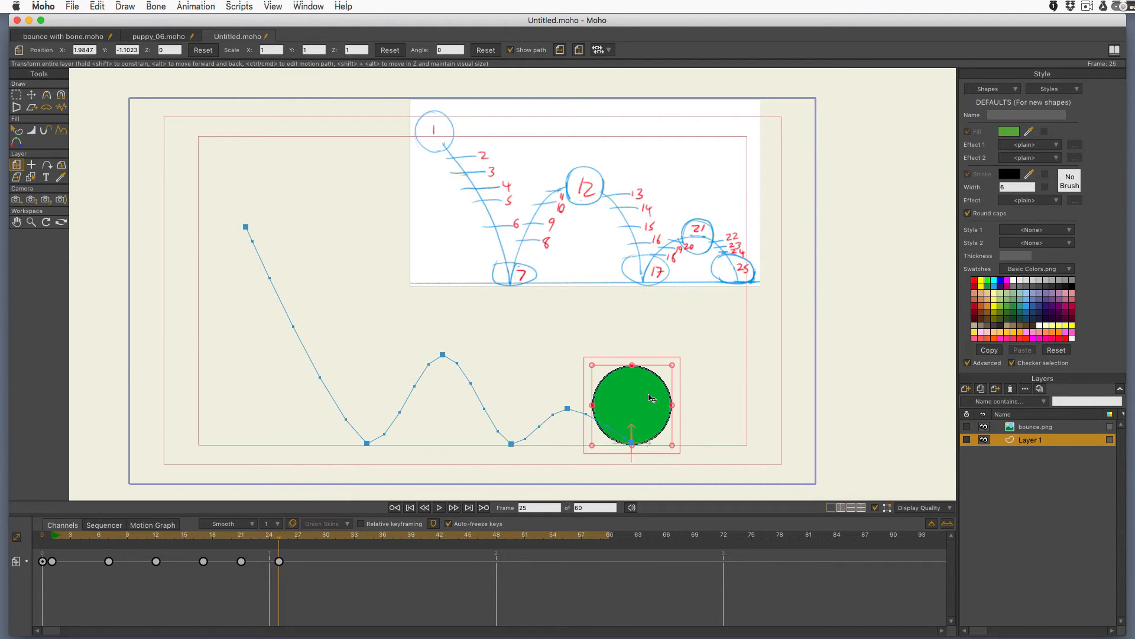
# Step: Scrub back through the early frames to review the path and return to frame 1
pyautogui.click(201, 560)
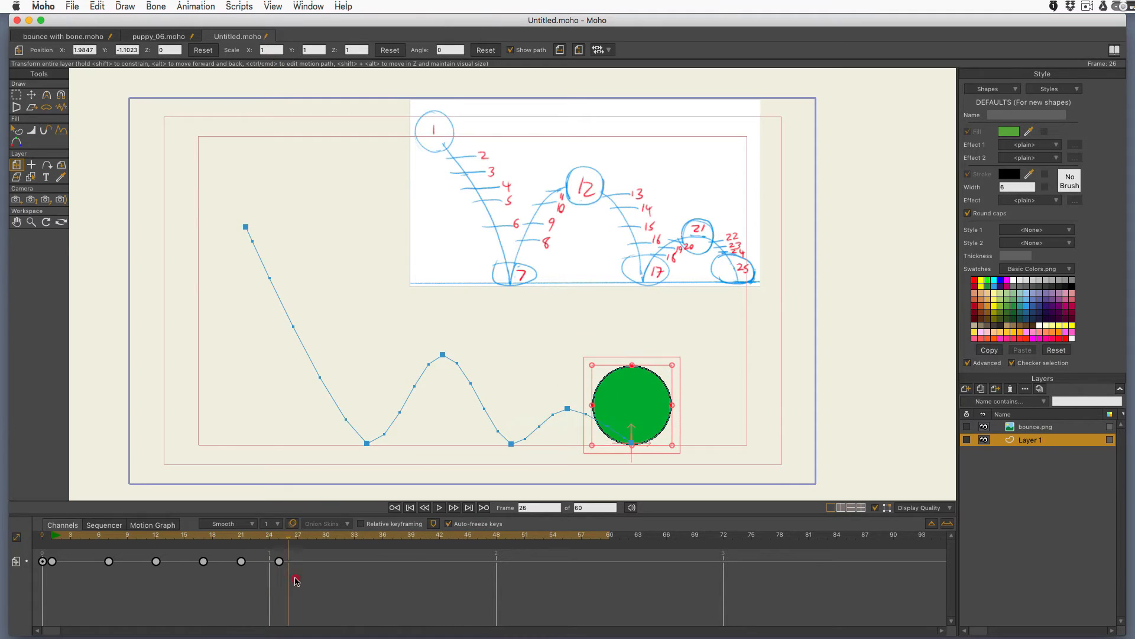
pyautogui.click(80, 561)
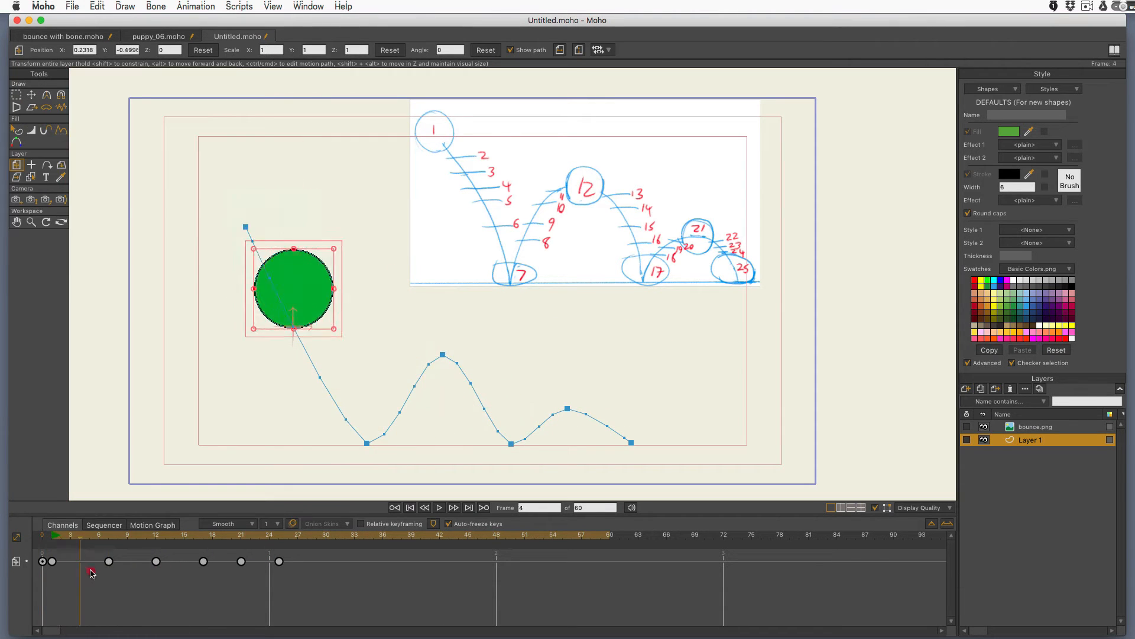
pyautogui.click(298, 559)
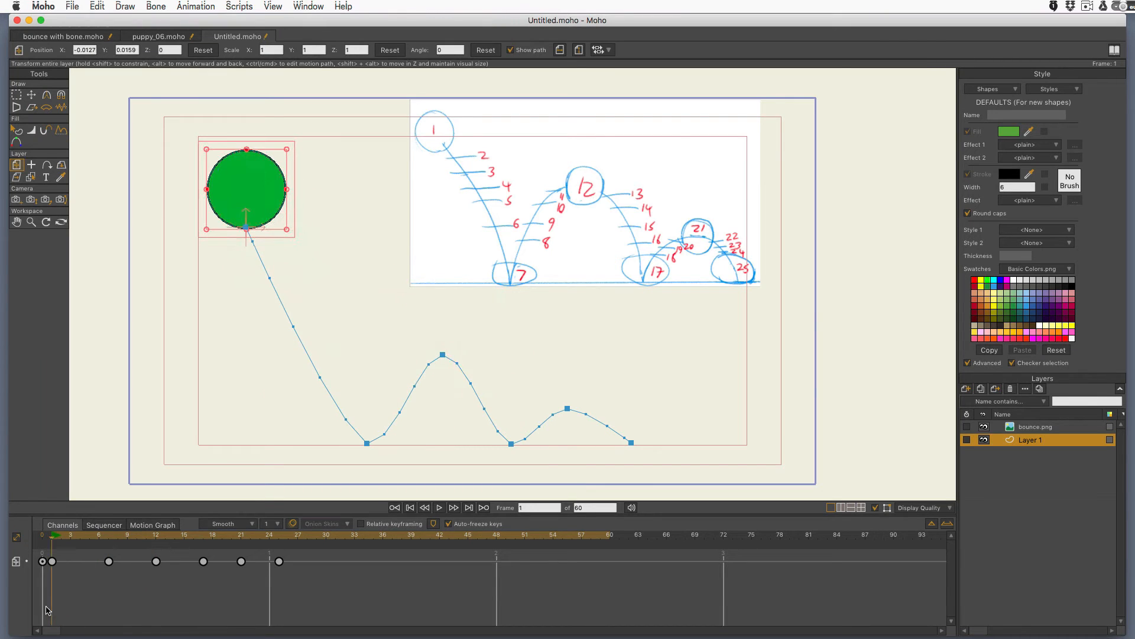
# Step: Play the bounce animation through once, stop it and return the ball to frame 1
pyautogui.click(440, 508)
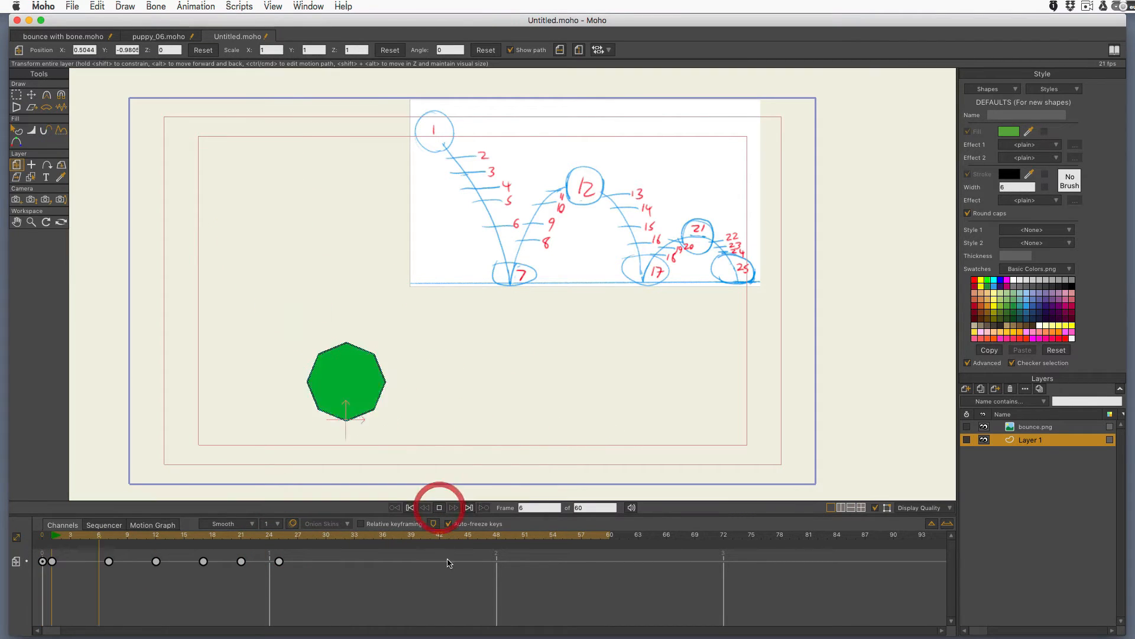
pyautogui.click(438, 507)
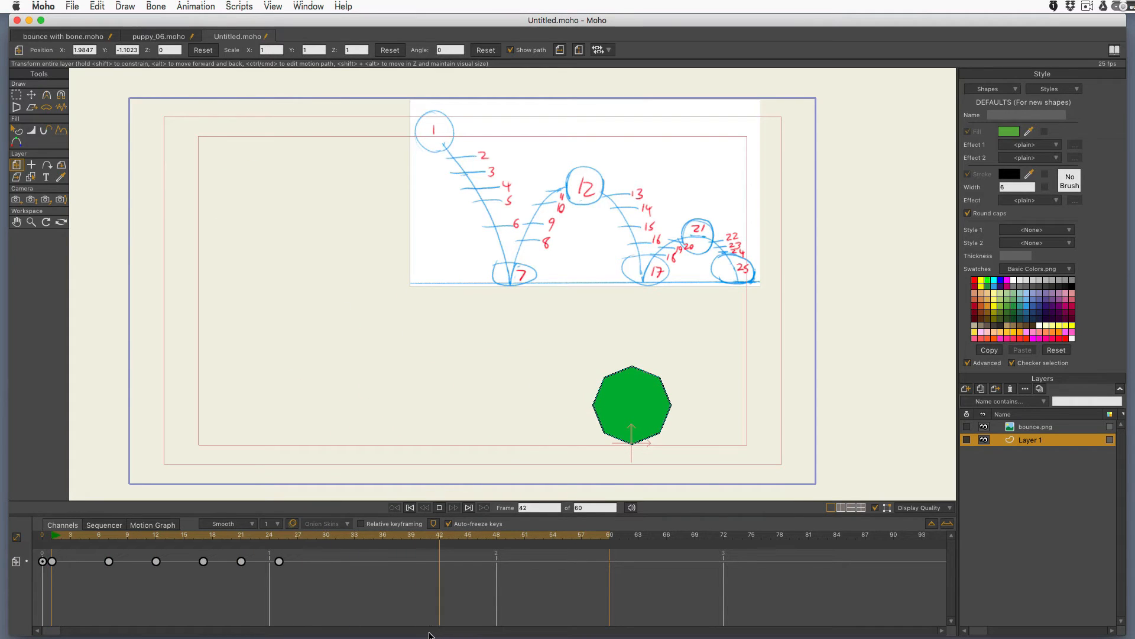
pyautogui.click(325, 550)
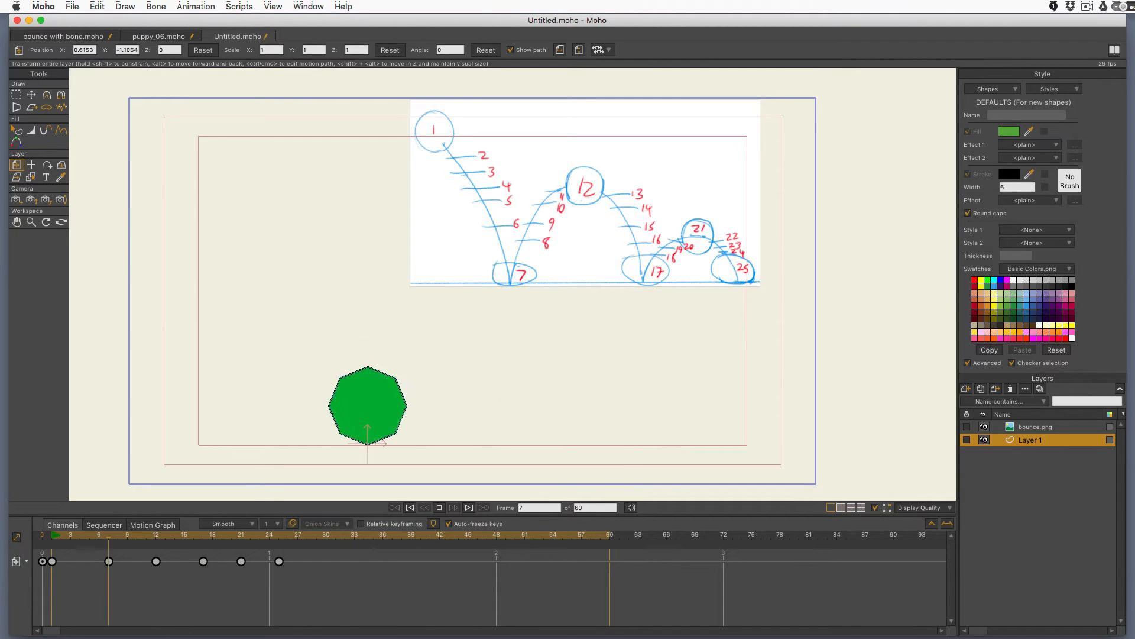
pyautogui.click(563, 551)
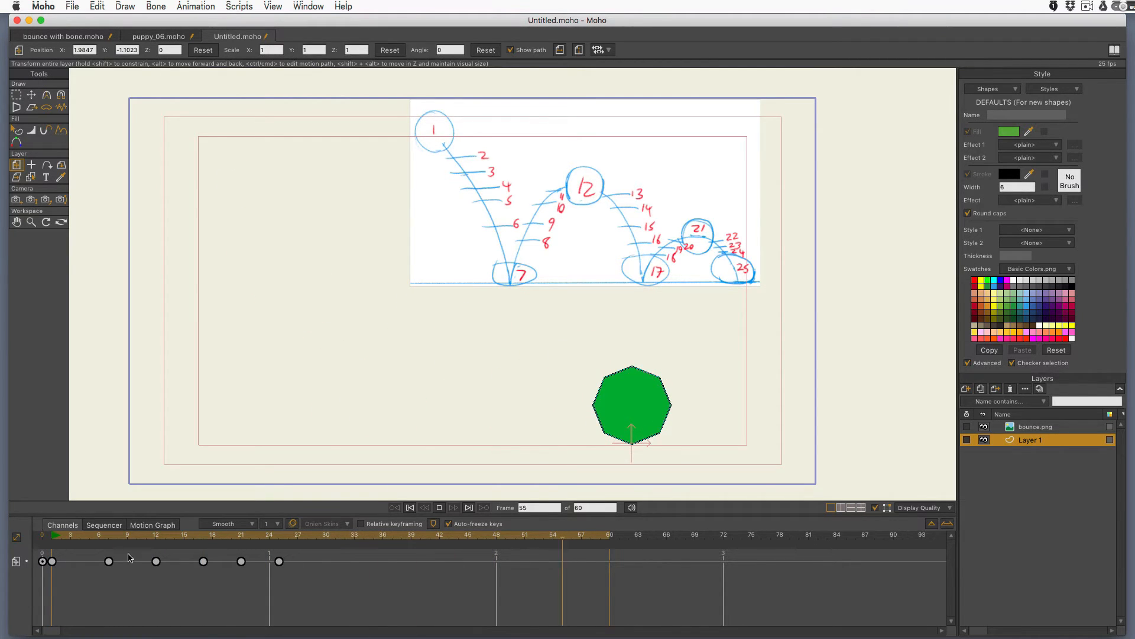
pyautogui.click(157, 560)
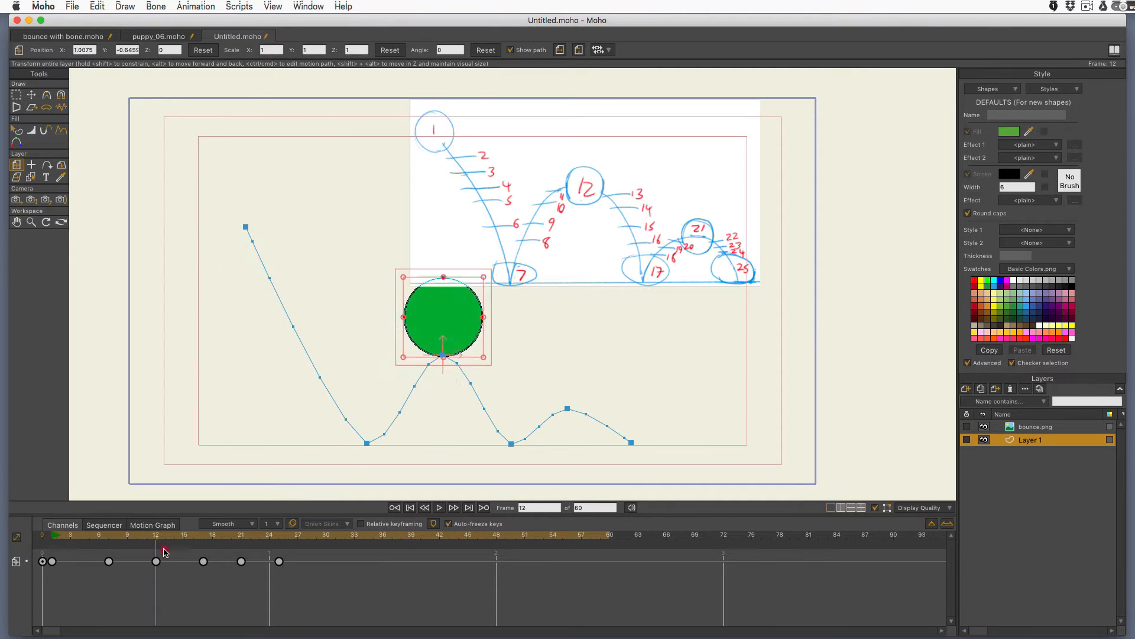
pyautogui.click(51, 536)
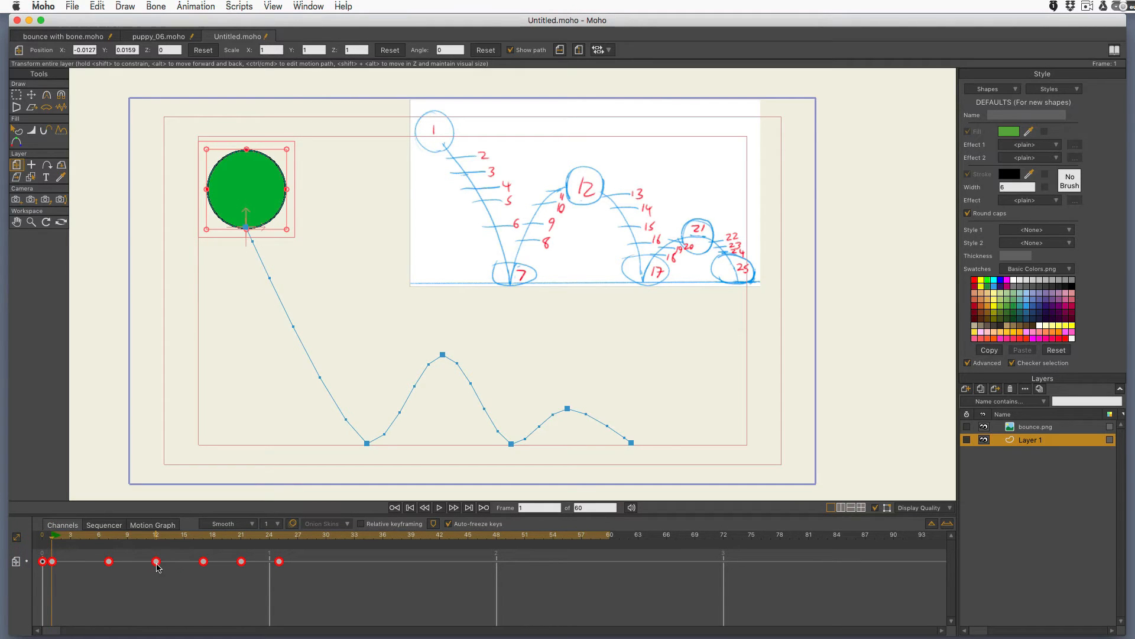
# Step: Switch the ball's keyframes to Bezier interpolation from the timeline context menu
pyautogui.rightClick(156, 560)
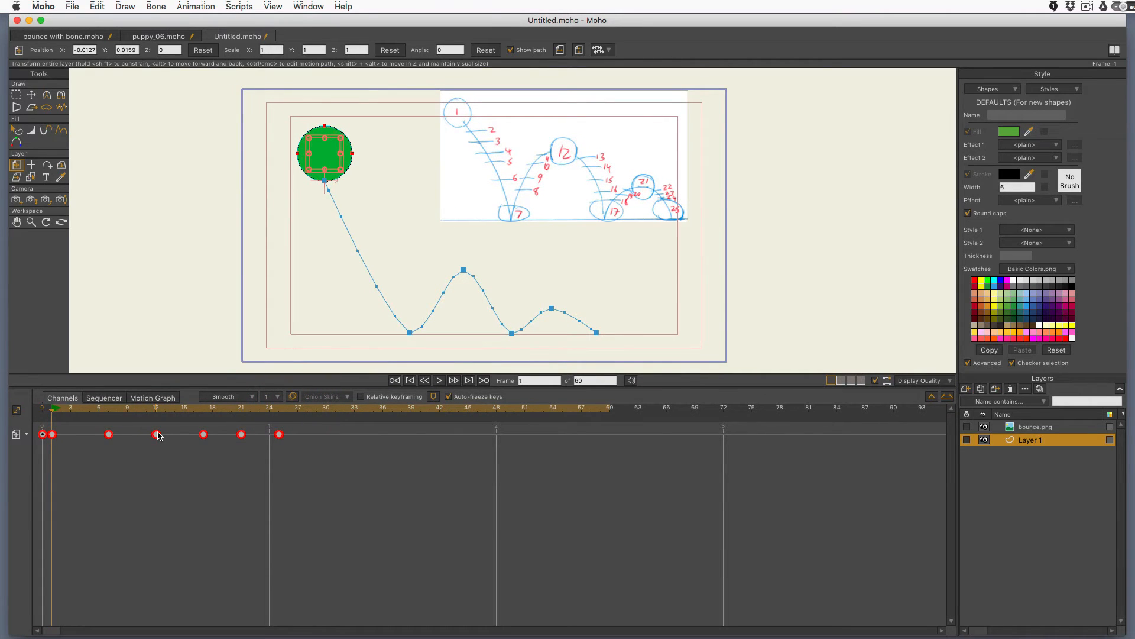
pyautogui.rightClick(156, 434)
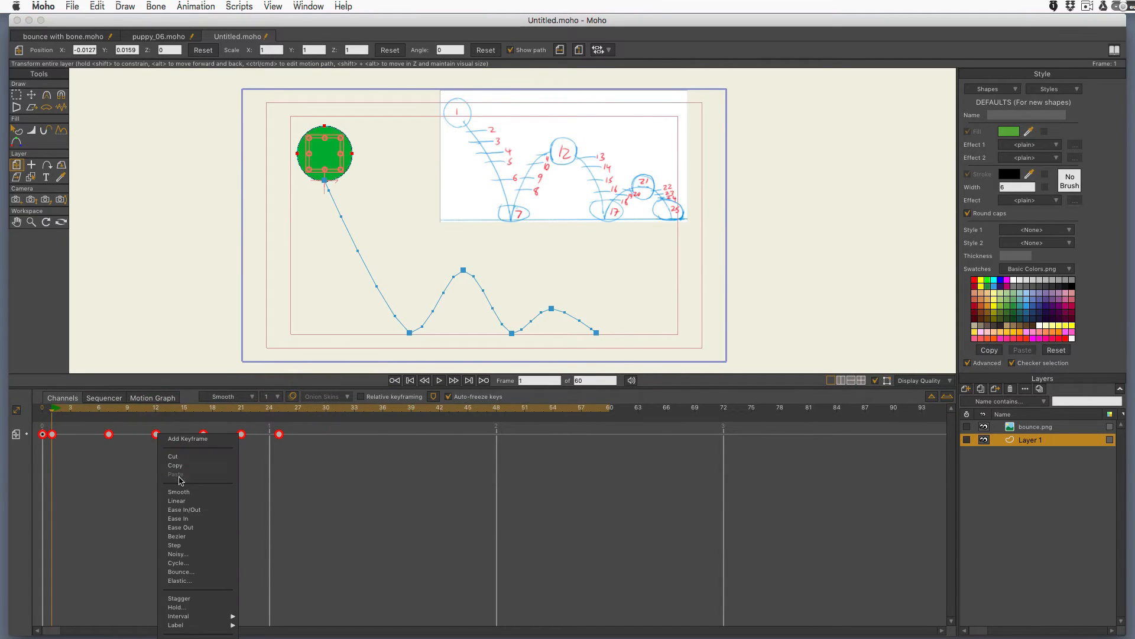
pyautogui.moveTo(188, 536)
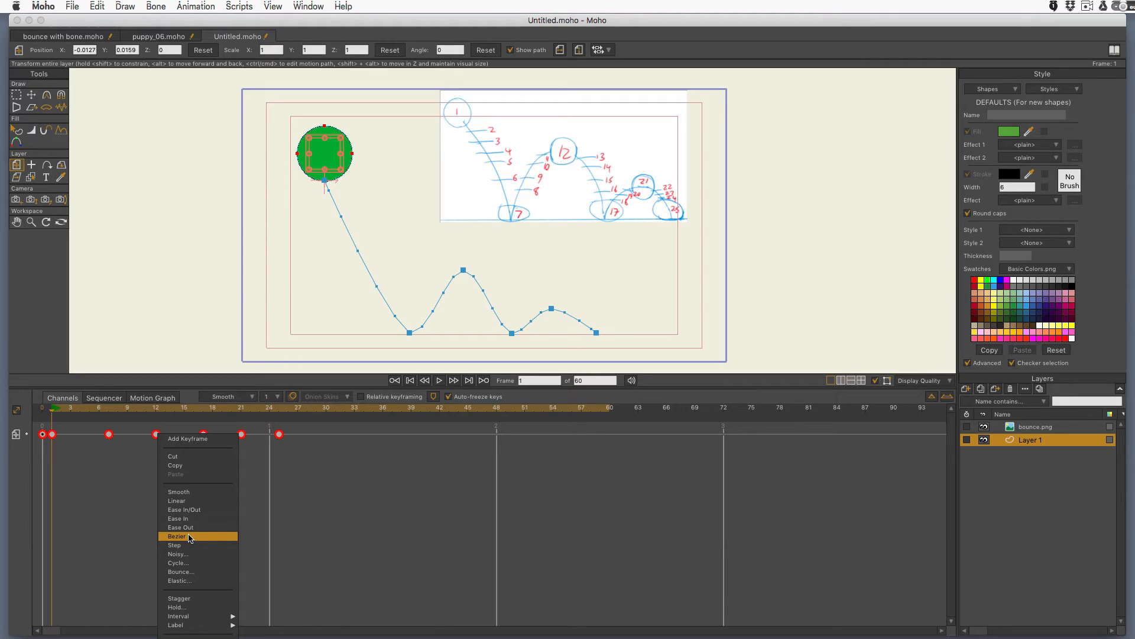
pyautogui.click(180, 535)
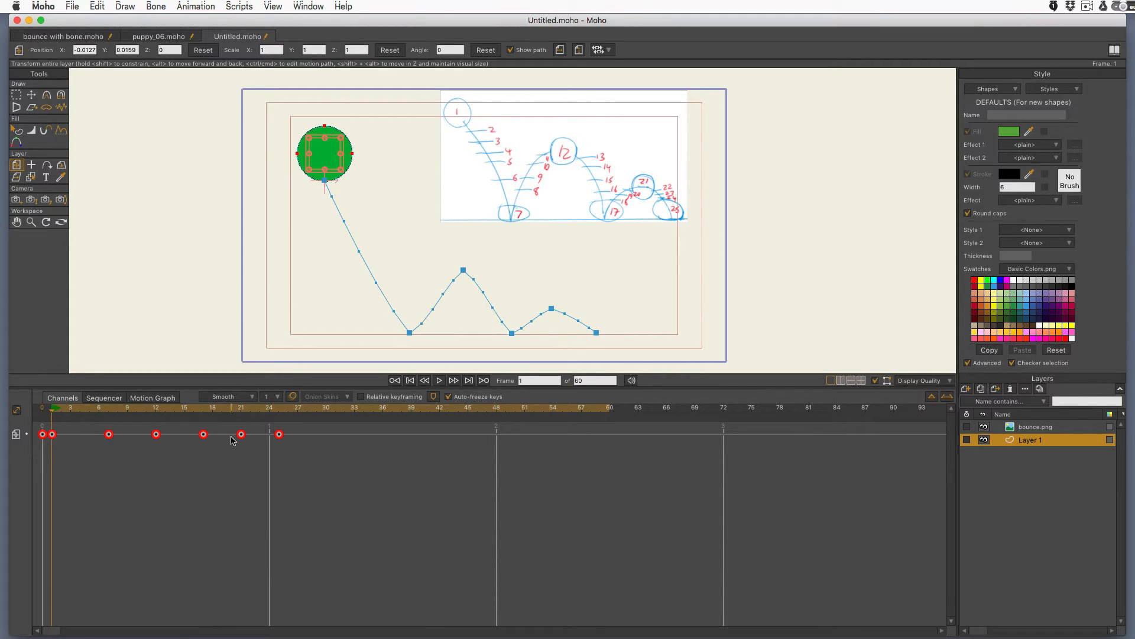
pyautogui.moveTo(163, 476)
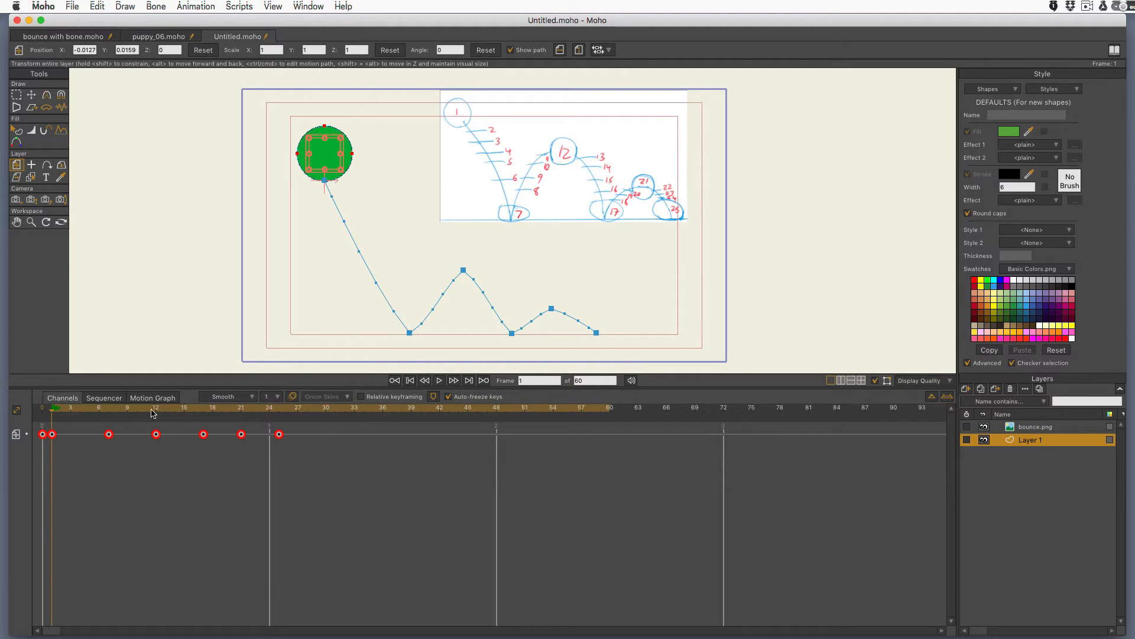
# Step: In the Motion Graph, adjust the X translation curve's early handles so it runs straight
pyautogui.click(151, 398)
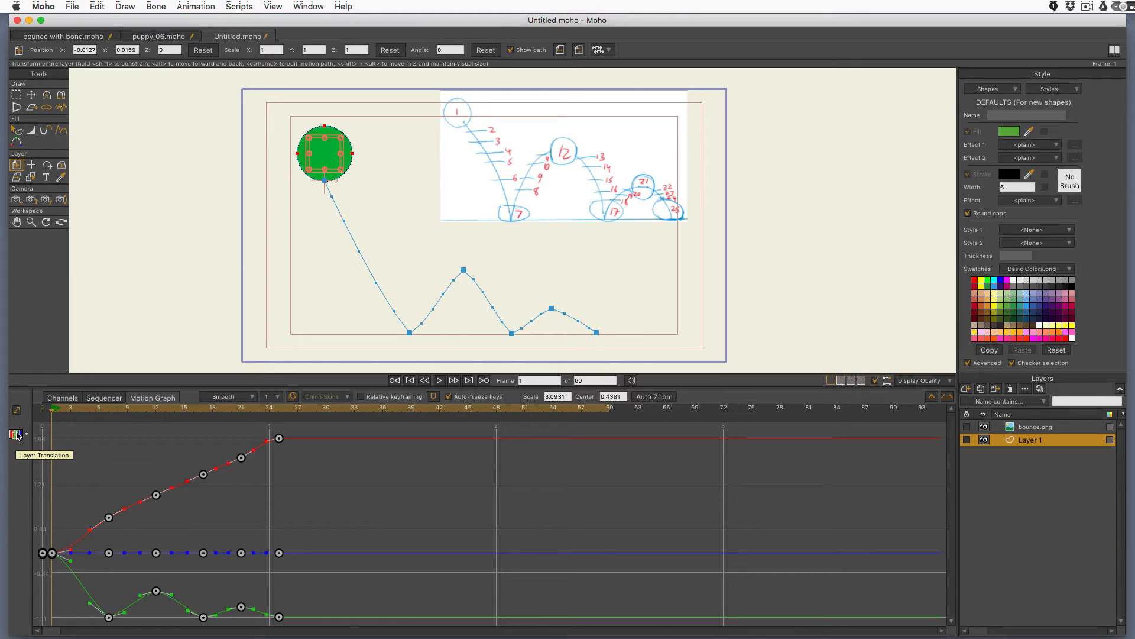
pyautogui.moveTo(34, 383)
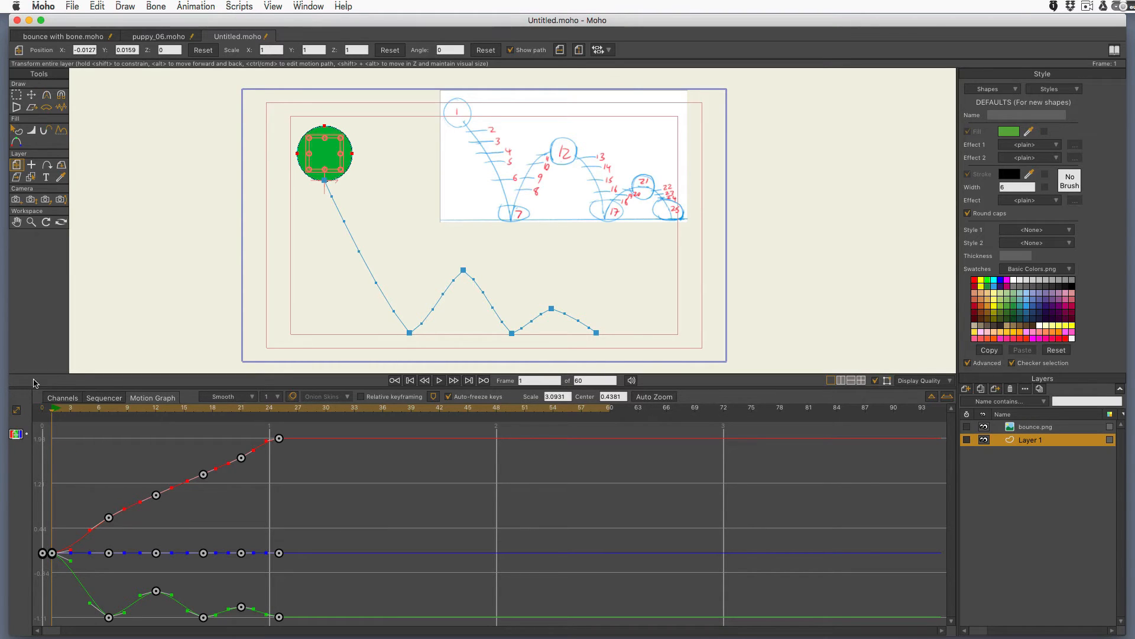
pyautogui.moveTo(14, 434)
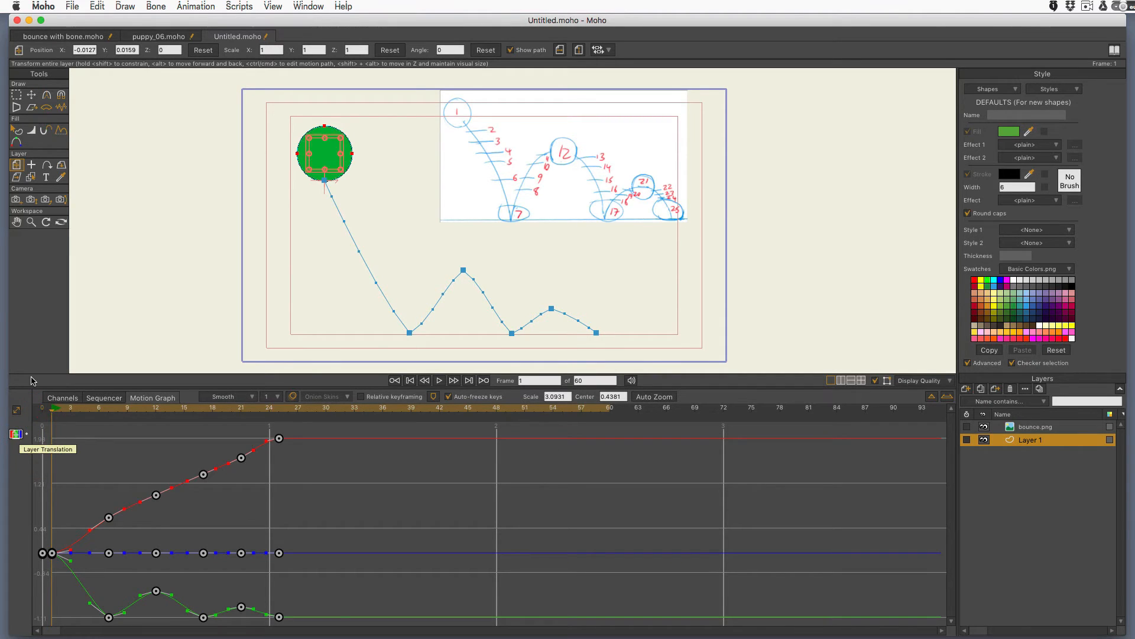
pyautogui.moveTo(378, 549)
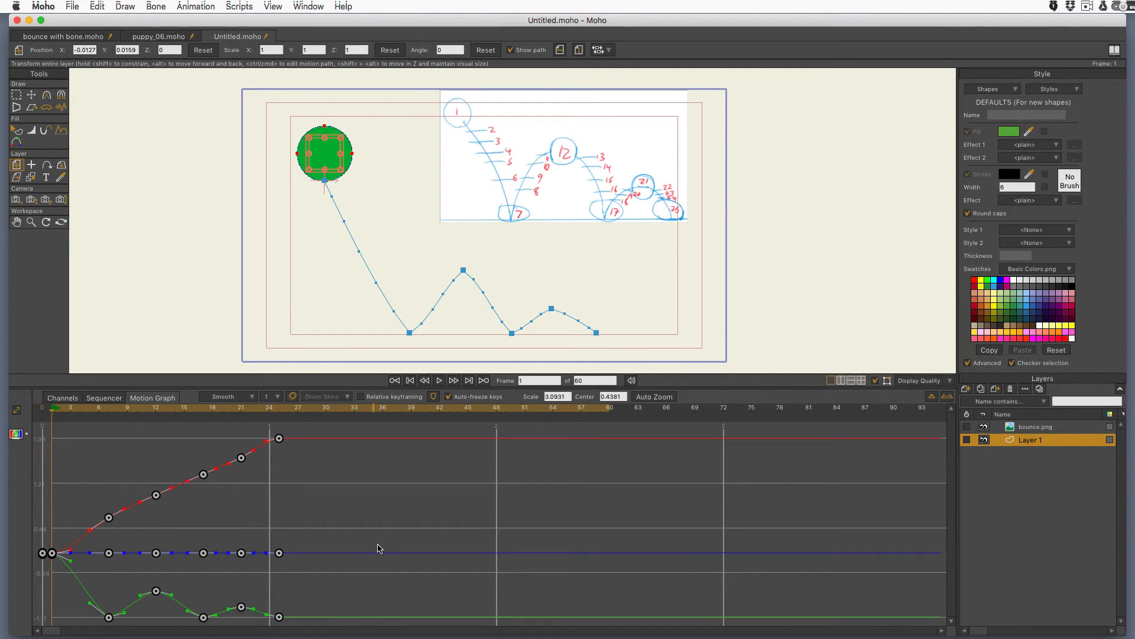
pyautogui.moveTo(101, 572)
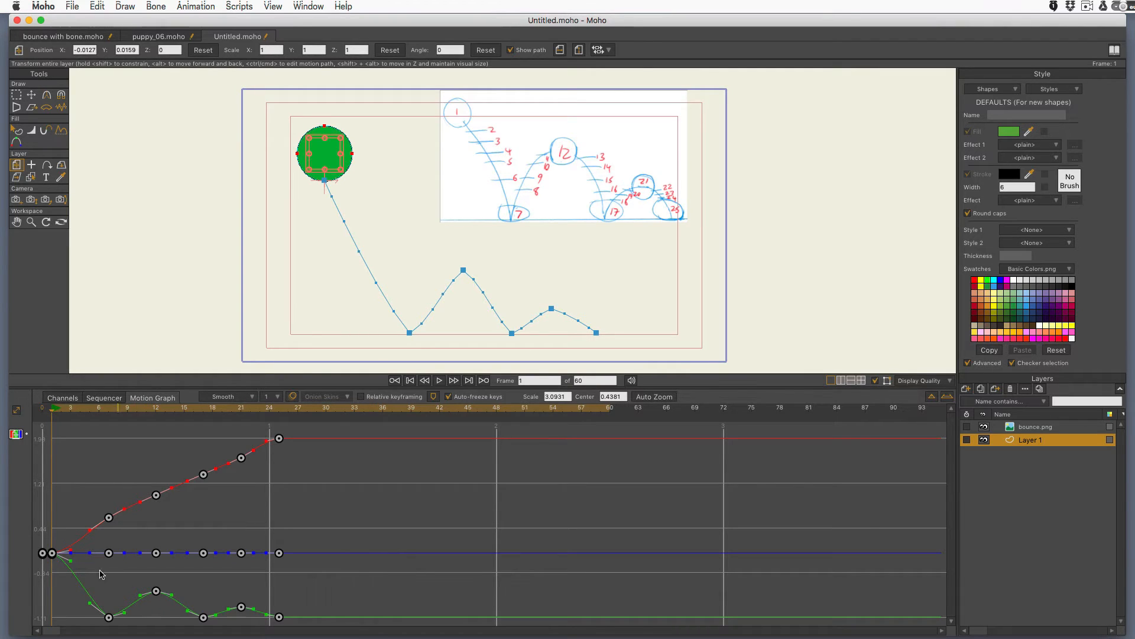
pyautogui.moveTo(476, 364)
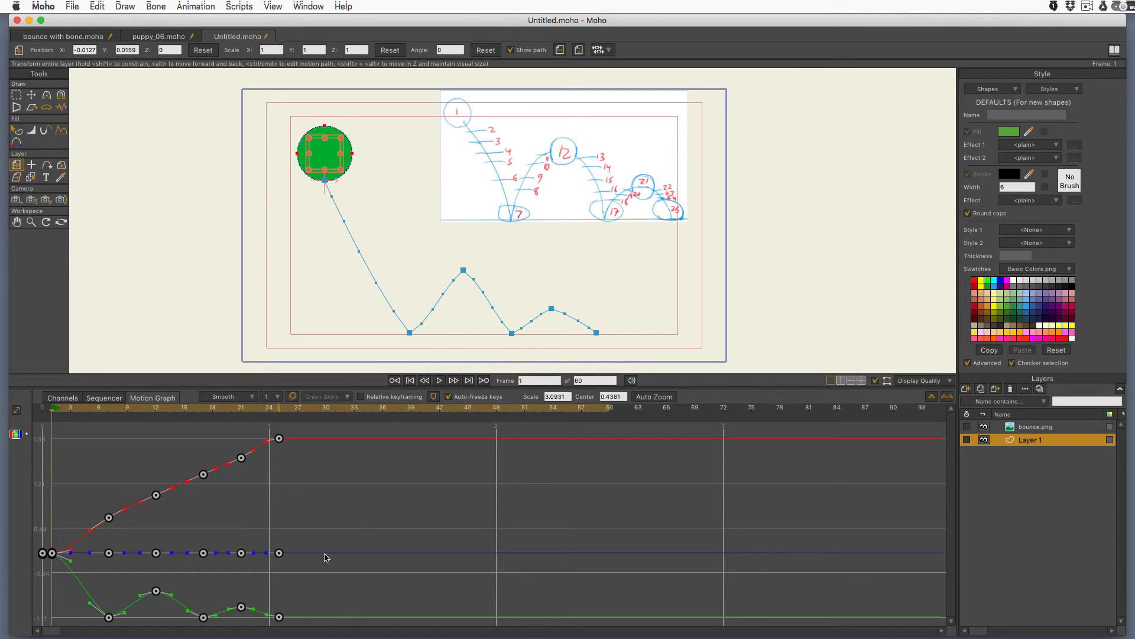
pyautogui.moveTo(357, 529)
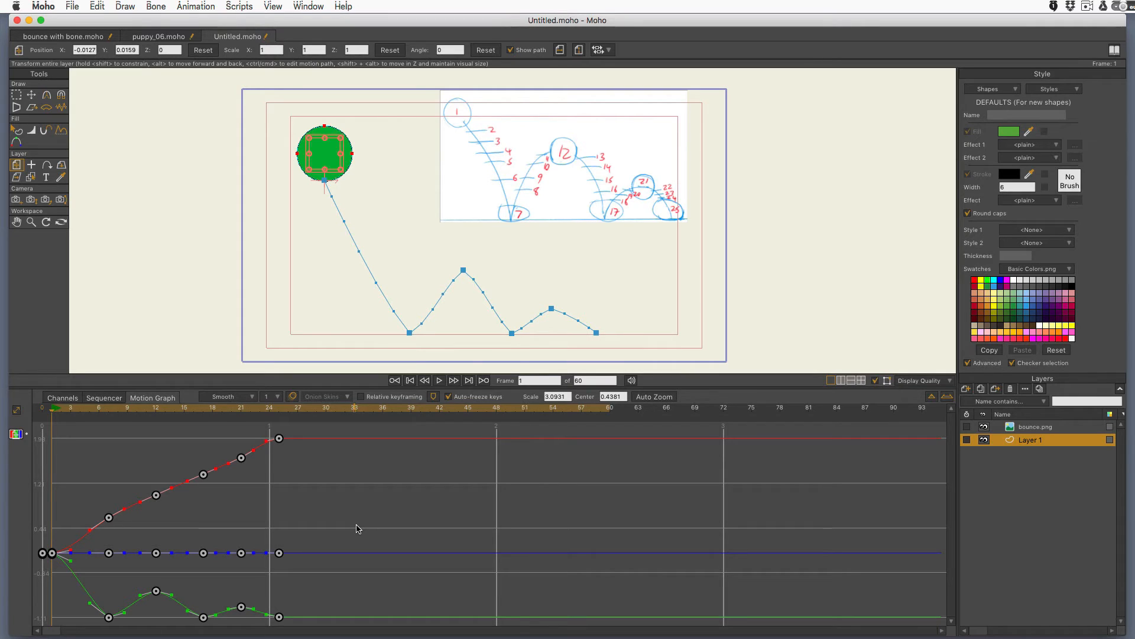
pyautogui.moveTo(338, 540)
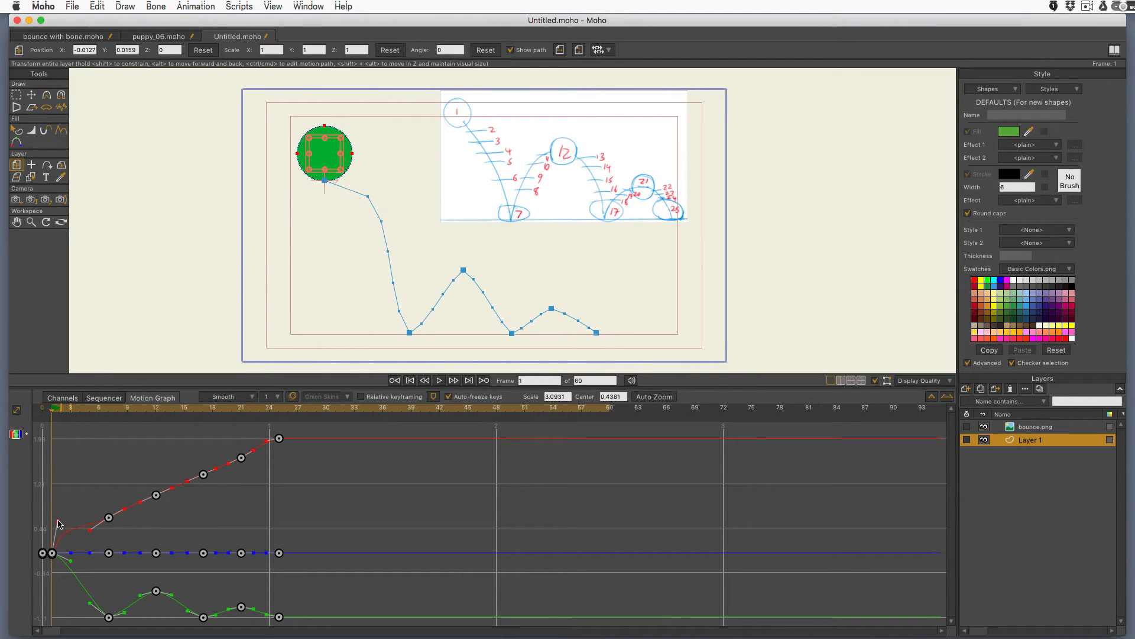
pyautogui.moveTo(363, 197)
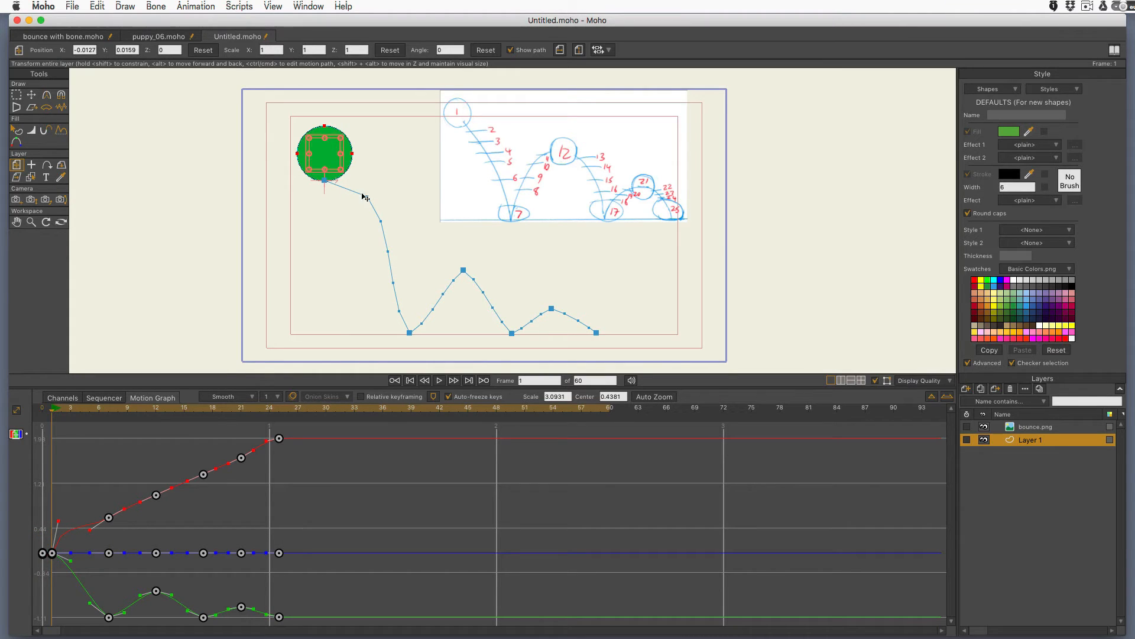
pyautogui.moveTo(392, 195)
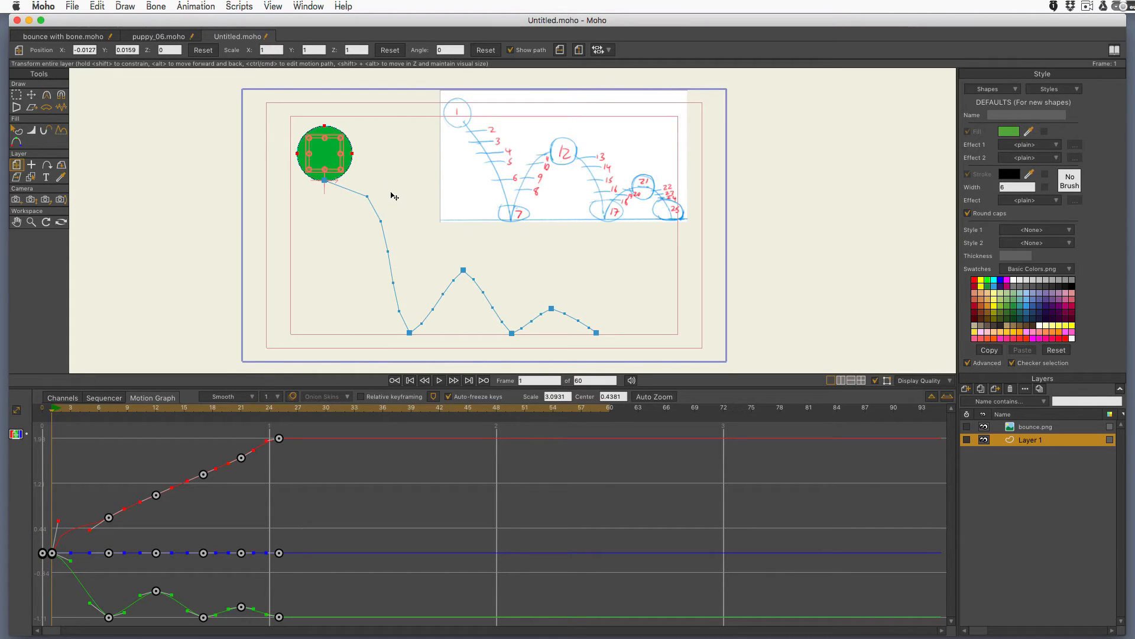
pyautogui.moveTo(392, 156)
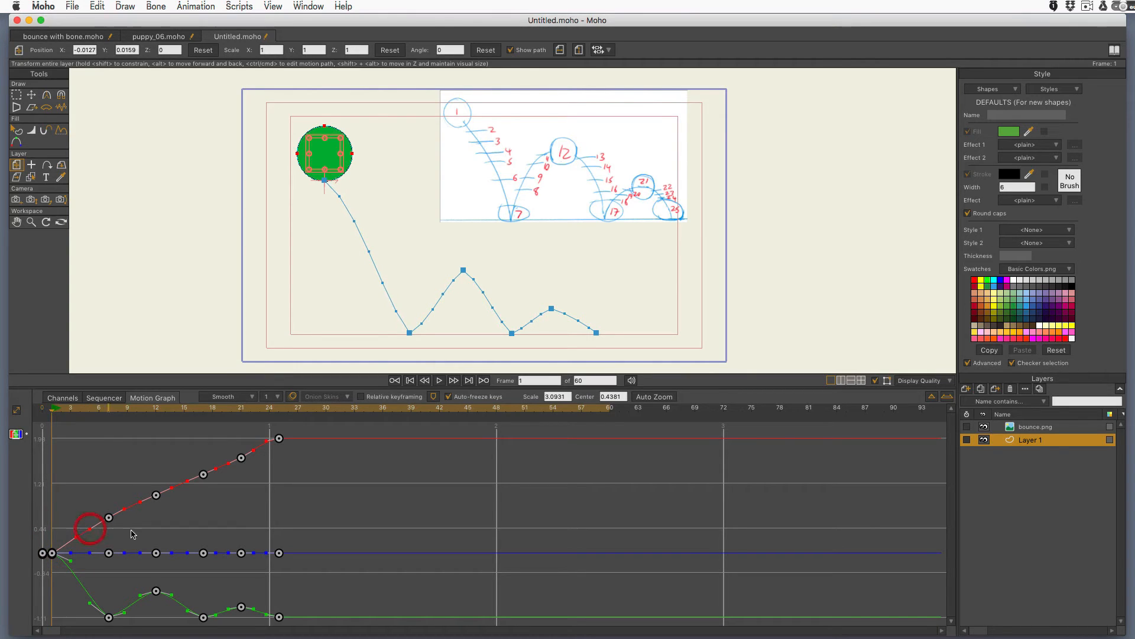
pyautogui.click(108, 518)
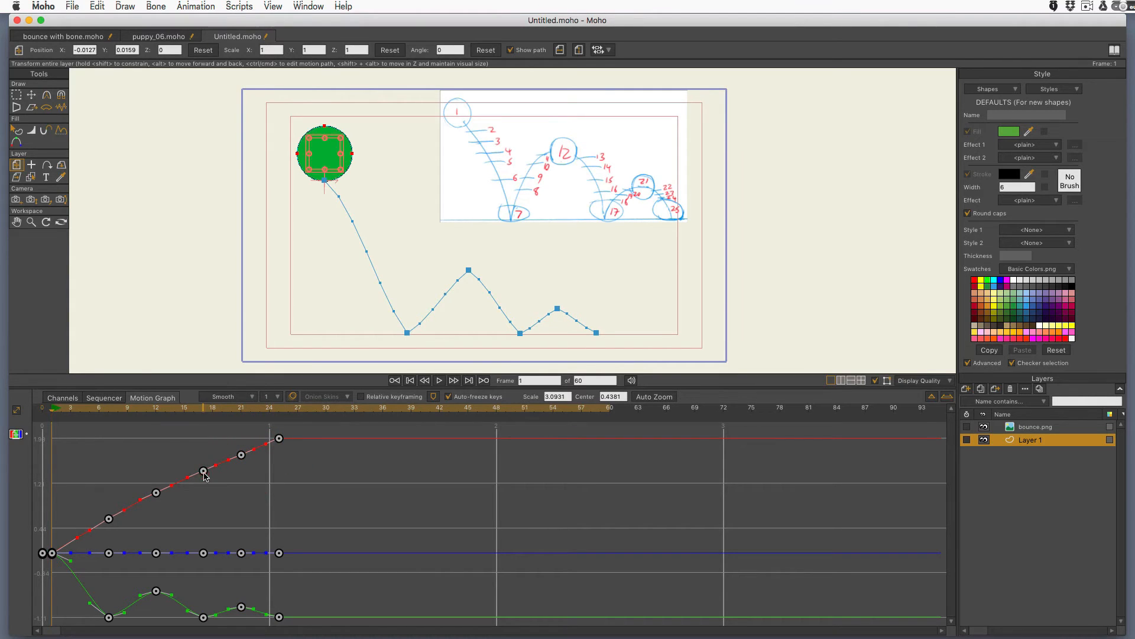
pyautogui.moveTo(156, 497)
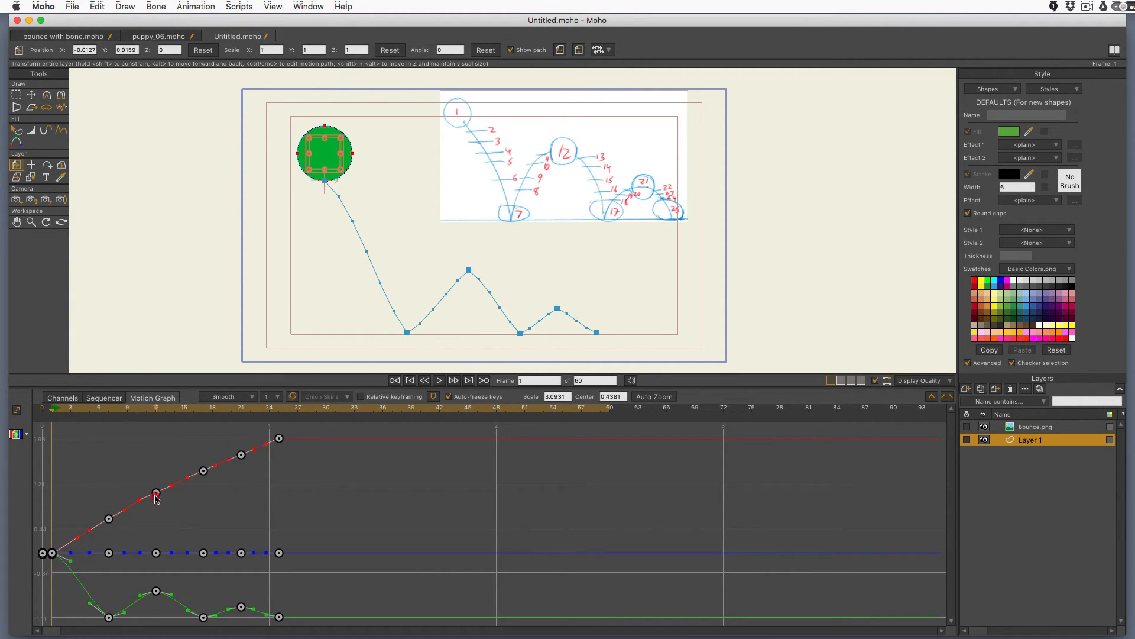
pyautogui.click(155, 494)
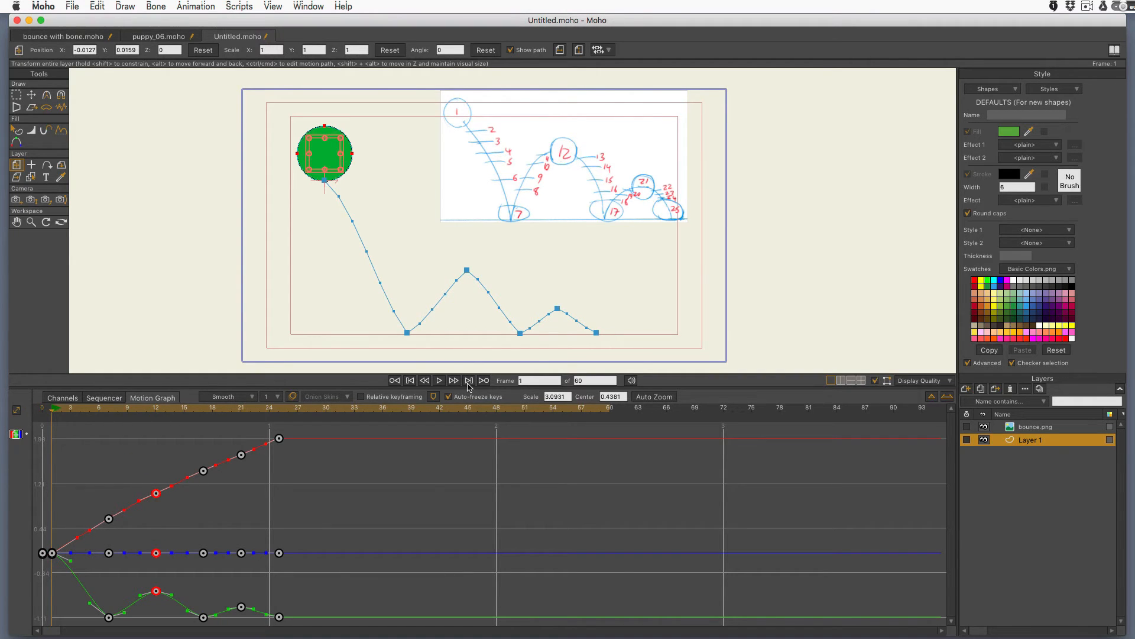
pyautogui.click(438, 380)
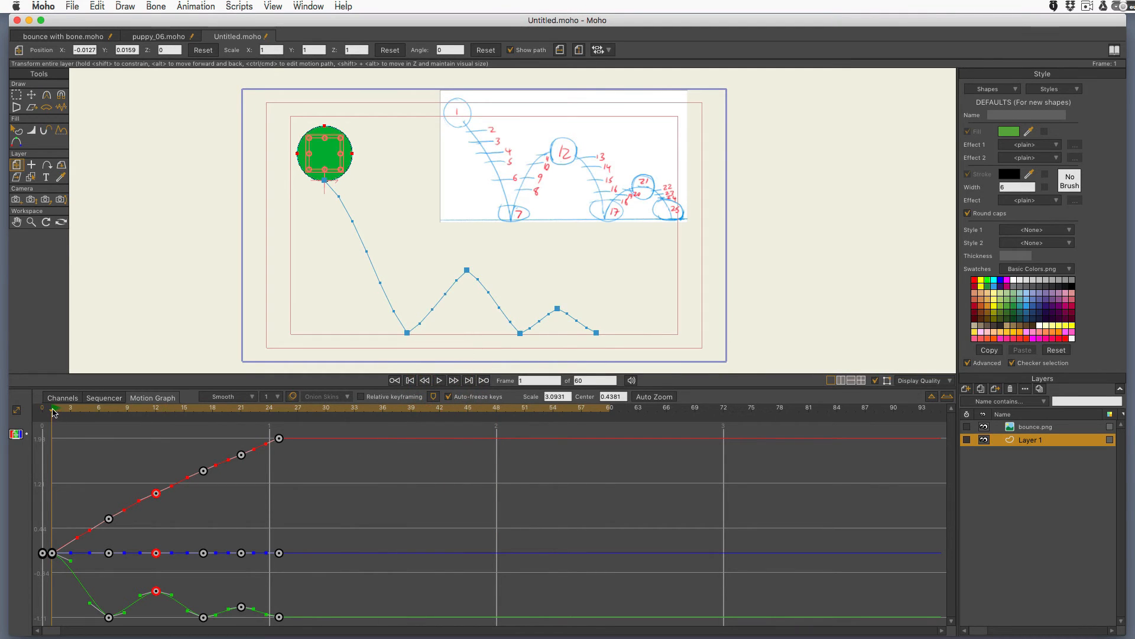
# Step: Auto Zoom the Motion Graph to fit the ball's vertical Y translation curve
pyautogui.click(108, 408)
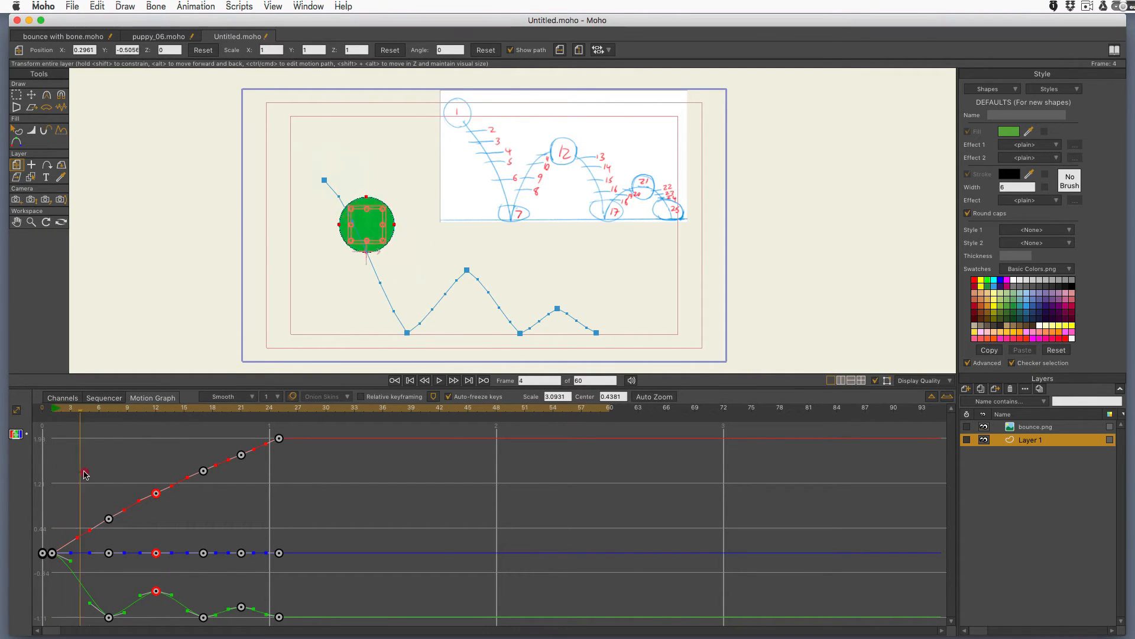
pyautogui.moveTo(88, 498)
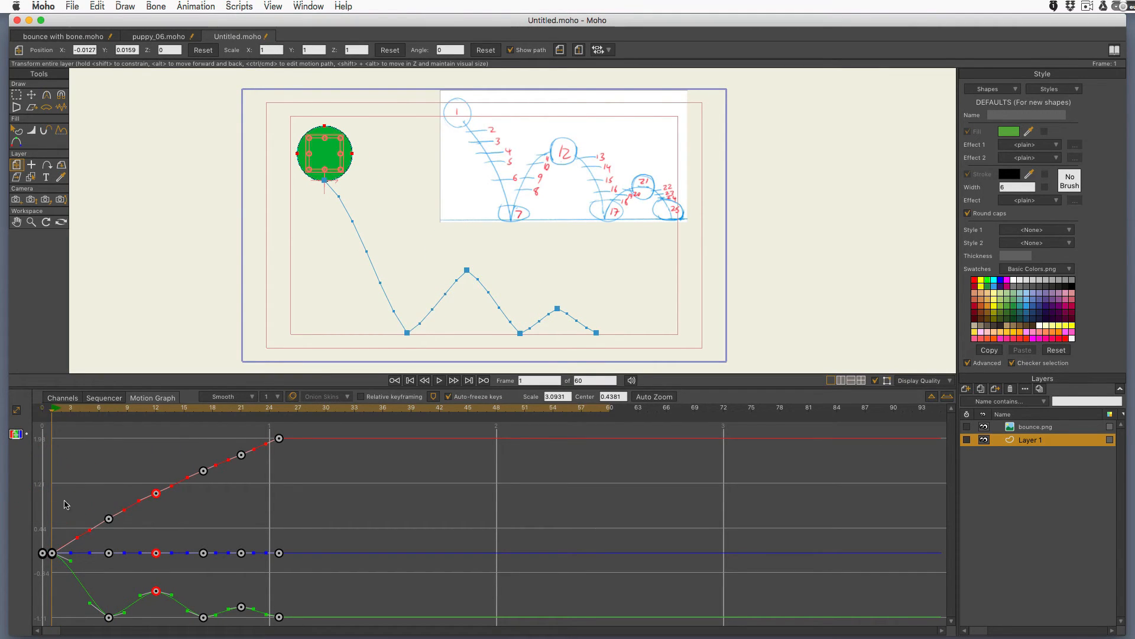
pyautogui.moveTo(207, 585)
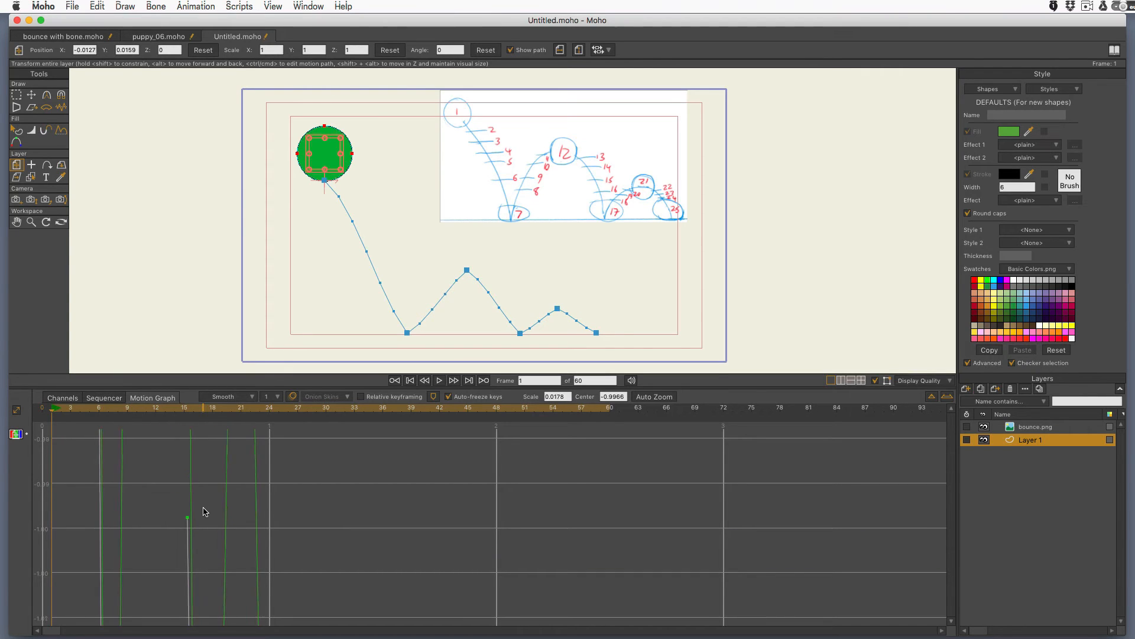
pyautogui.click(654, 396)
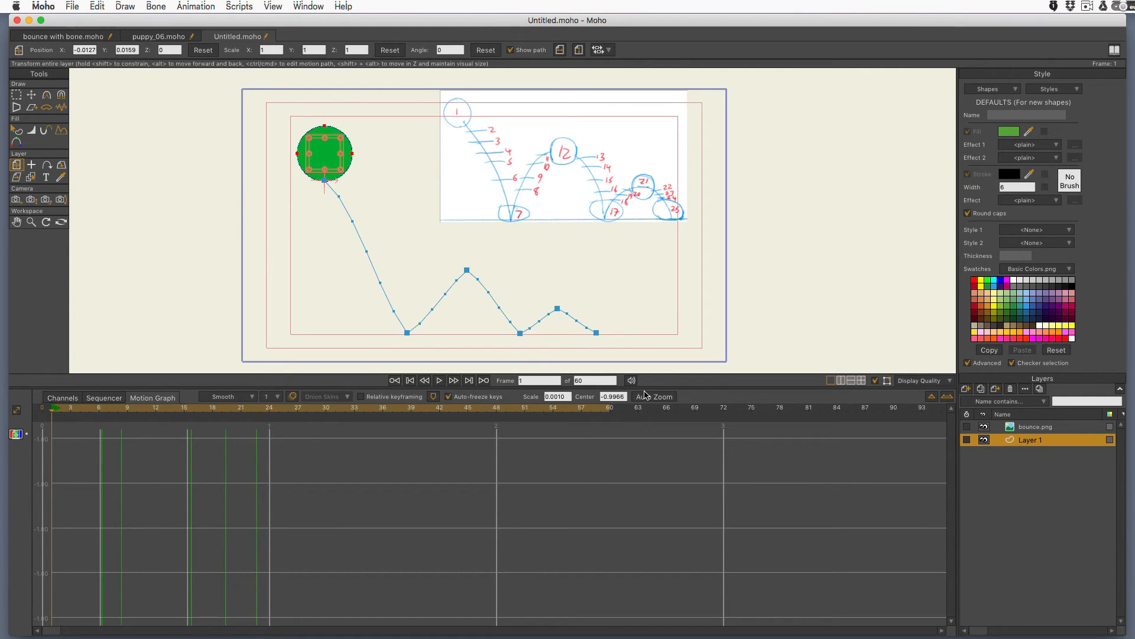
pyautogui.click(654, 396)
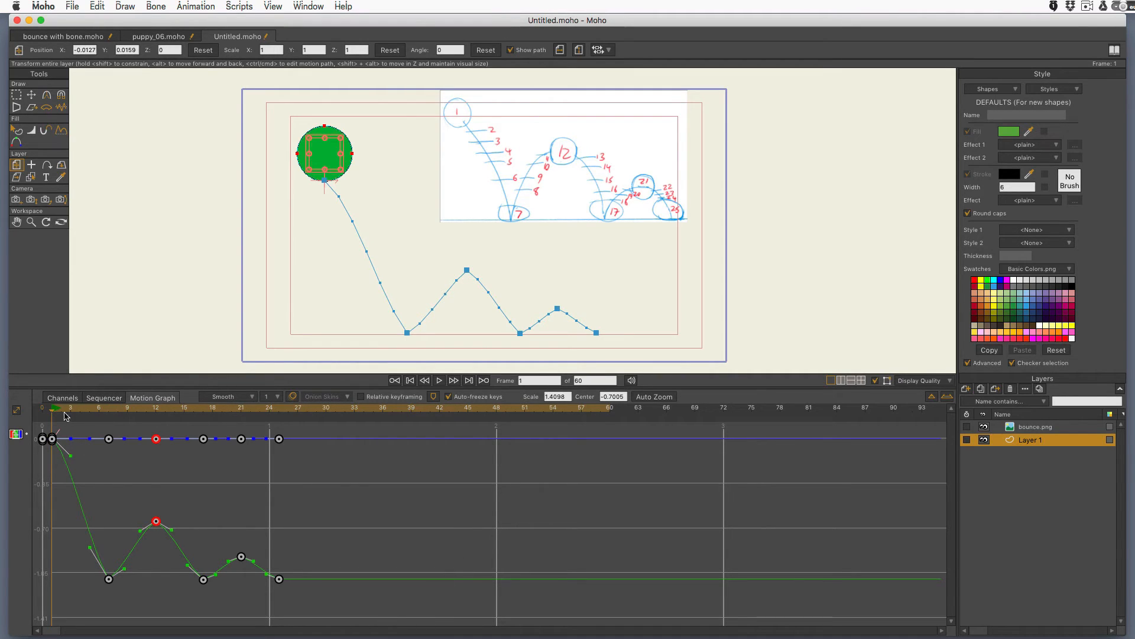
# Step: Scrub through the fall from frame 3 up to the frame 12 rebound peak to inspect the curve
pyautogui.click(98, 408)
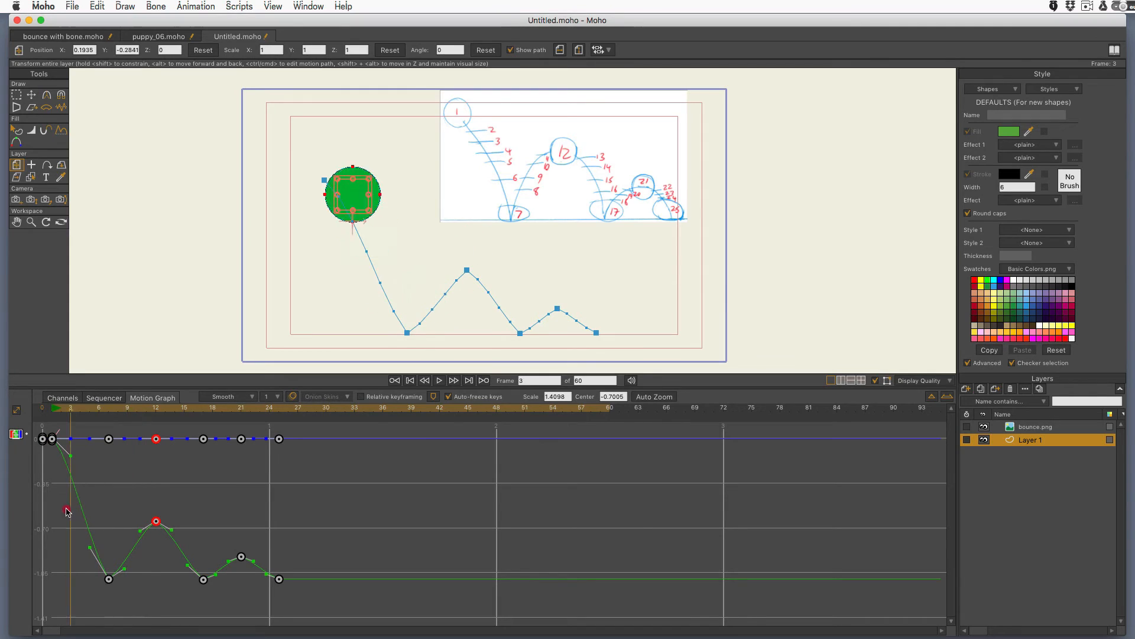
pyautogui.click(59, 521)
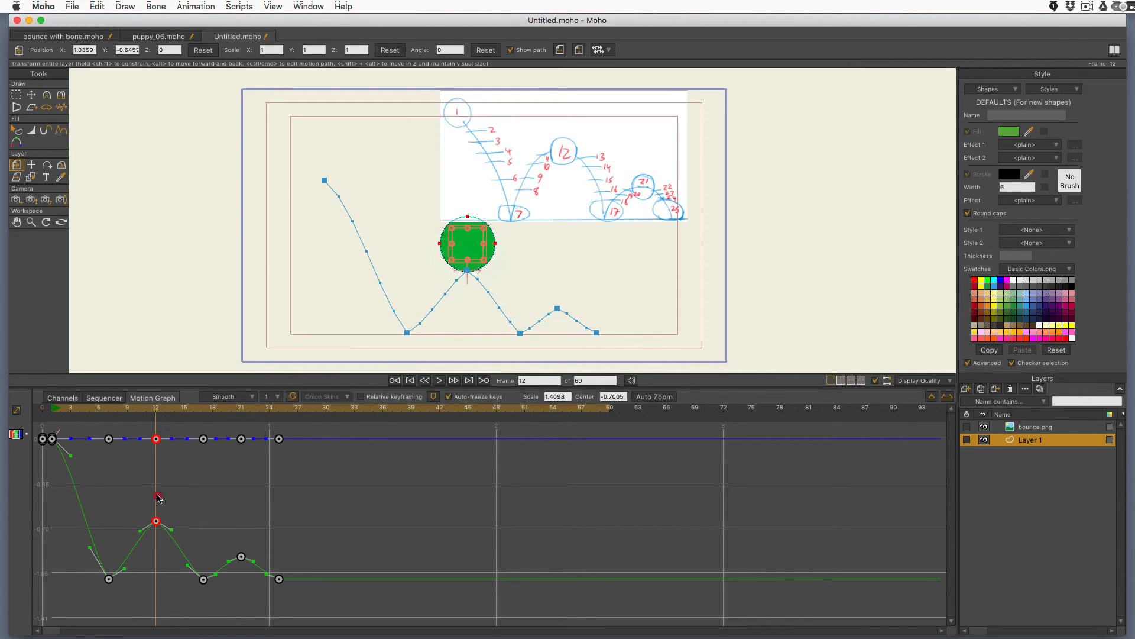
pyautogui.click(210, 439)
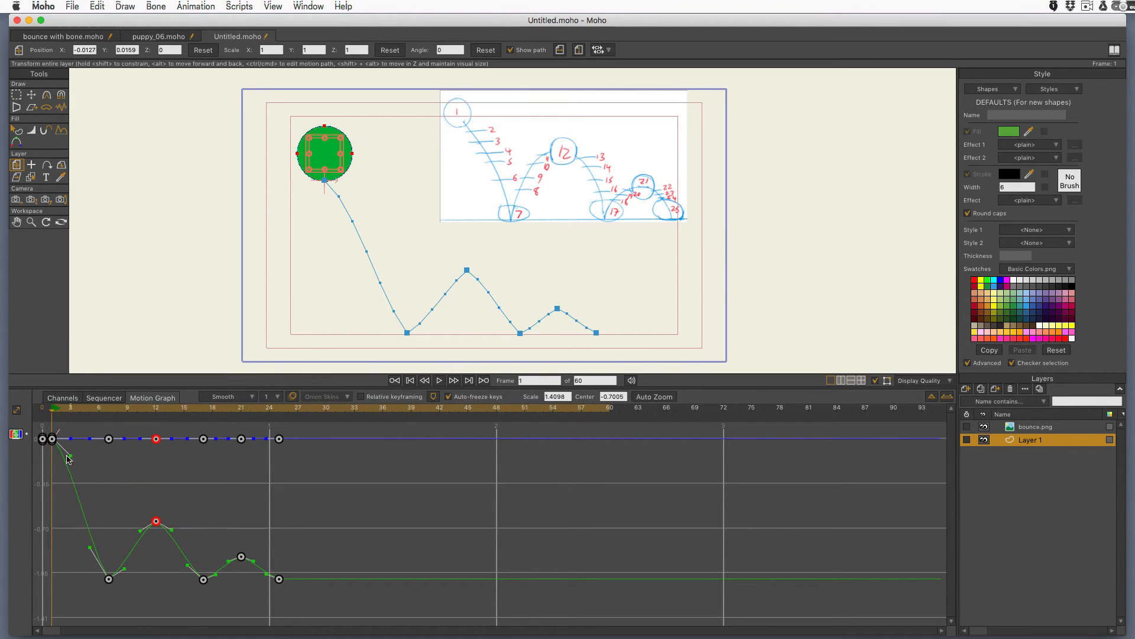
pyautogui.click(61, 415)
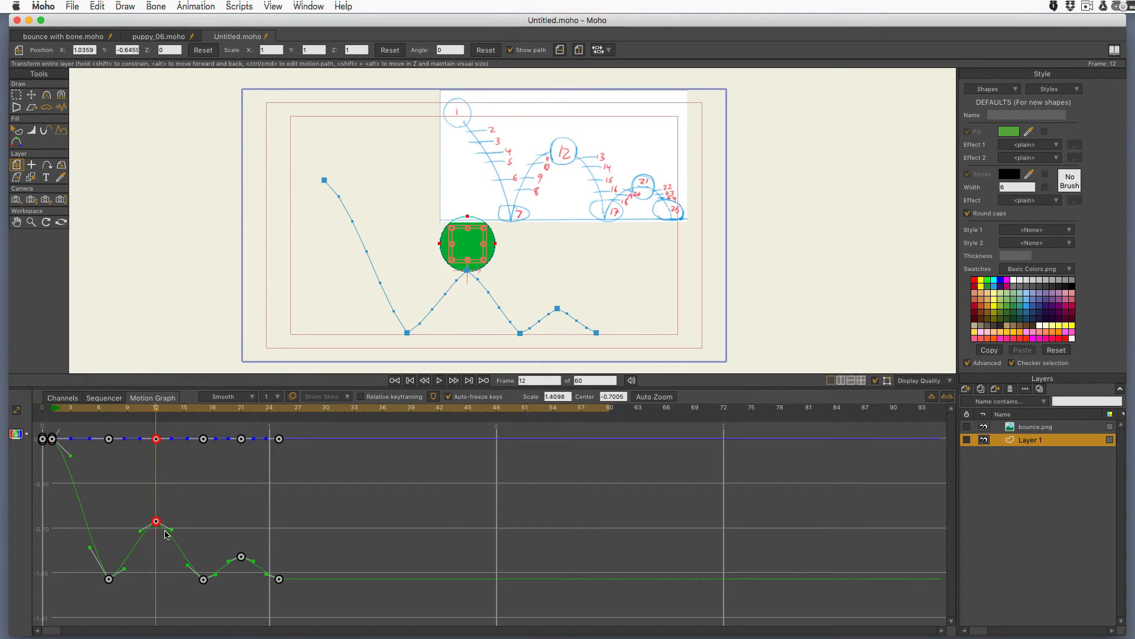
pyautogui.moveTo(187, 518)
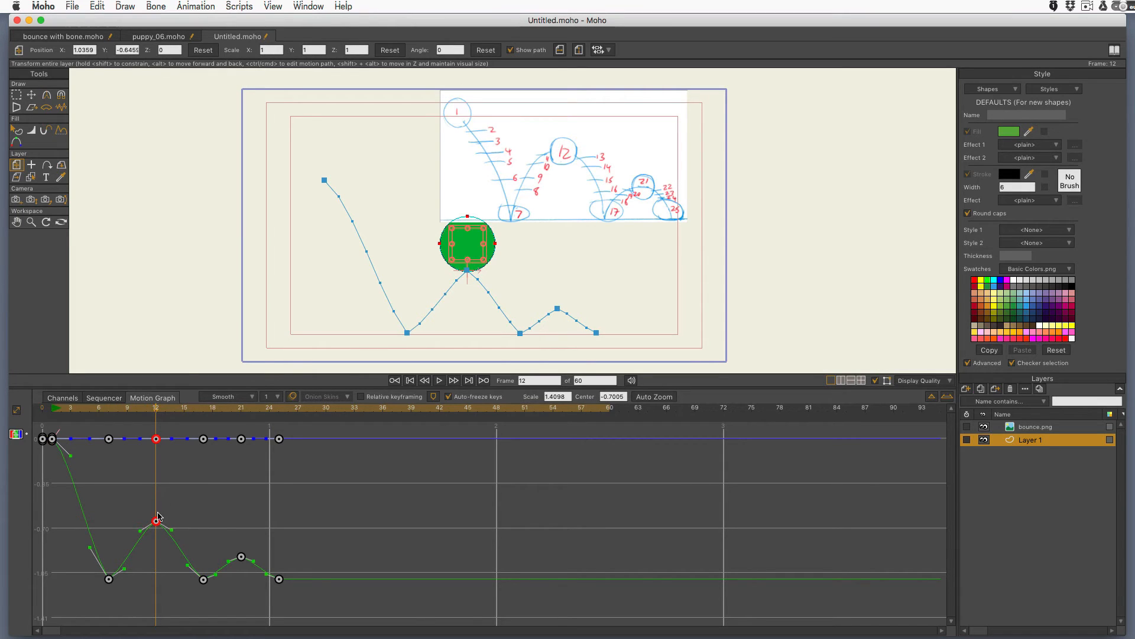
pyautogui.moveTo(140, 529)
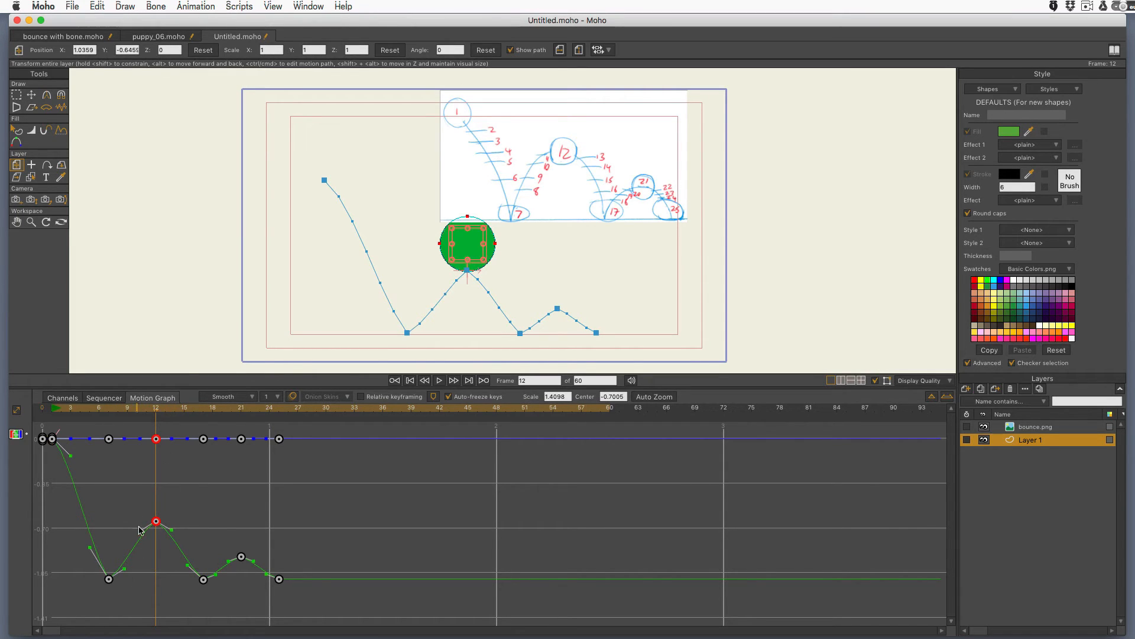
pyautogui.moveTo(141, 579)
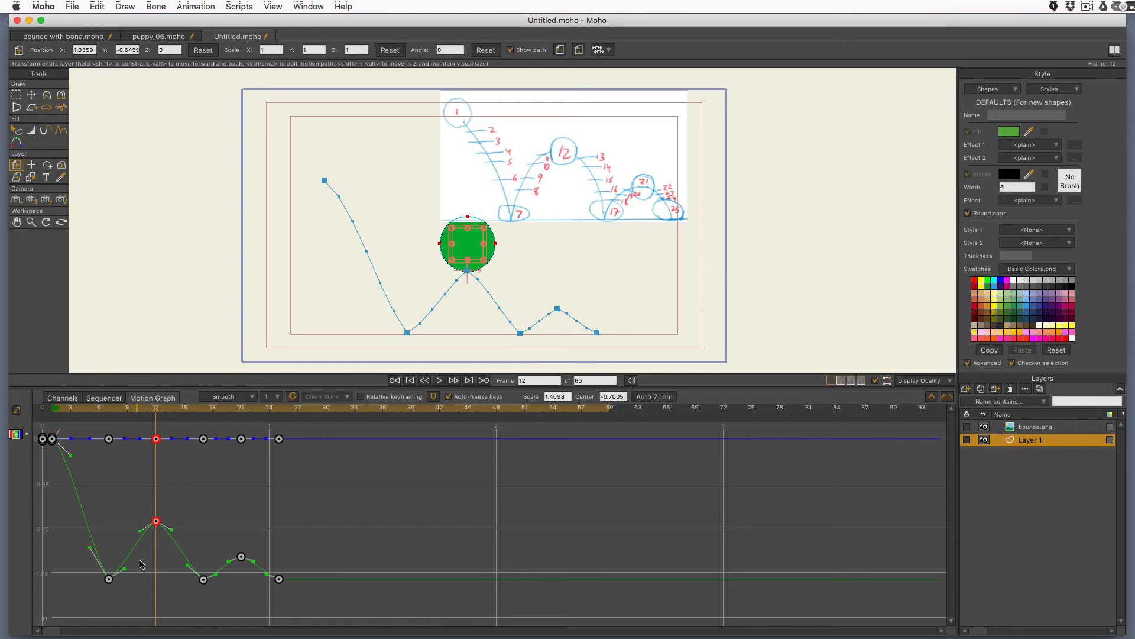
pyautogui.moveTo(144, 542)
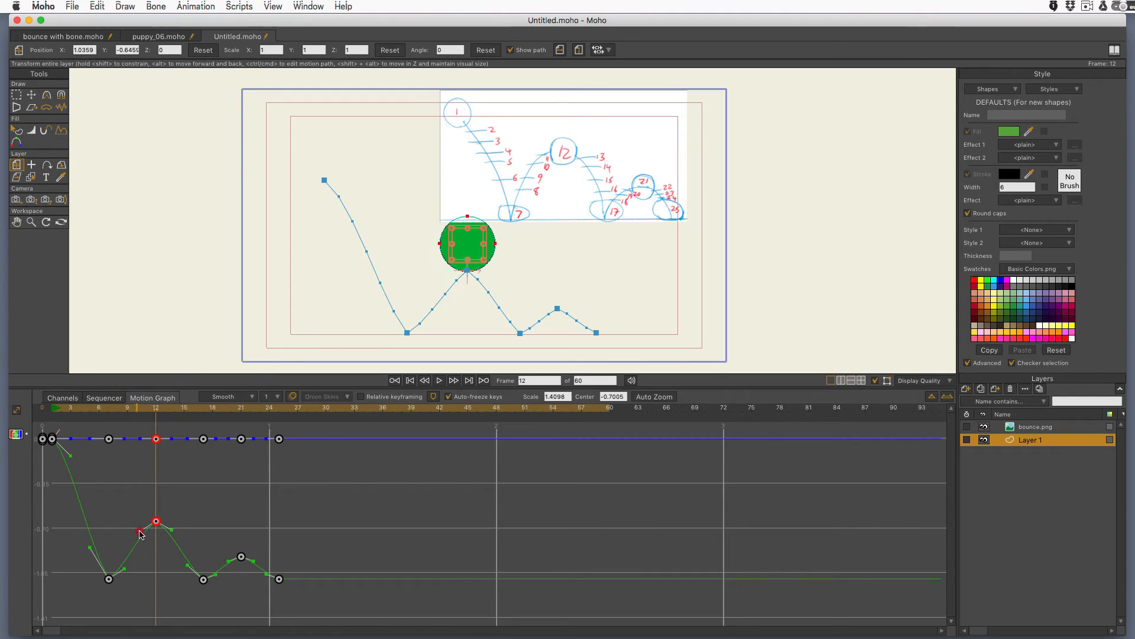
# Step: Flatten the Bezier tangents on the Y-position curve so the bounce tops at frames 12 and 21 ease
pyautogui.moveTo(141, 532); pyautogui.dragTo(174, 524)
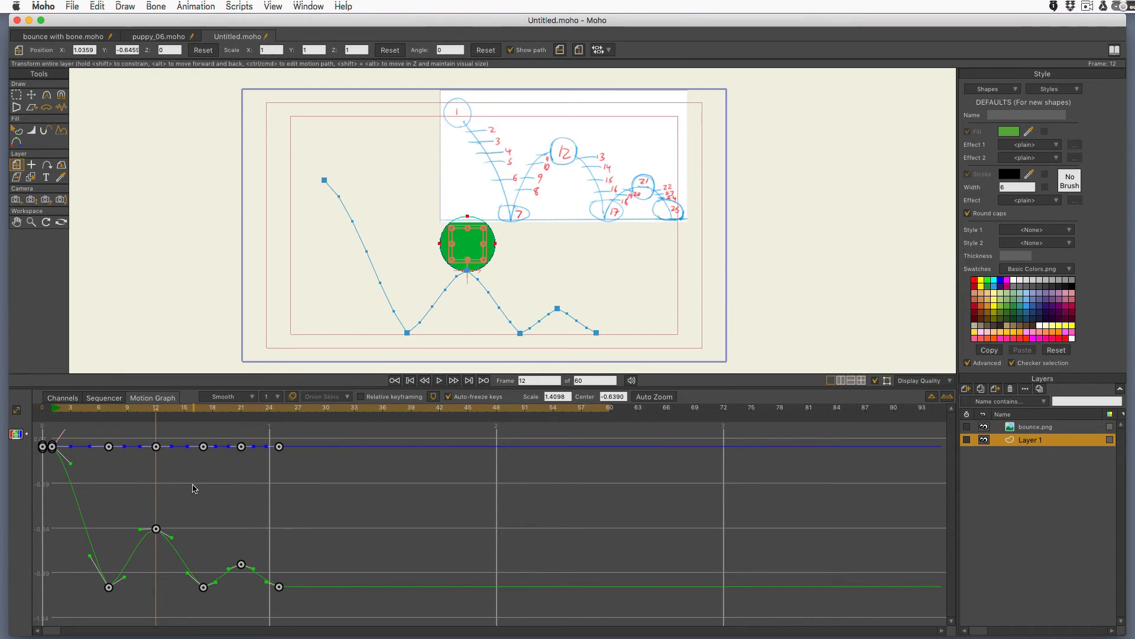
pyautogui.moveTo(170, 513)
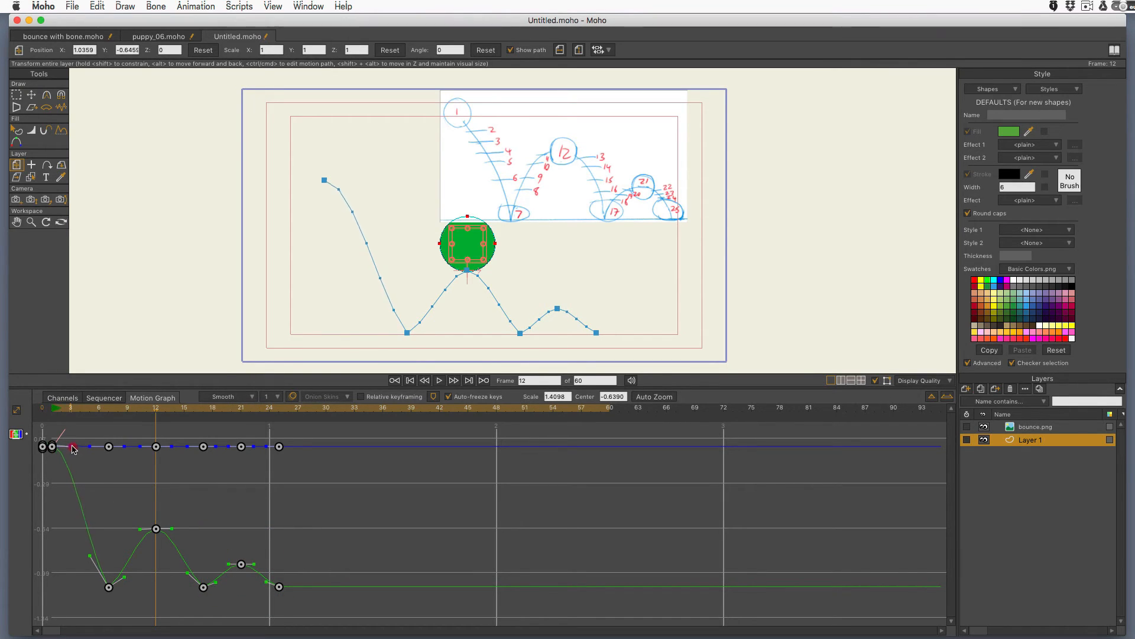
pyautogui.click(76, 447)
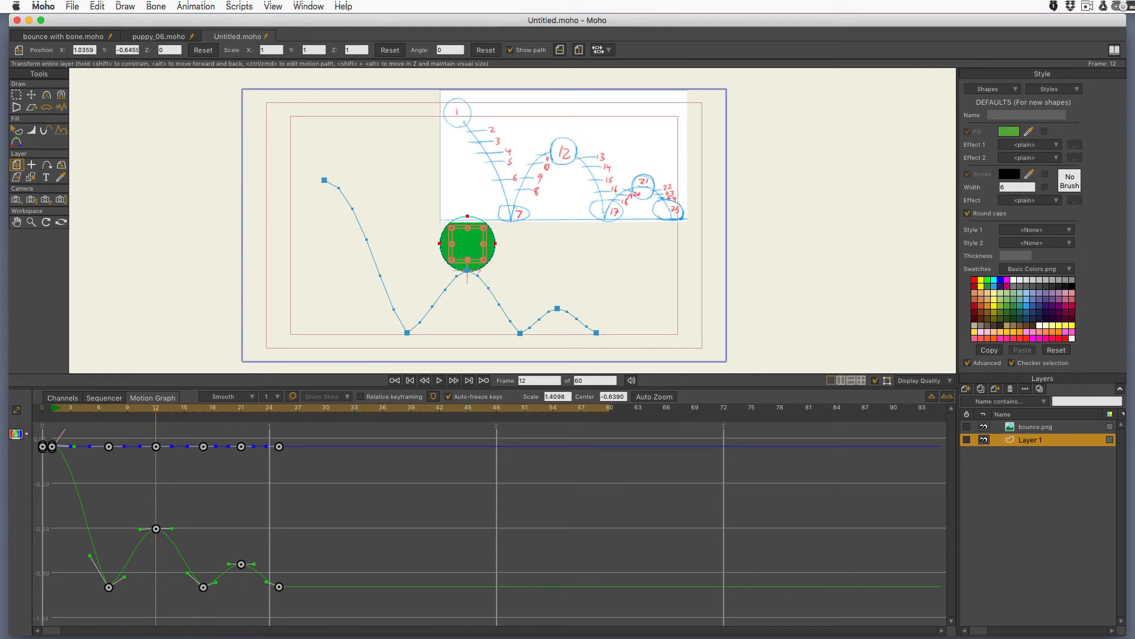
# Step: Play and stop the eased bounce, then jump to a later frame of the bounce
pyautogui.click(439, 381)
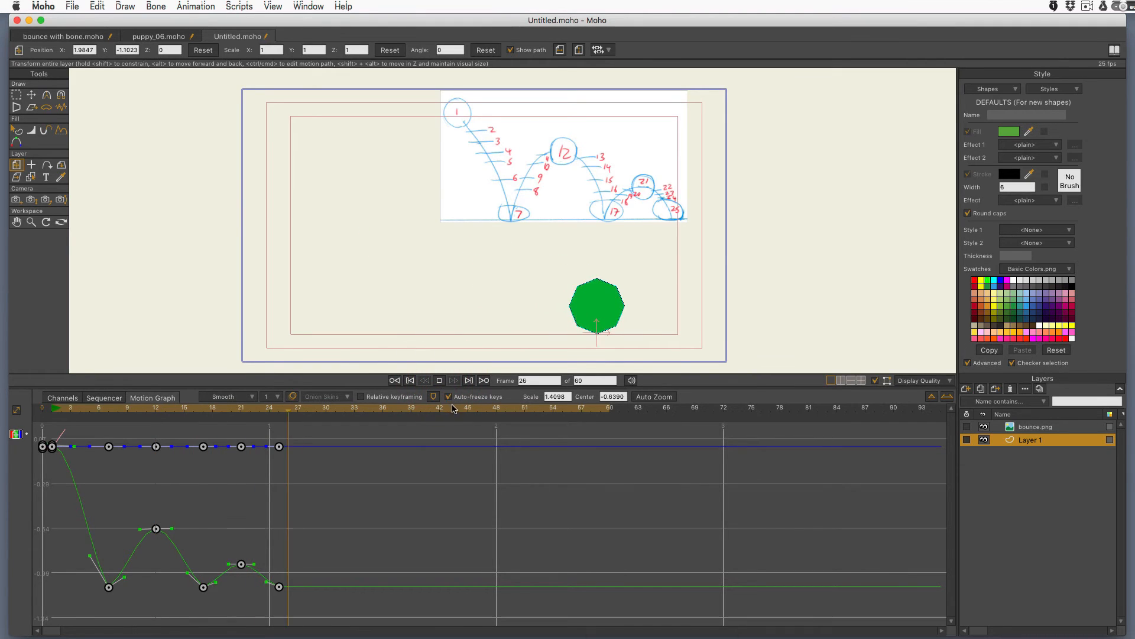
pyautogui.click(185, 408)
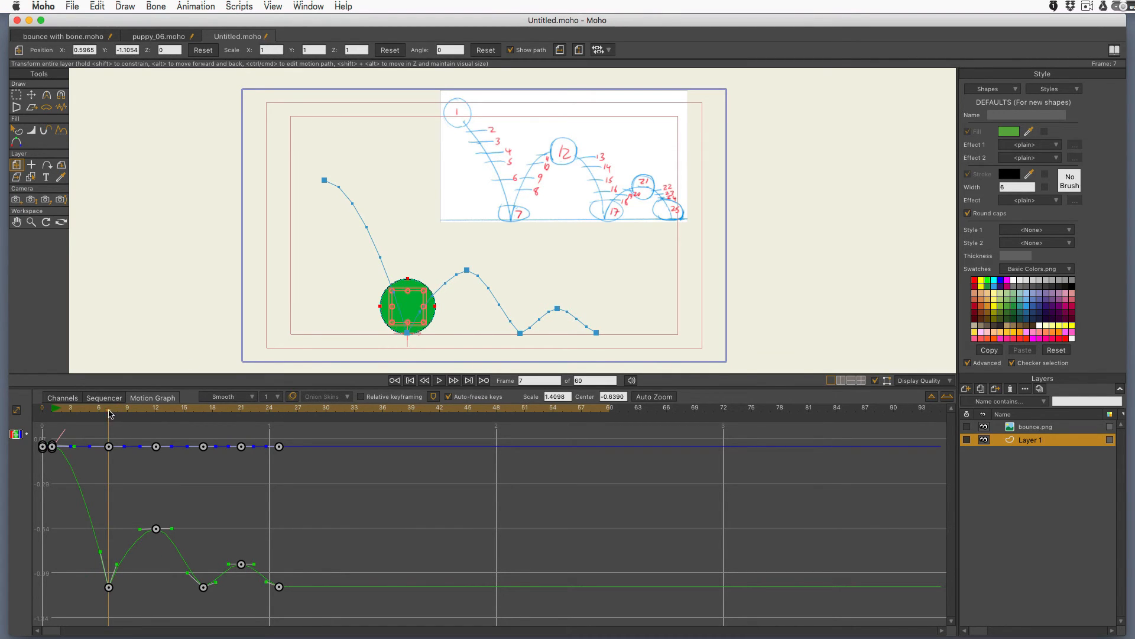
pyautogui.click(201, 408)
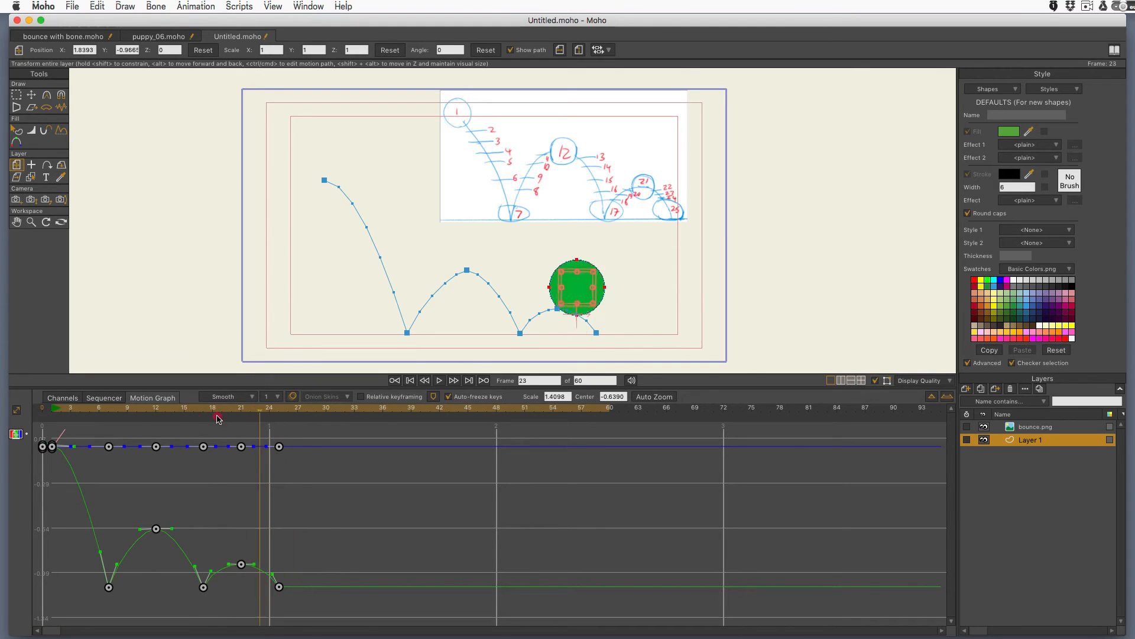
# Step: Replay the bounce once more, stop it and return to frame 1
pyautogui.click(439, 381)
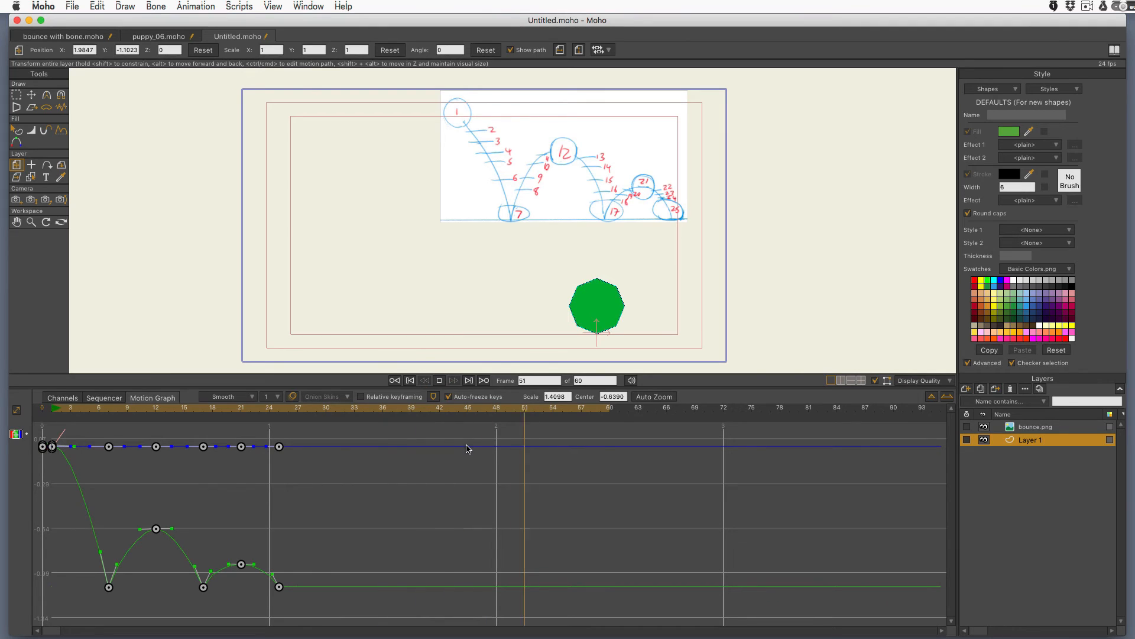
pyautogui.click(438, 380)
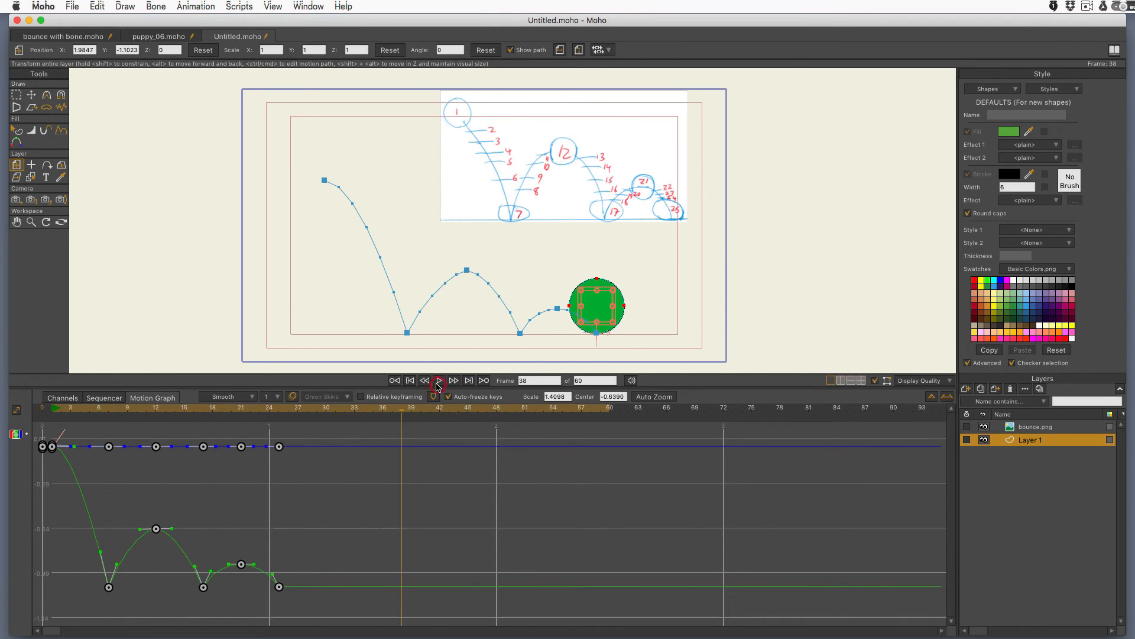
pyautogui.click(241, 447)
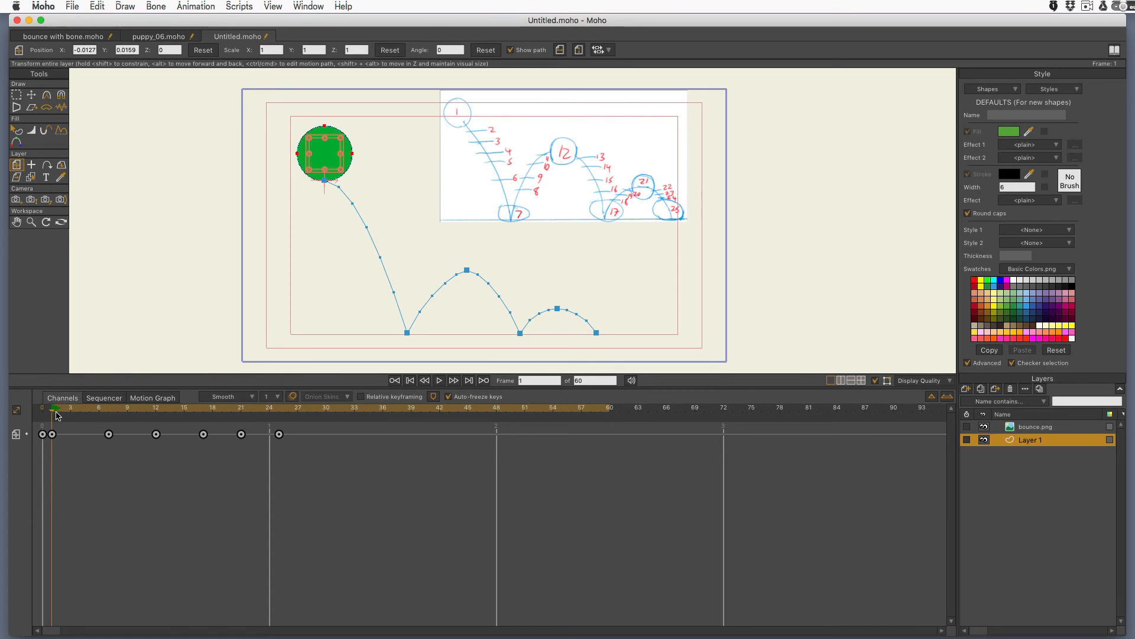
# Step: At frame 7, scale the ball layer to about 1.23 wide by 0.77 tall so it squashes on the ground
pyautogui.click(106, 408)
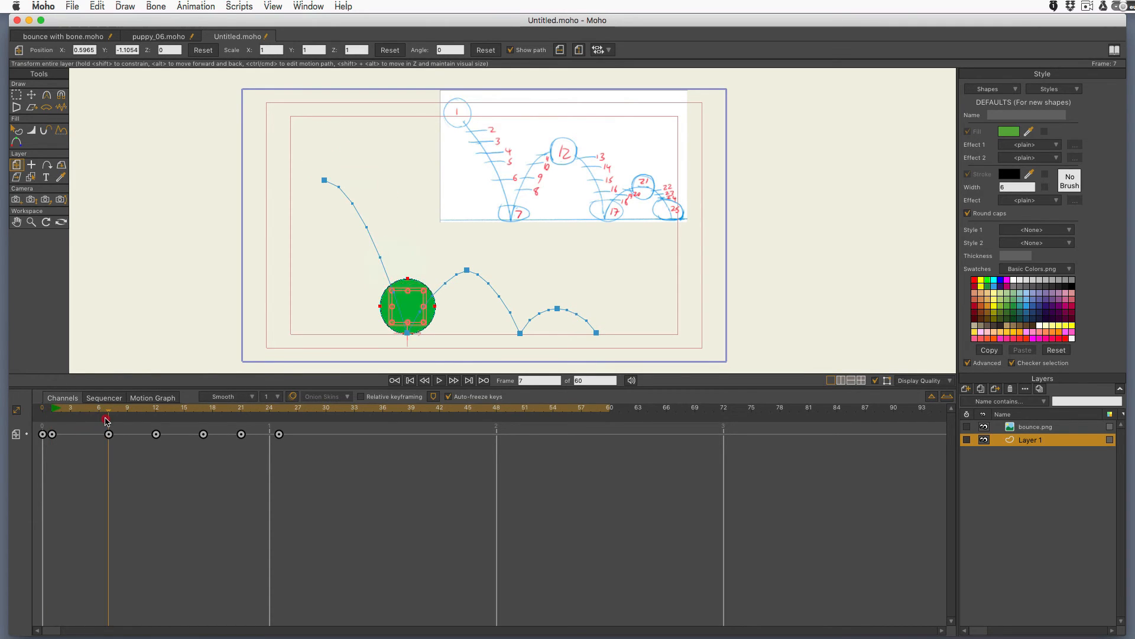
pyautogui.moveTo(410, 293)
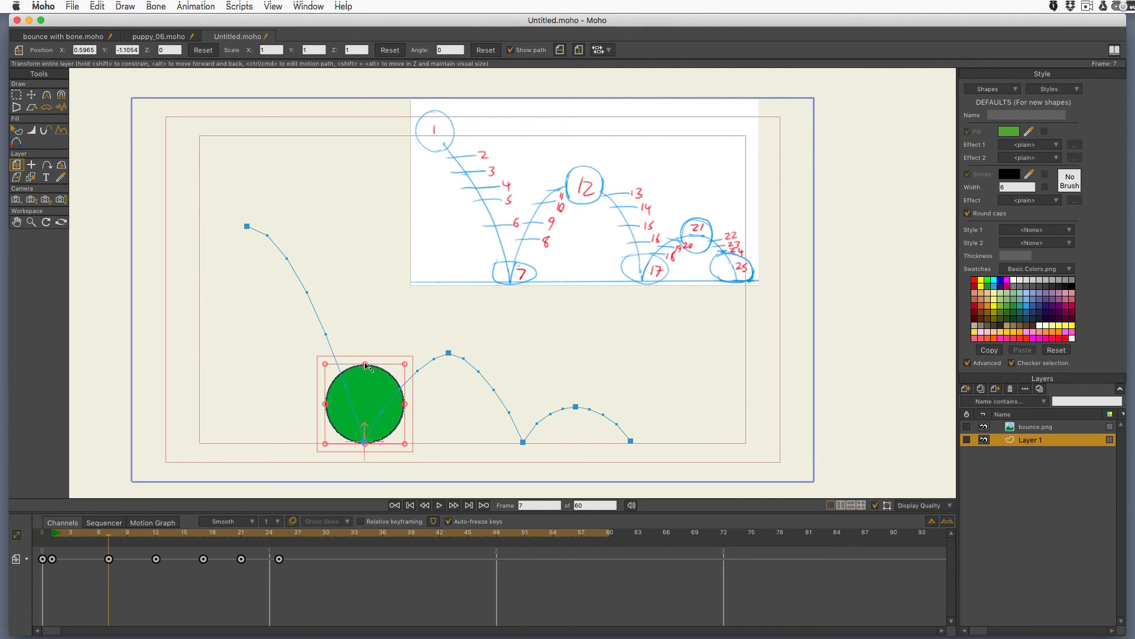
pyautogui.moveTo(358, 454)
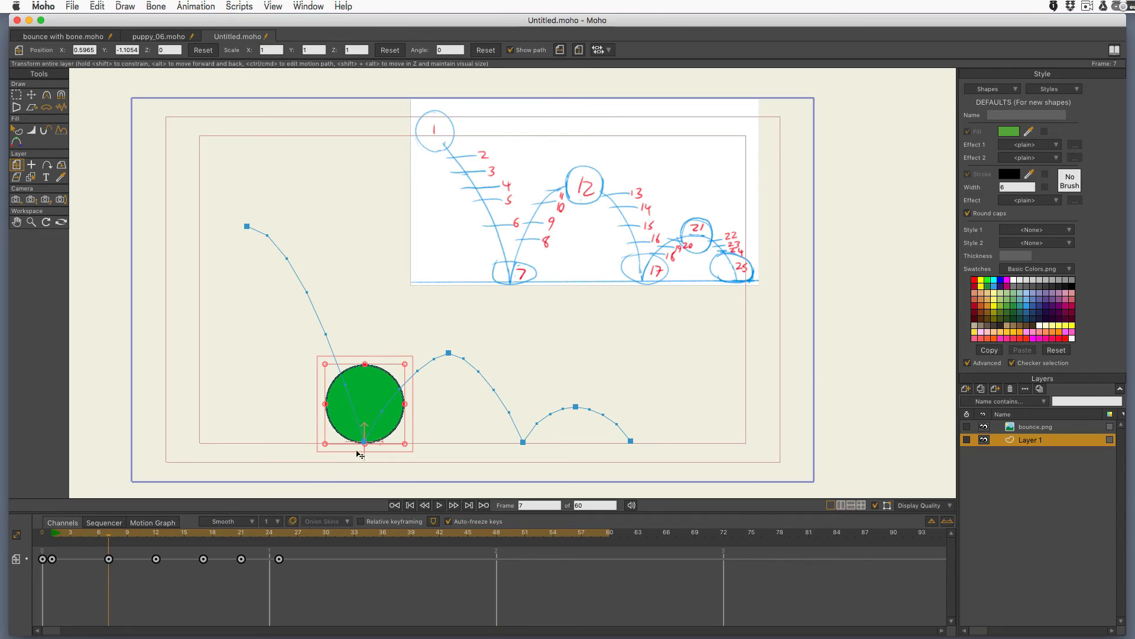
pyautogui.moveTo(364, 366)
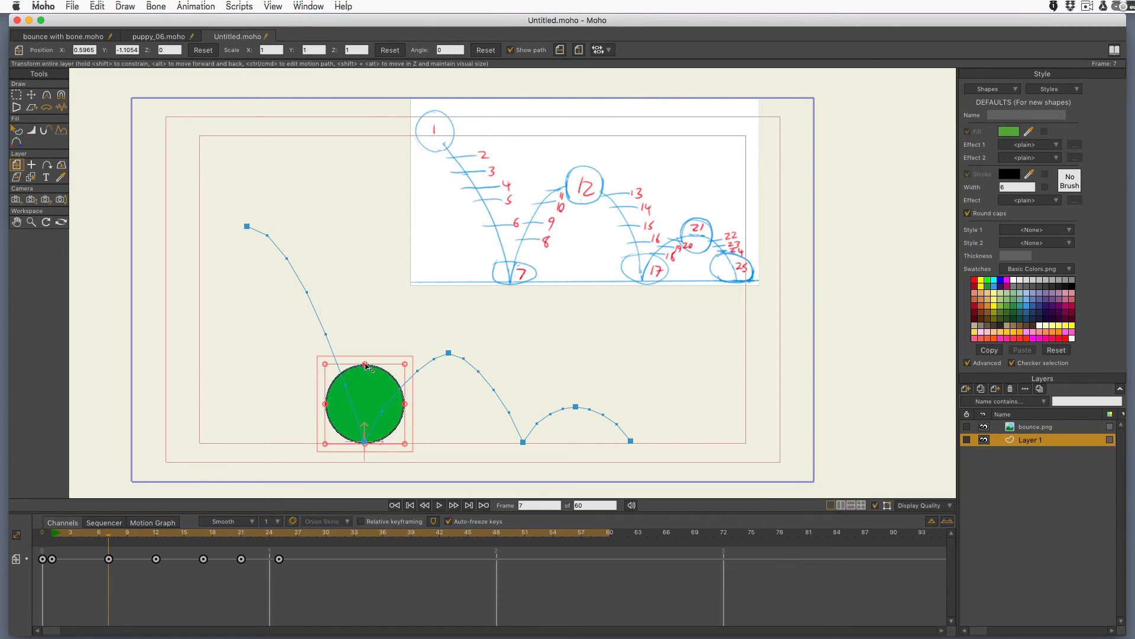
pyautogui.moveTo(366, 369)
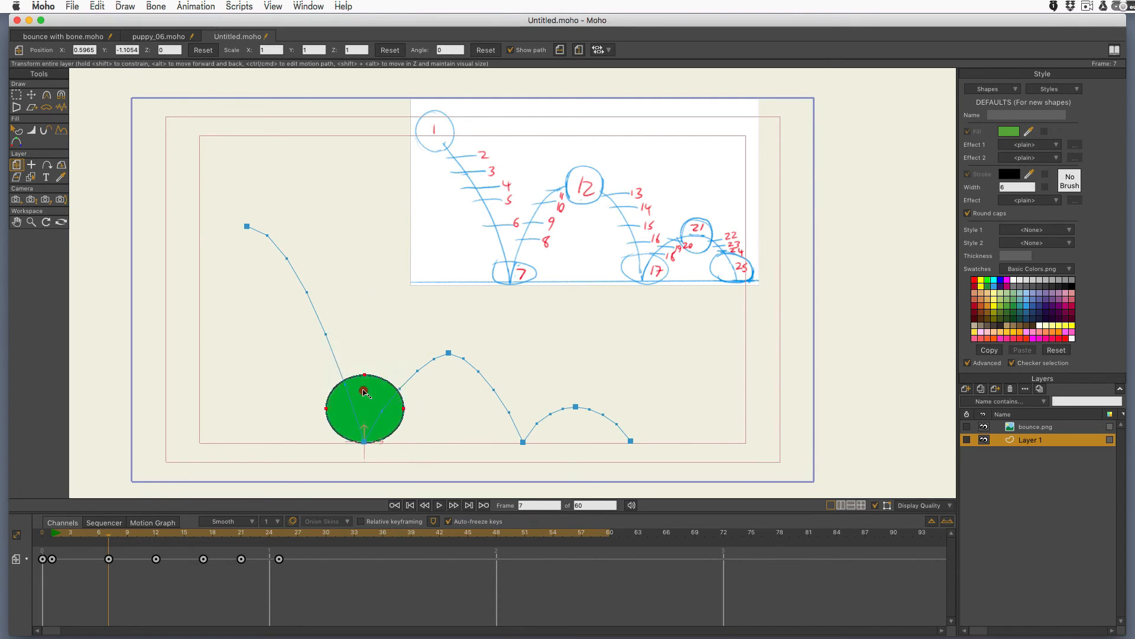
pyautogui.moveTo(365, 378); pyautogui.dragTo(368, 361)
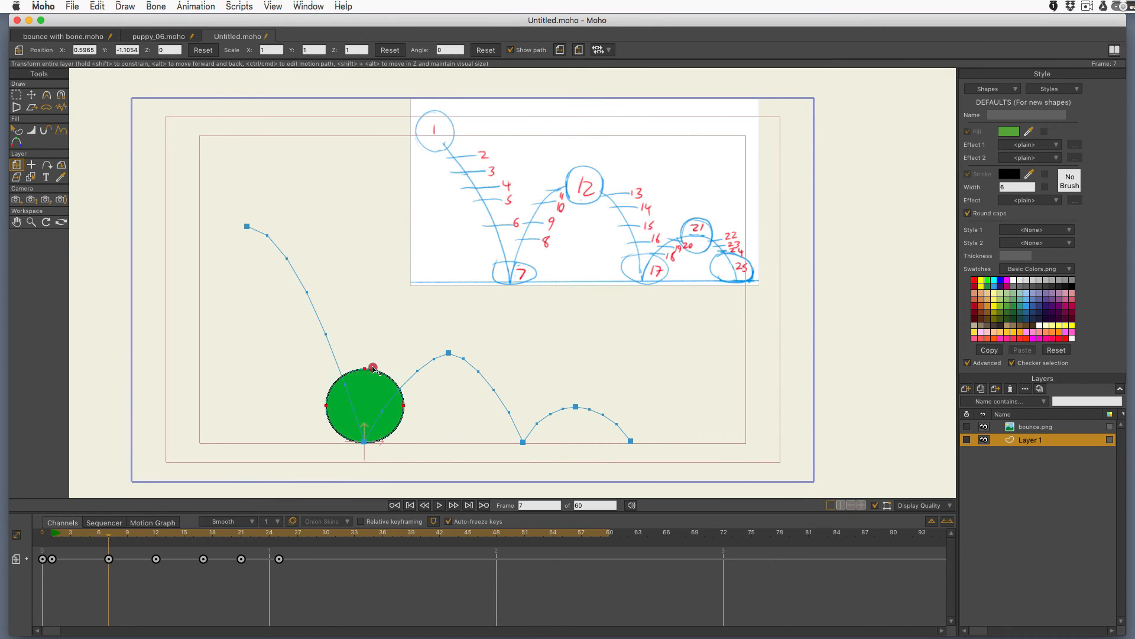
pyautogui.moveTo(371, 366); pyautogui.dragTo(366, 351)
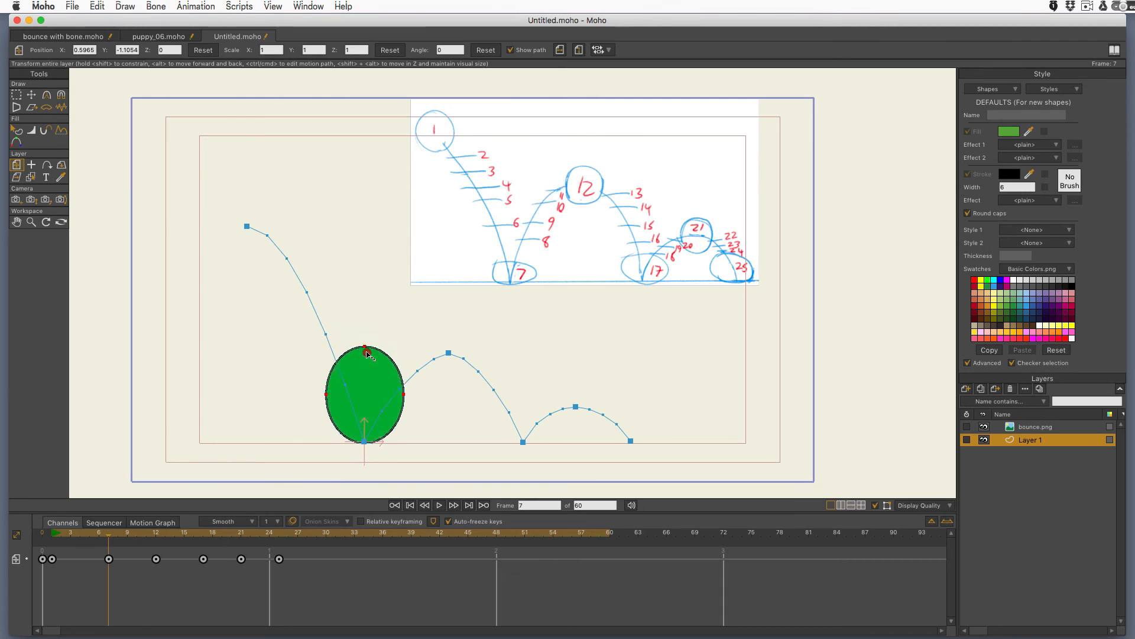
pyautogui.moveTo(365, 351); pyautogui.dragTo(365, 375)
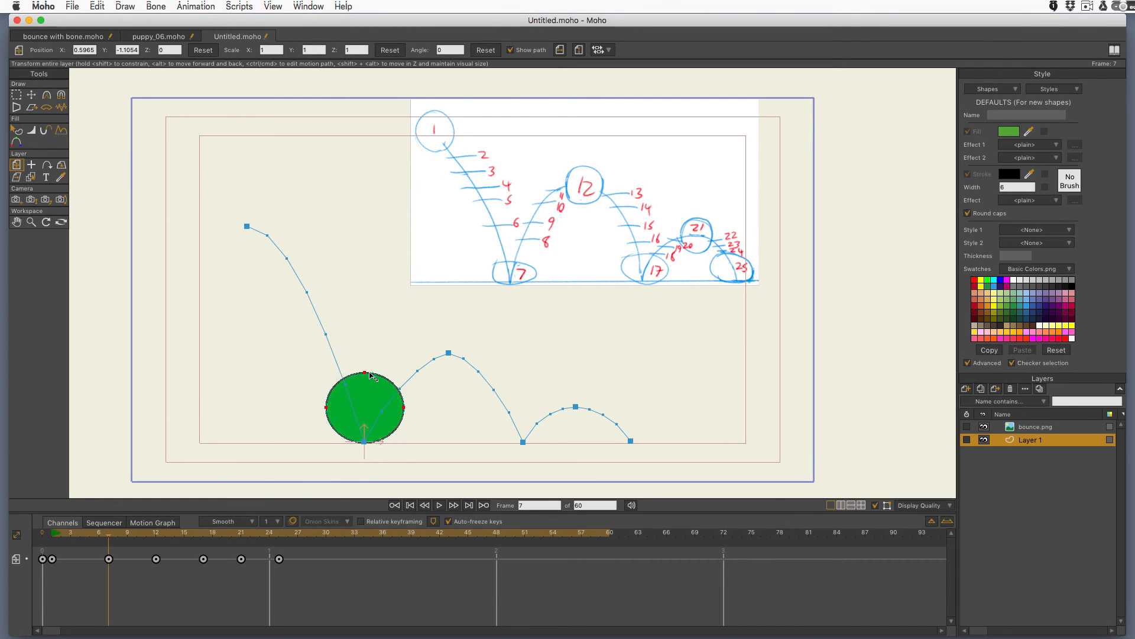
pyautogui.moveTo(364, 373); pyautogui.dragTo(369, 386)
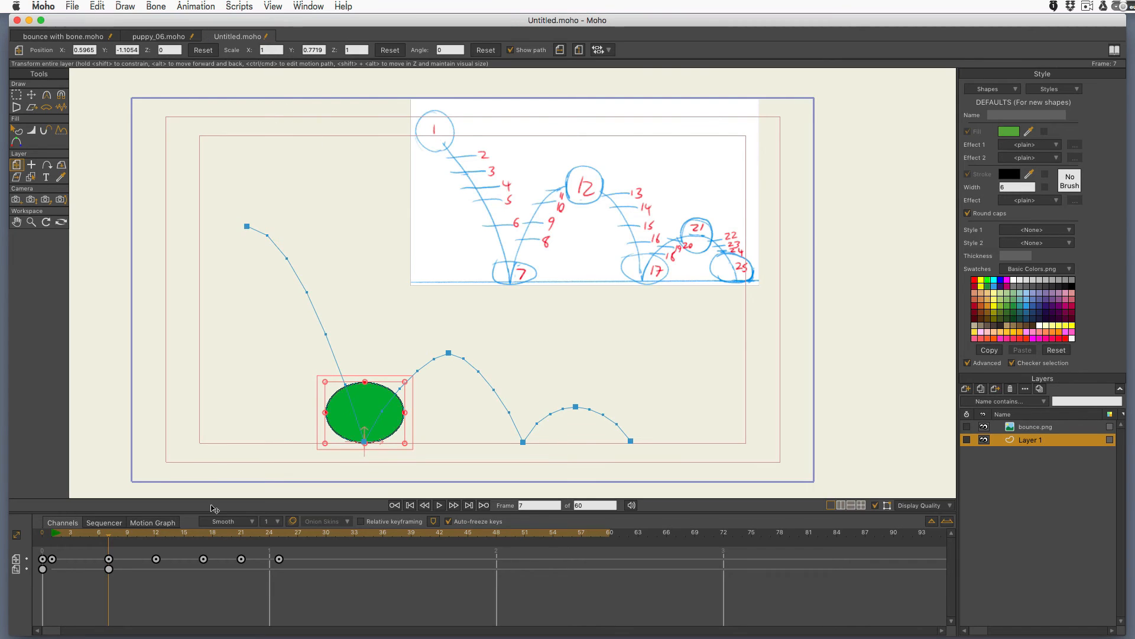
# Step: Compare the ball's shape at frame 3, then return to the frame 7 ground contact
pyautogui.click(85, 535)
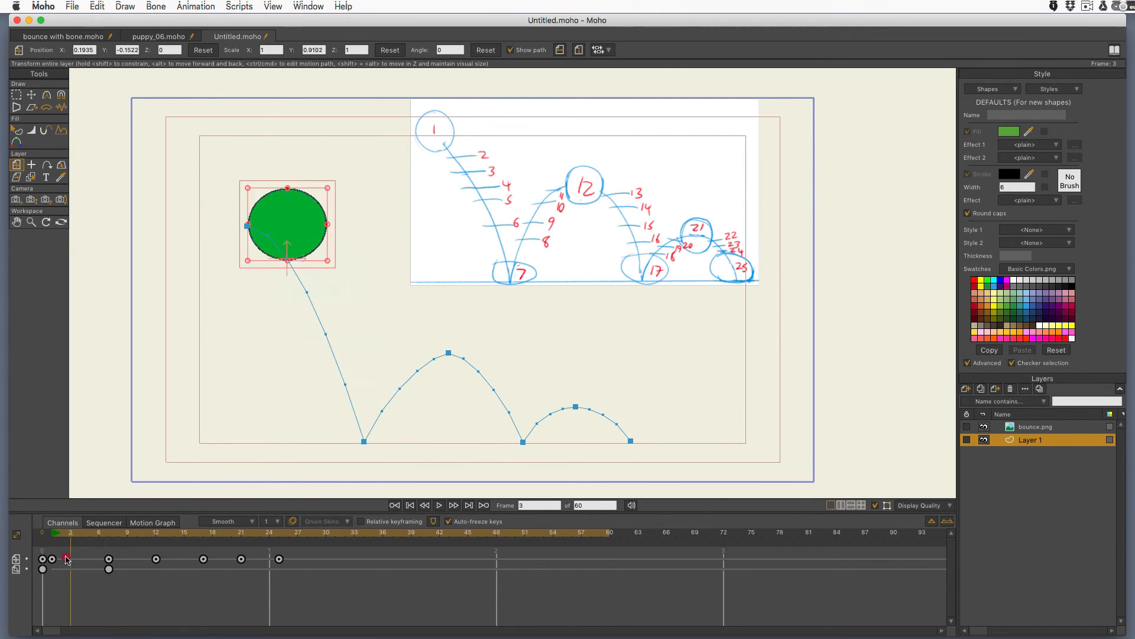
pyautogui.click(109, 572)
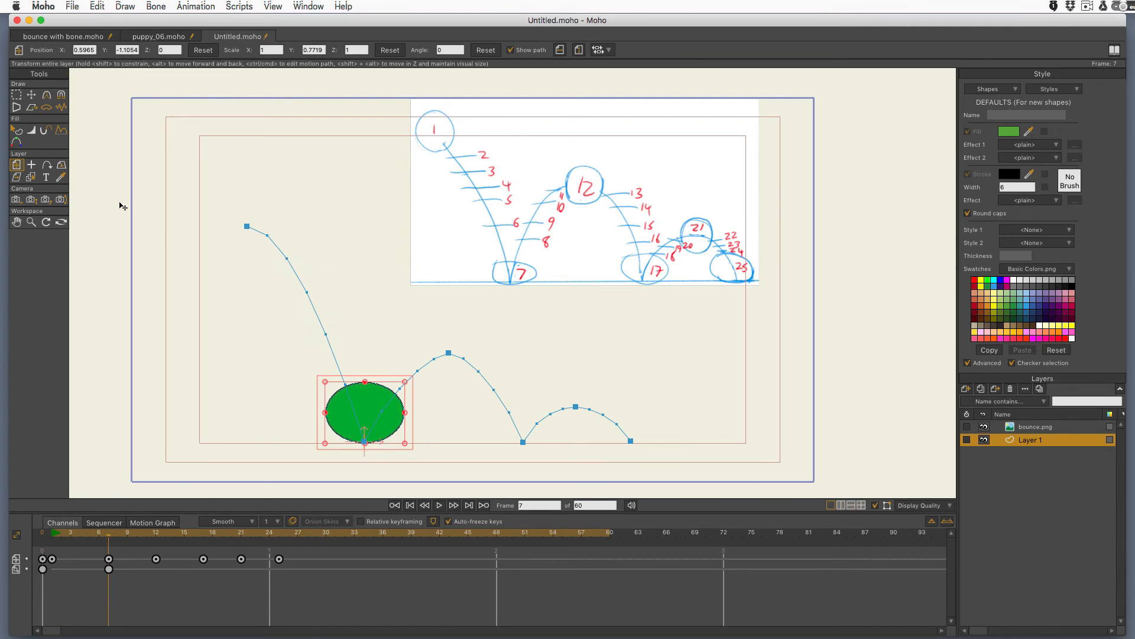
pyautogui.moveTo(296, 243)
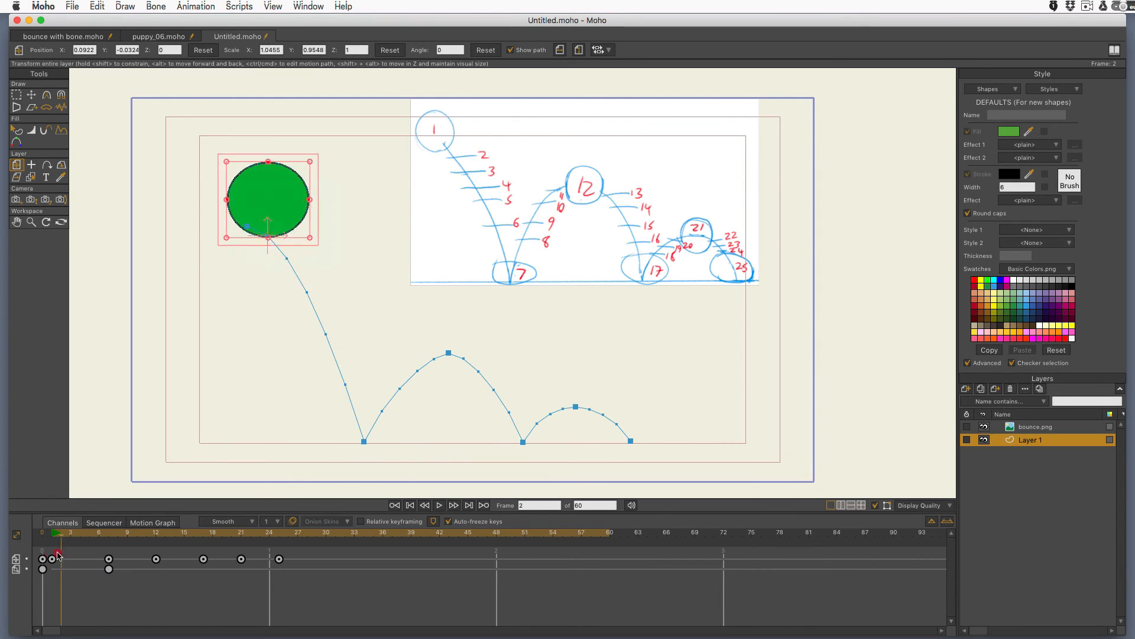
pyautogui.click(108, 556)
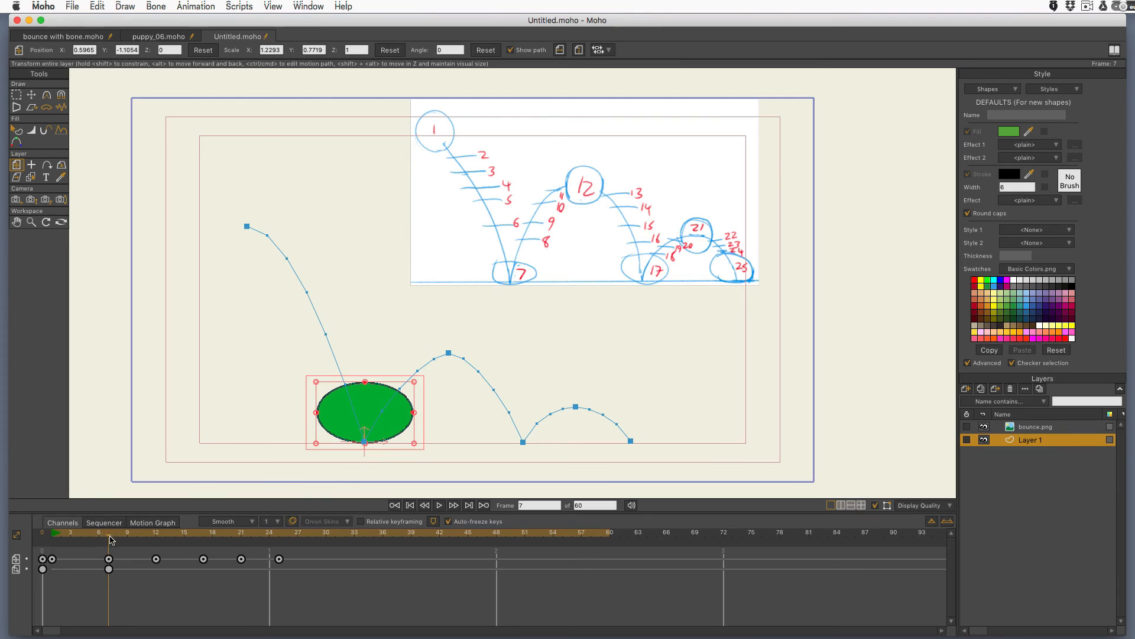
pyautogui.moveTo(374, 397)
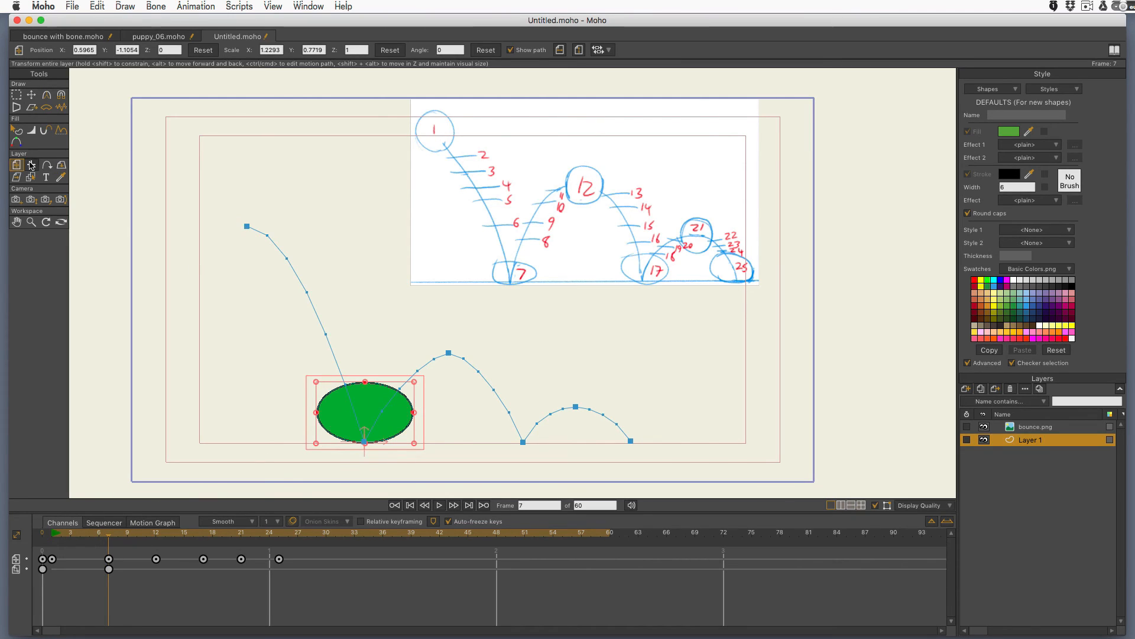
pyautogui.moveTo(398, 78)
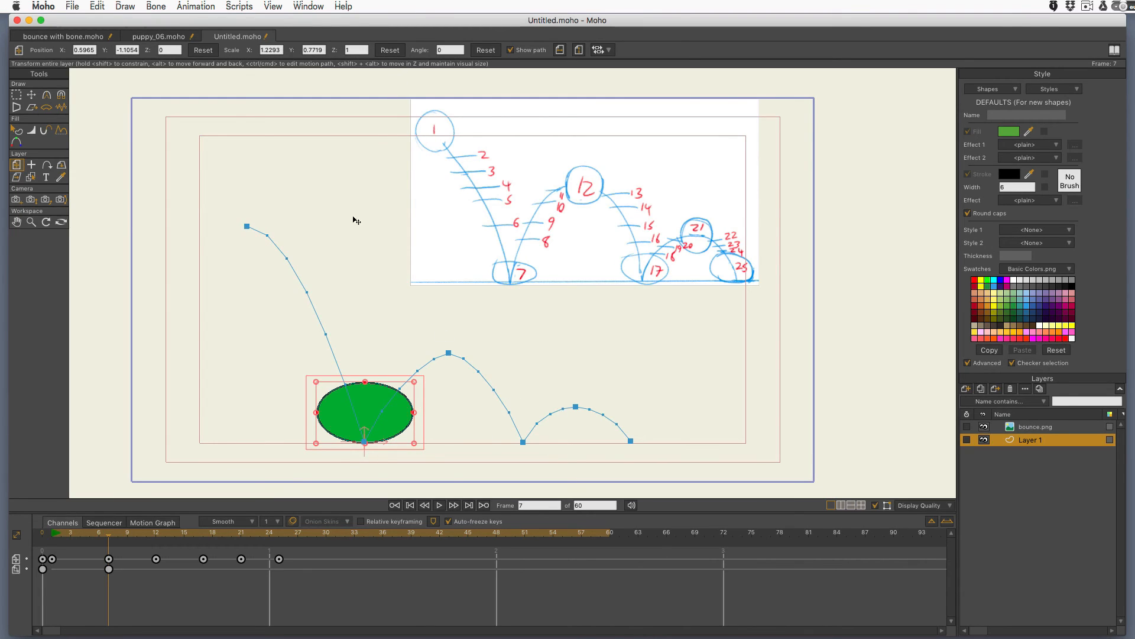
pyautogui.moveTo(337, 61)
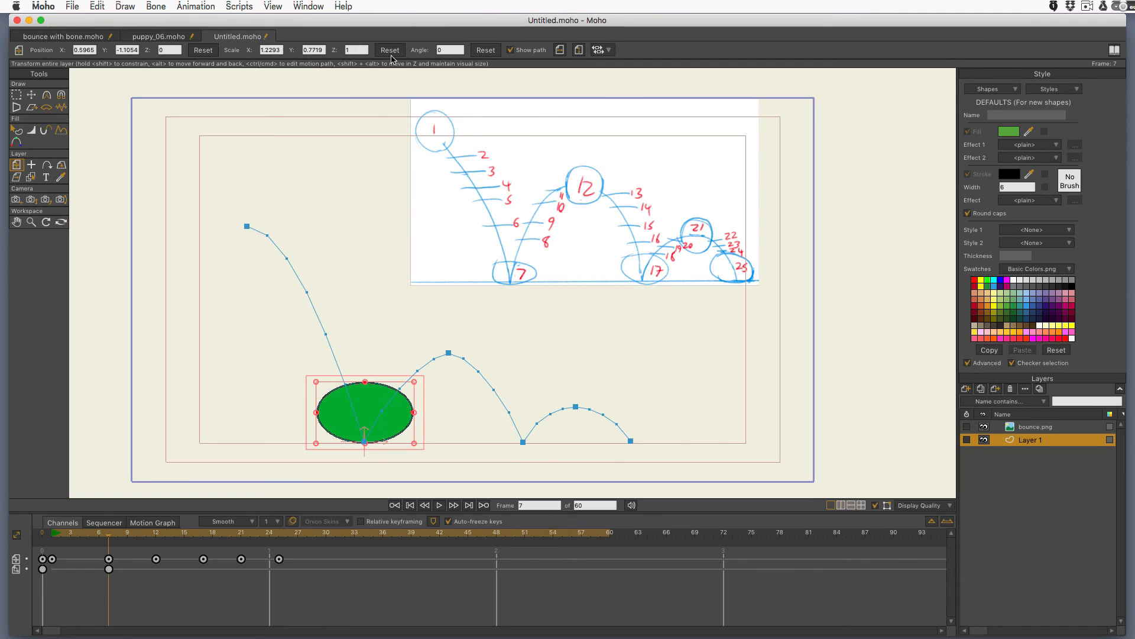
# Step: Reset the ball's scale, then re-key it at frame 7 with Scale X 1.18 and Y 0.7242
pyautogui.click(389, 50)
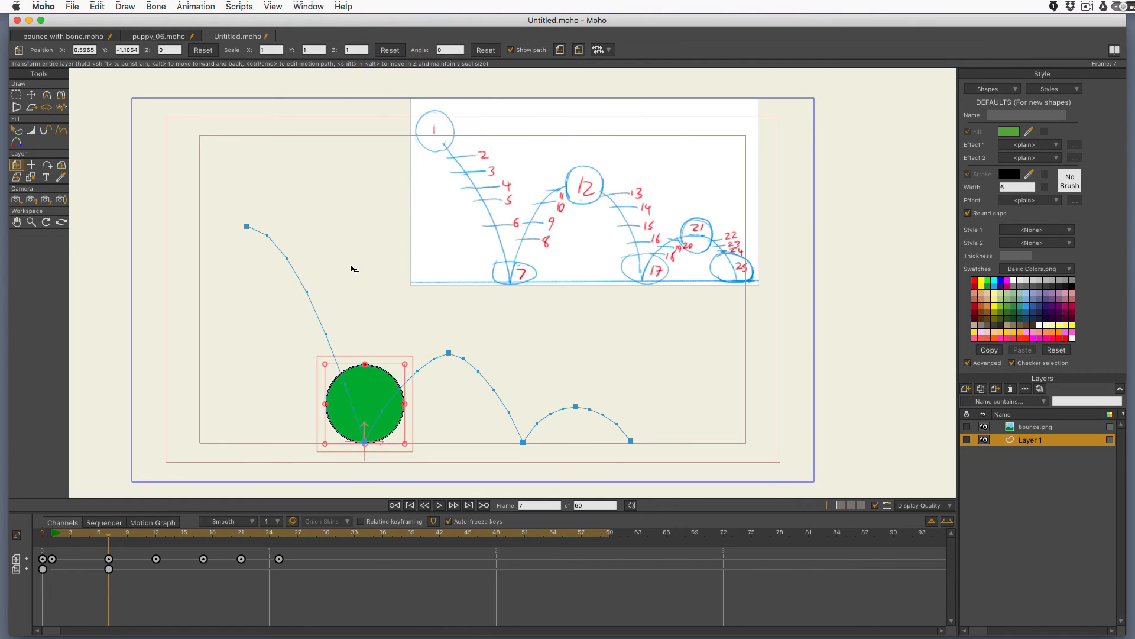
pyautogui.moveTo(333, 315)
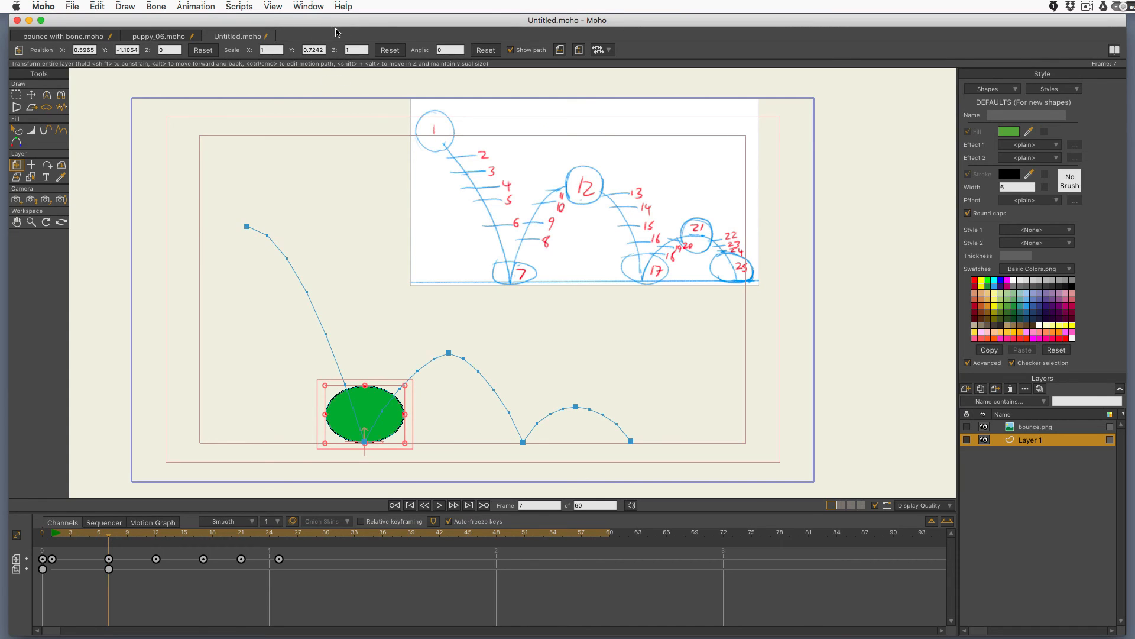
pyautogui.moveTo(330, 62)
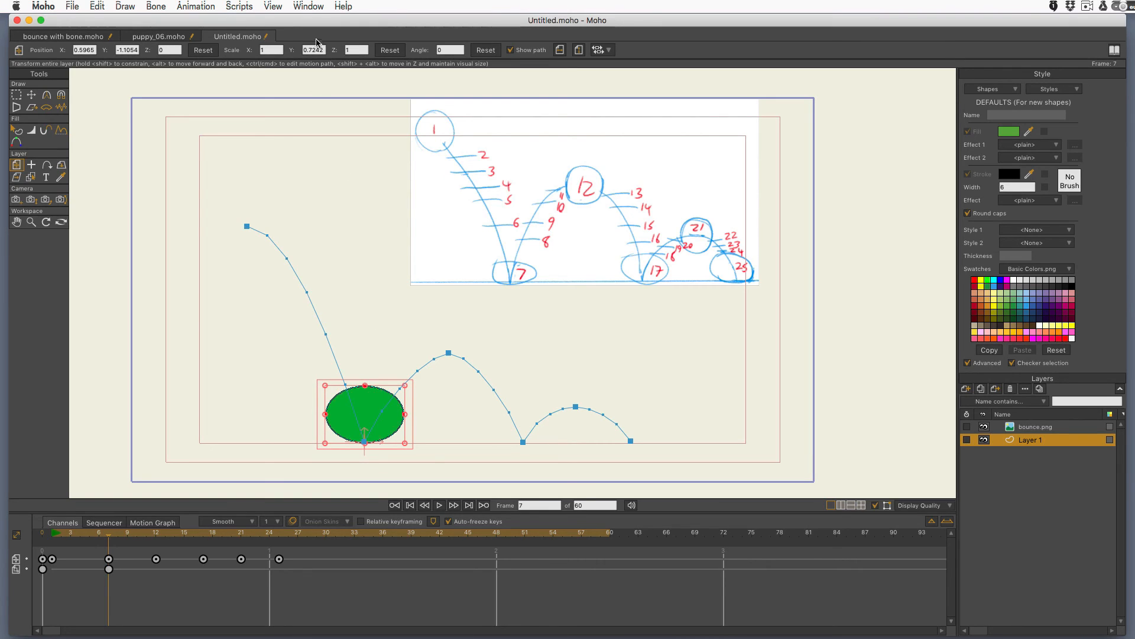
pyautogui.moveTo(339, 56)
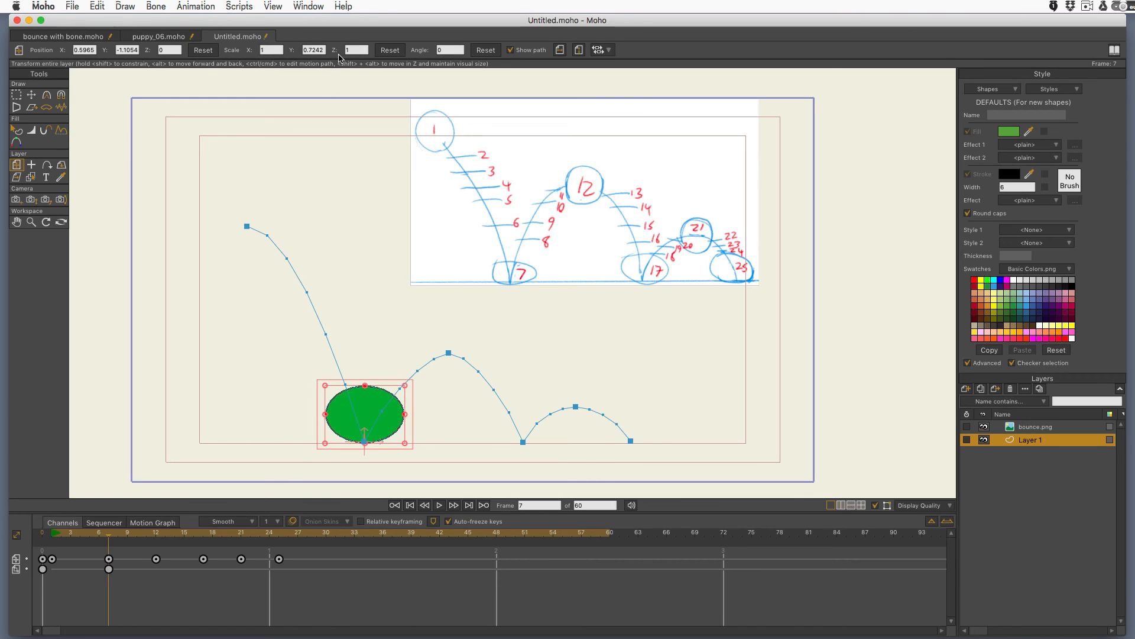
pyautogui.click(268, 50)
pyautogui.write('.18')
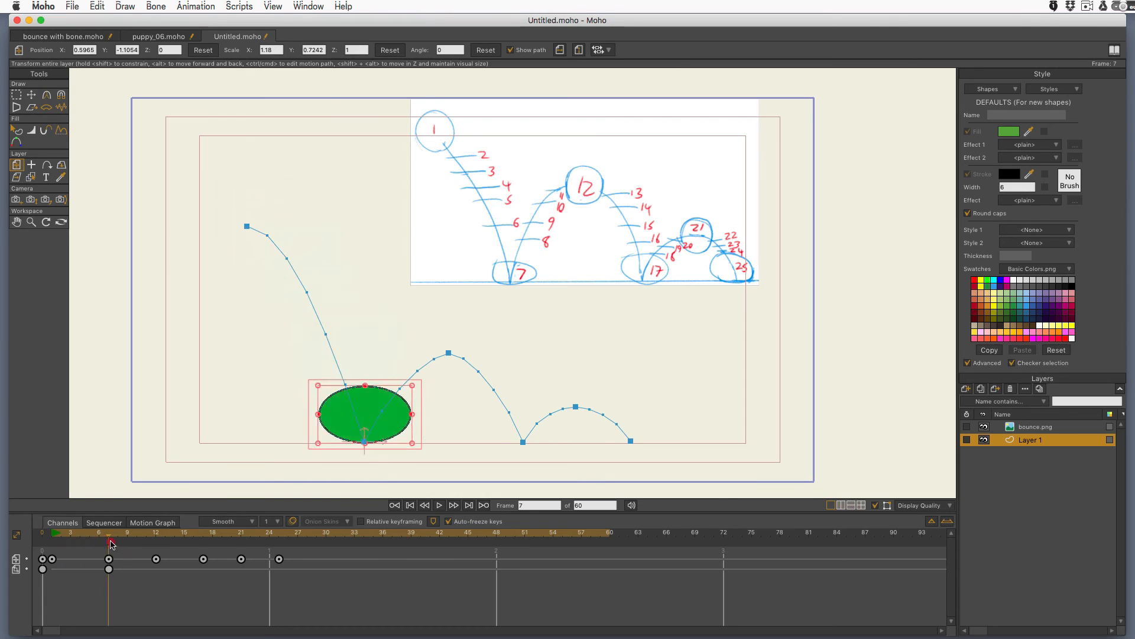
# Step: At frame 6, reset the layer scale to key the ball perfectly round before contact
pyautogui.click(96, 546)
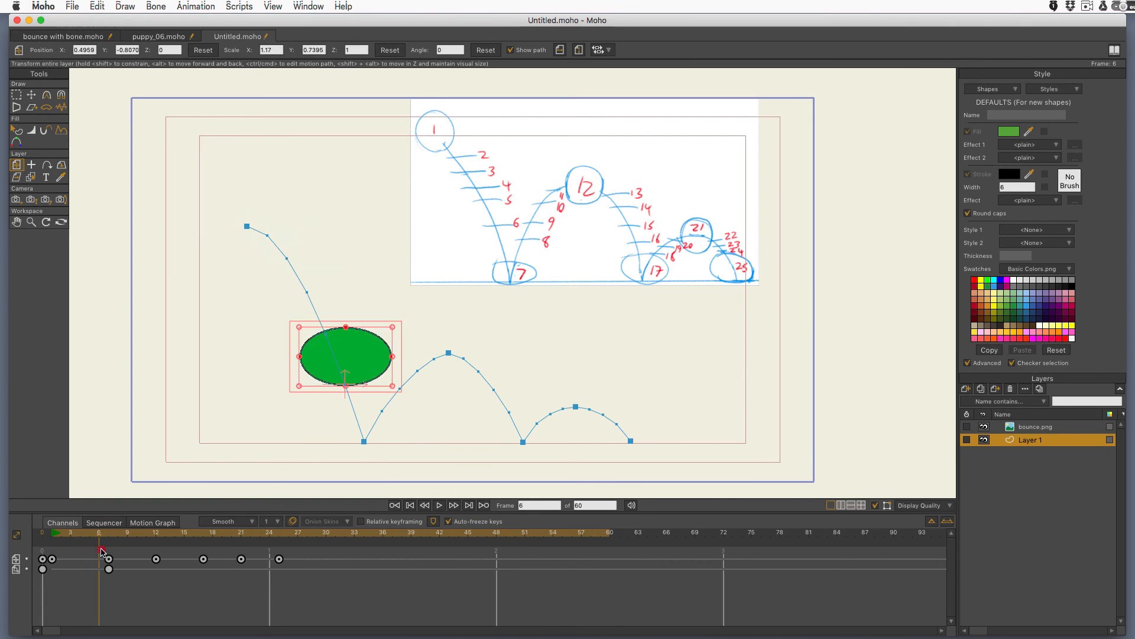
pyautogui.click(88, 548)
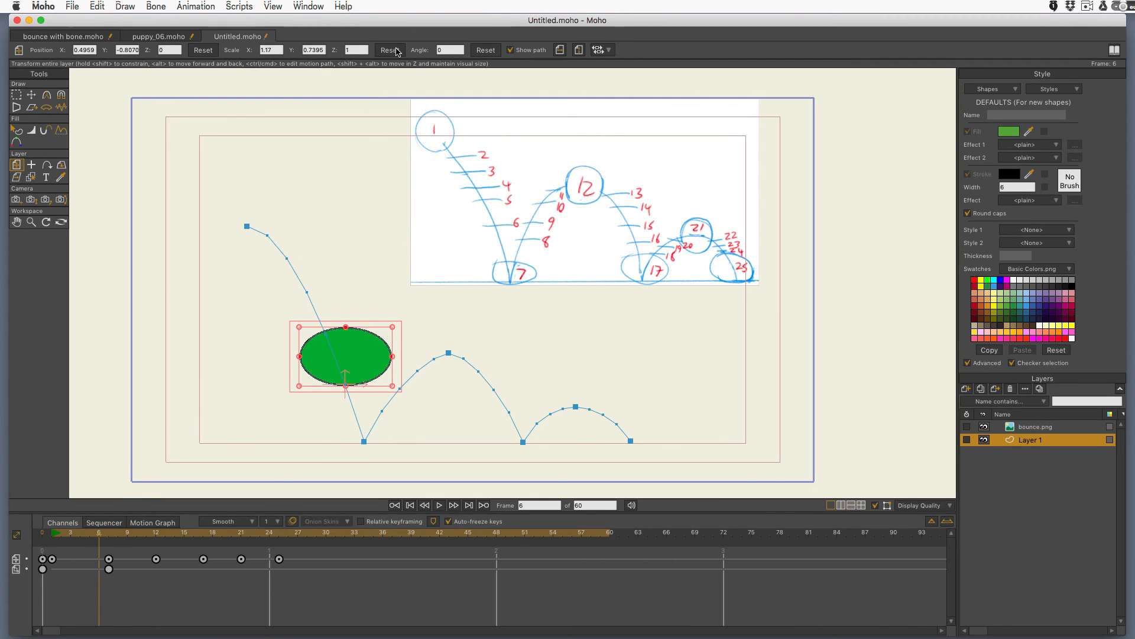
pyautogui.click(389, 50)
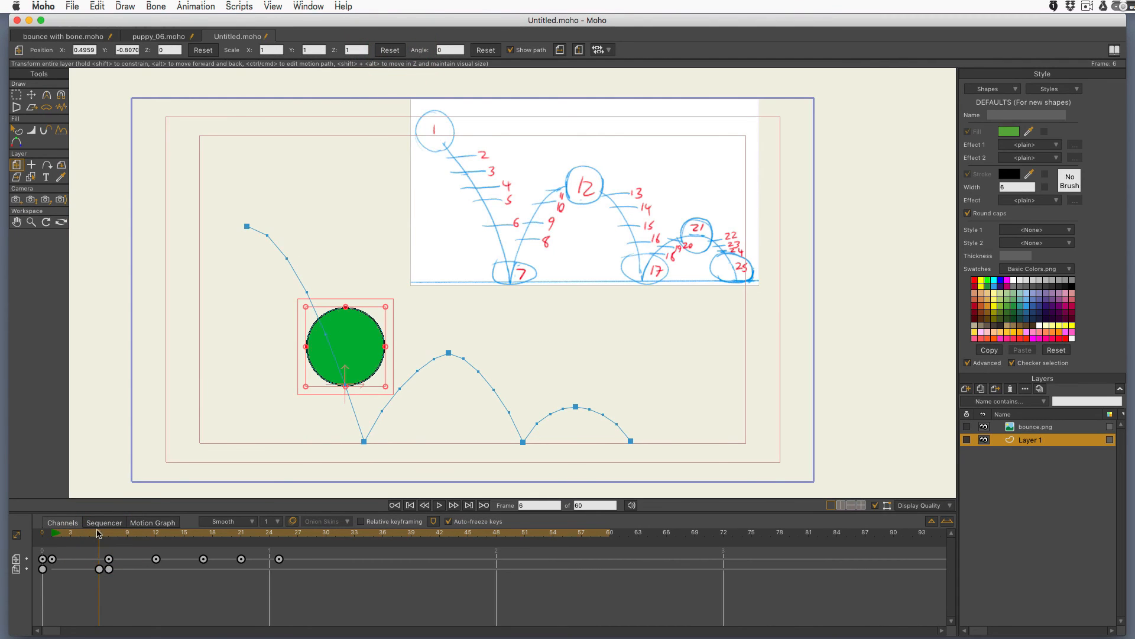
pyautogui.moveTo(99, 545)
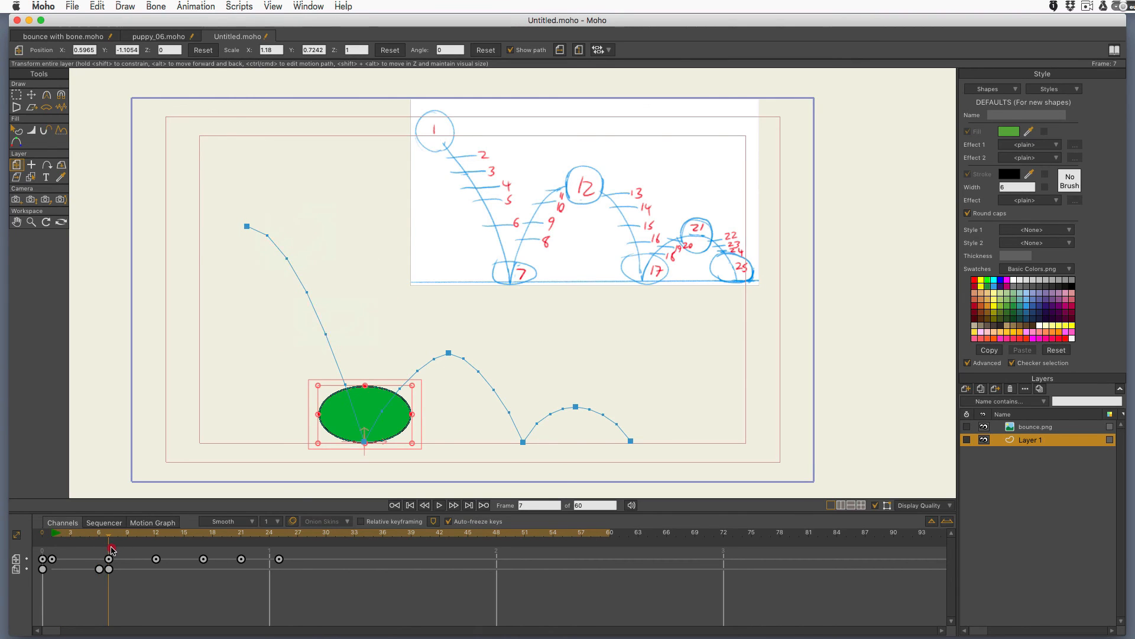
# Step: Scrub the rising arc and the frames after the first bounce, then back to frame 3
pyautogui.click(331, 553)
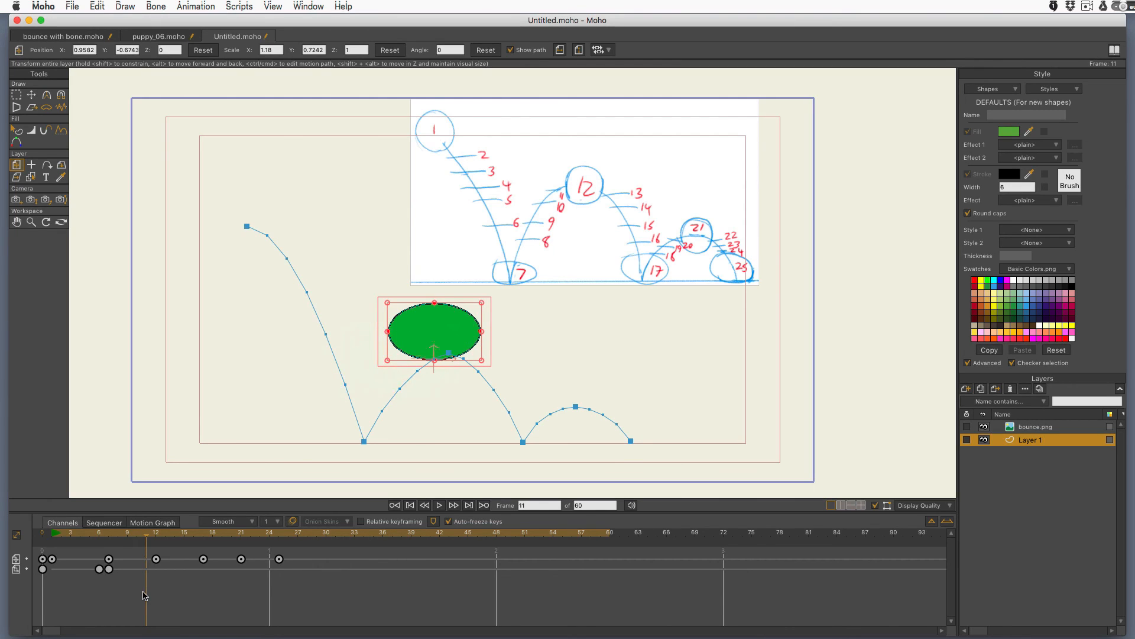
pyautogui.click(454, 504)
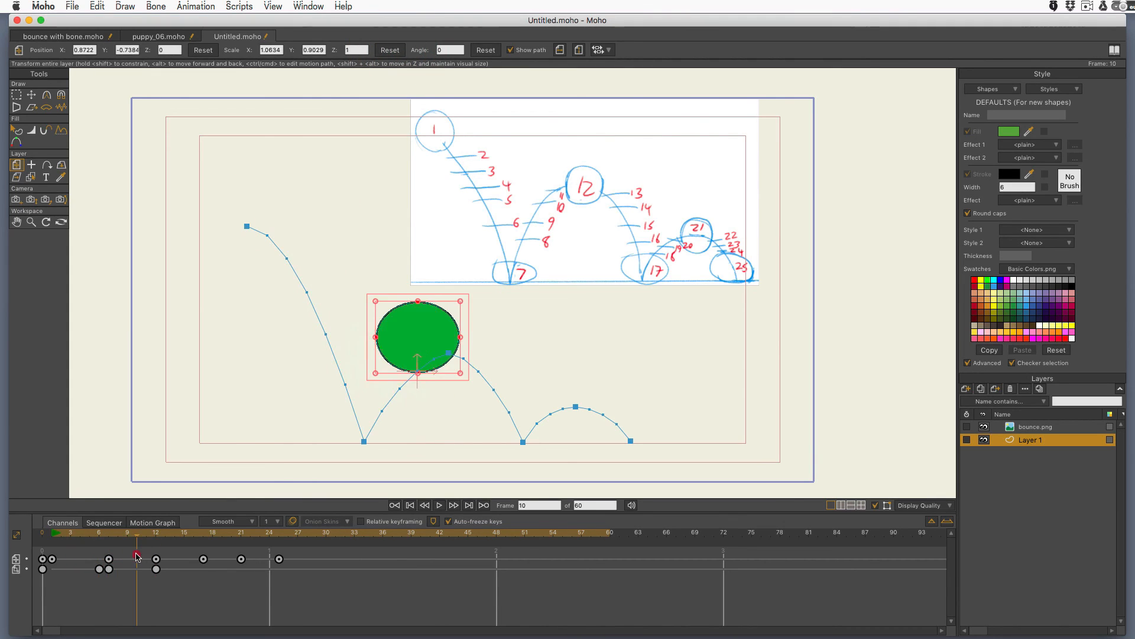
pyautogui.click(71, 534)
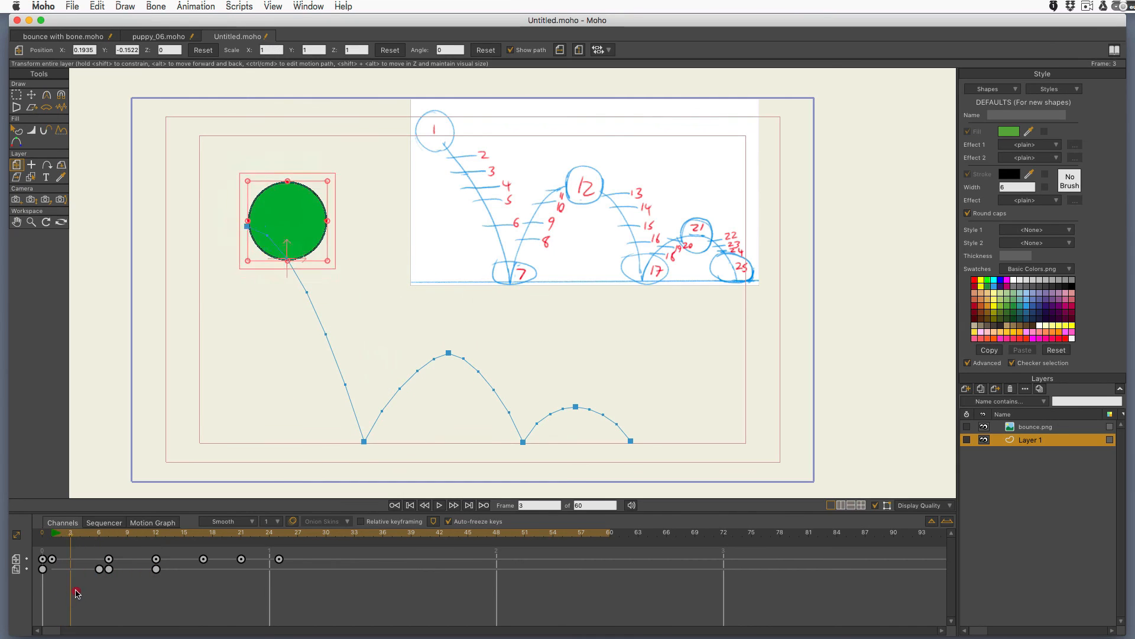
# Step: At frame 17, set Scale Y to 0.883 and rotate the ball about -5.75 degrees, then return to frame 7
pyautogui.click(128, 587)
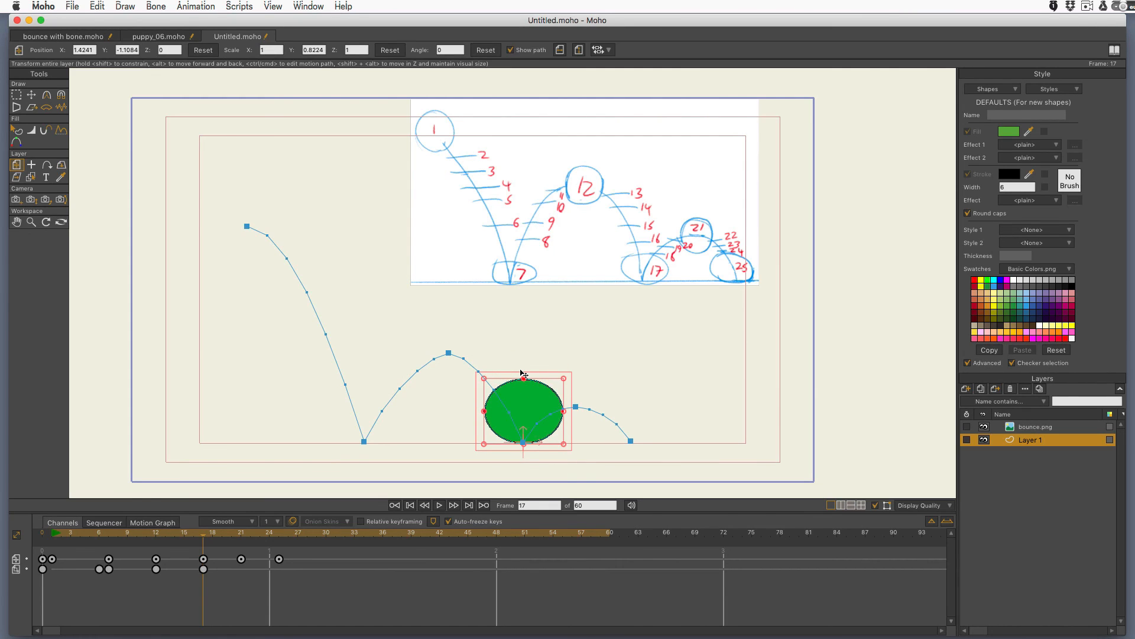
pyautogui.moveTo(513, 398)
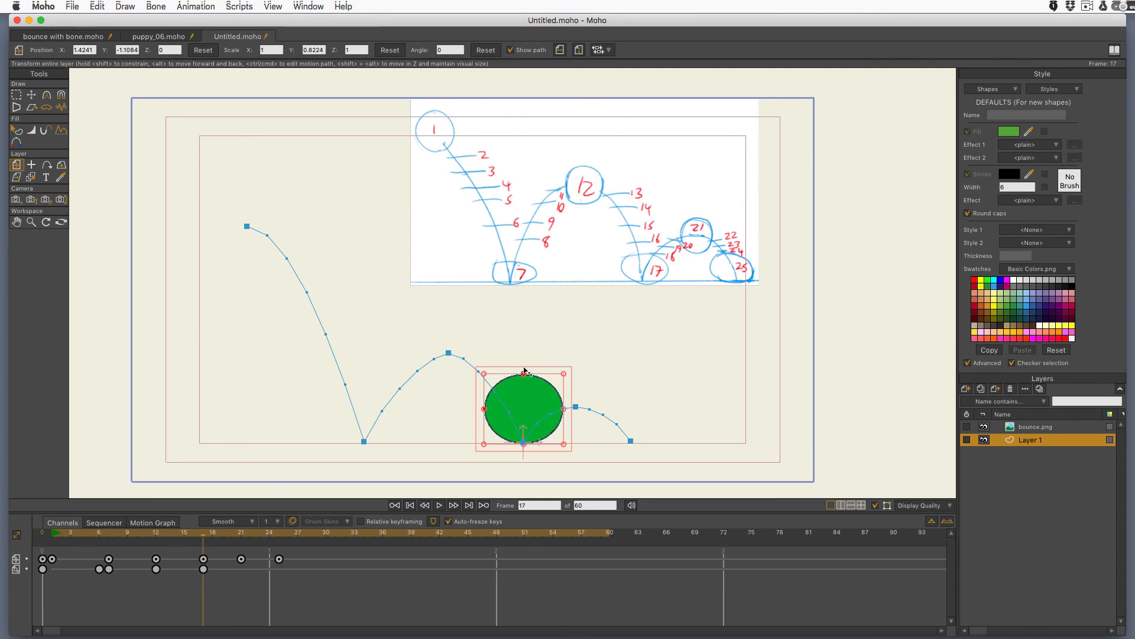
pyautogui.moveTo(523, 372); pyautogui.dragTo(525, 367)
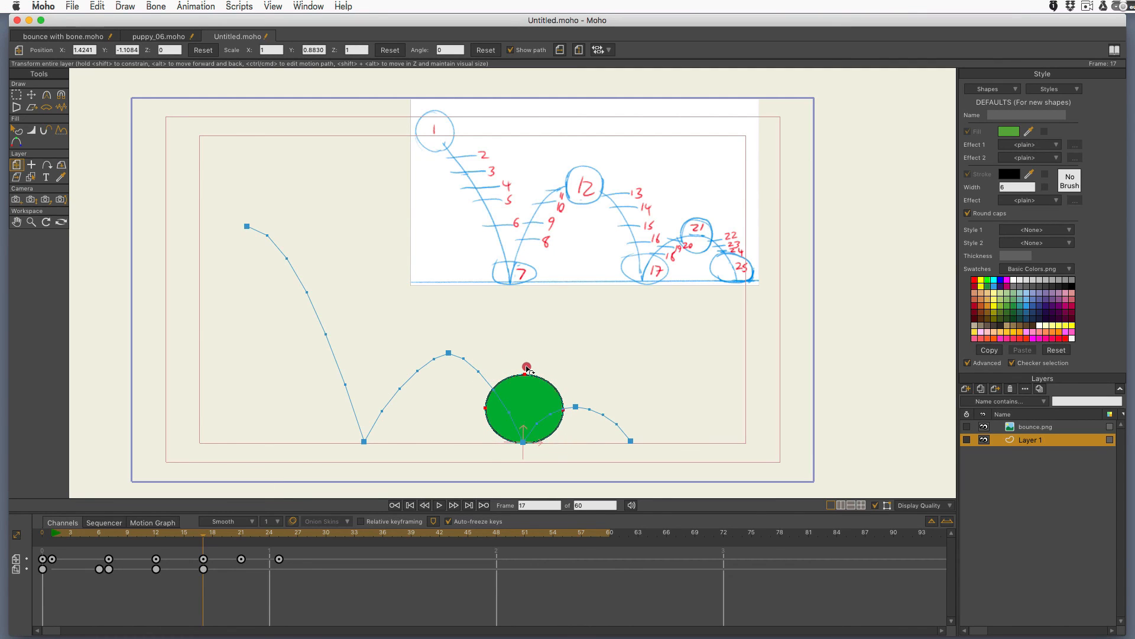
pyautogui.moveTo(526, 365); pyautogui.dragTo(535, 346)
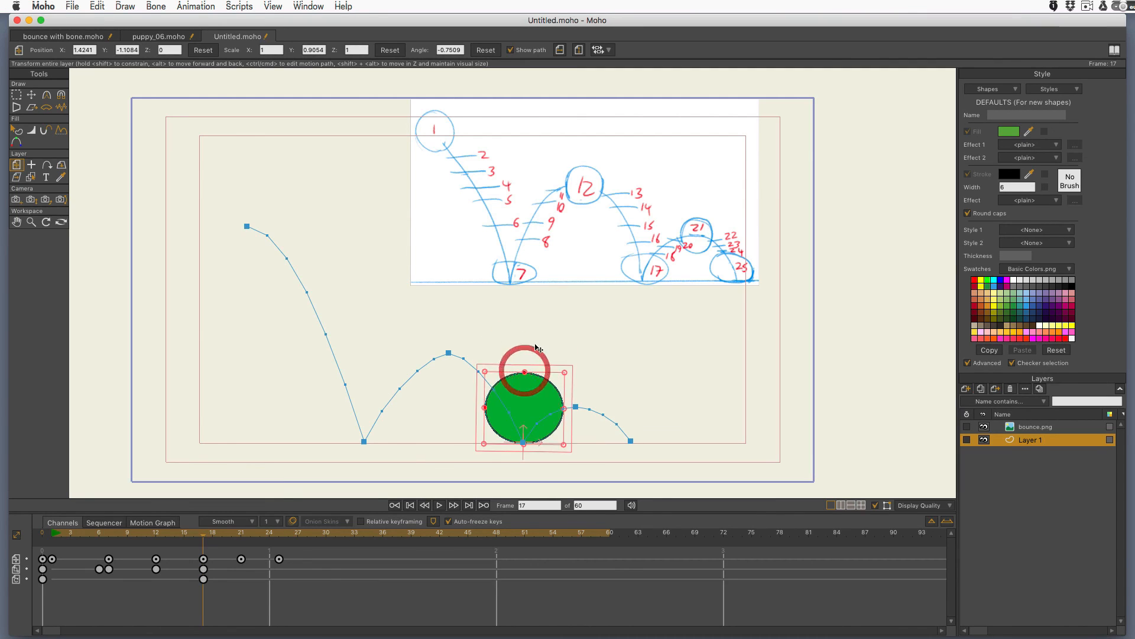
pyautogui.moveTo(537, 352); pyautogui.dragTo(520, 372)
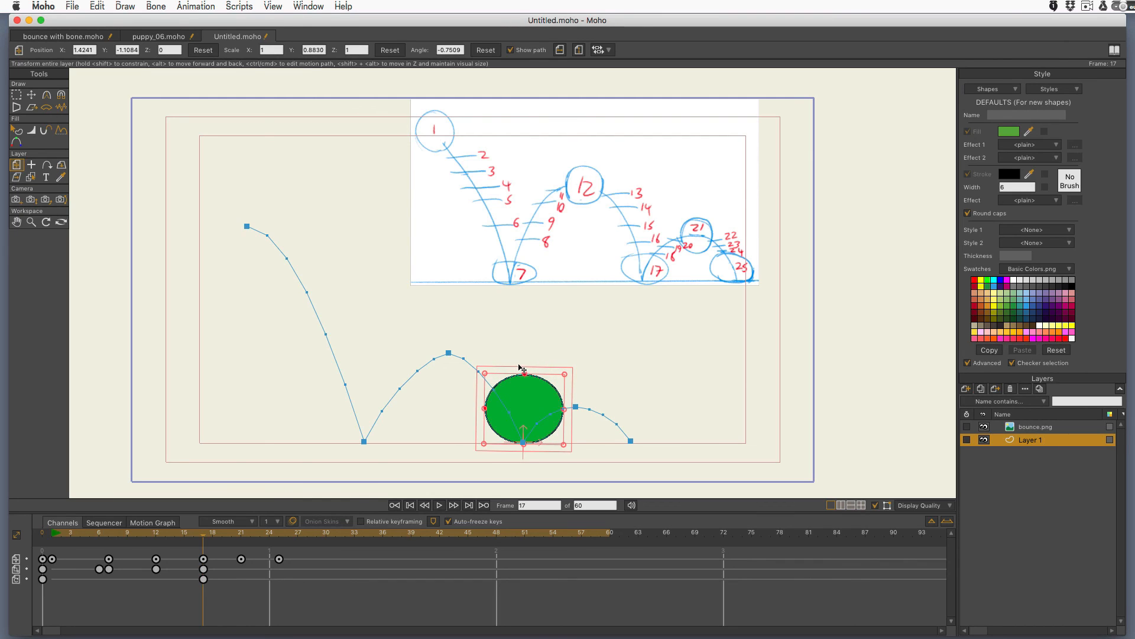
pyautogui.moveTo(455, 159)
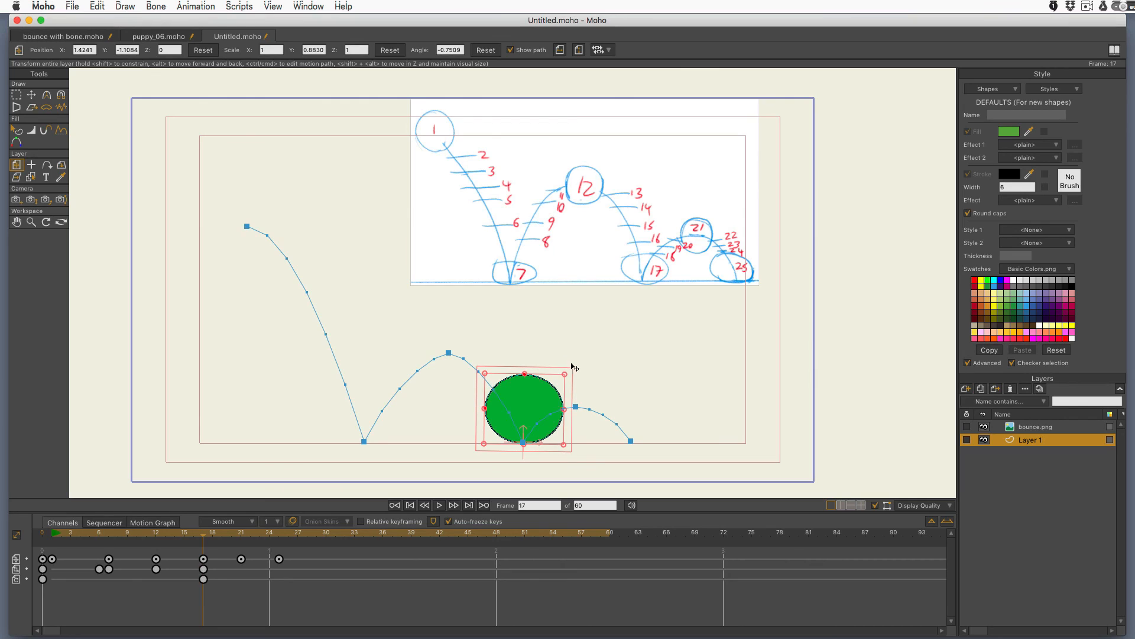
pyautogui.click(269, 49)
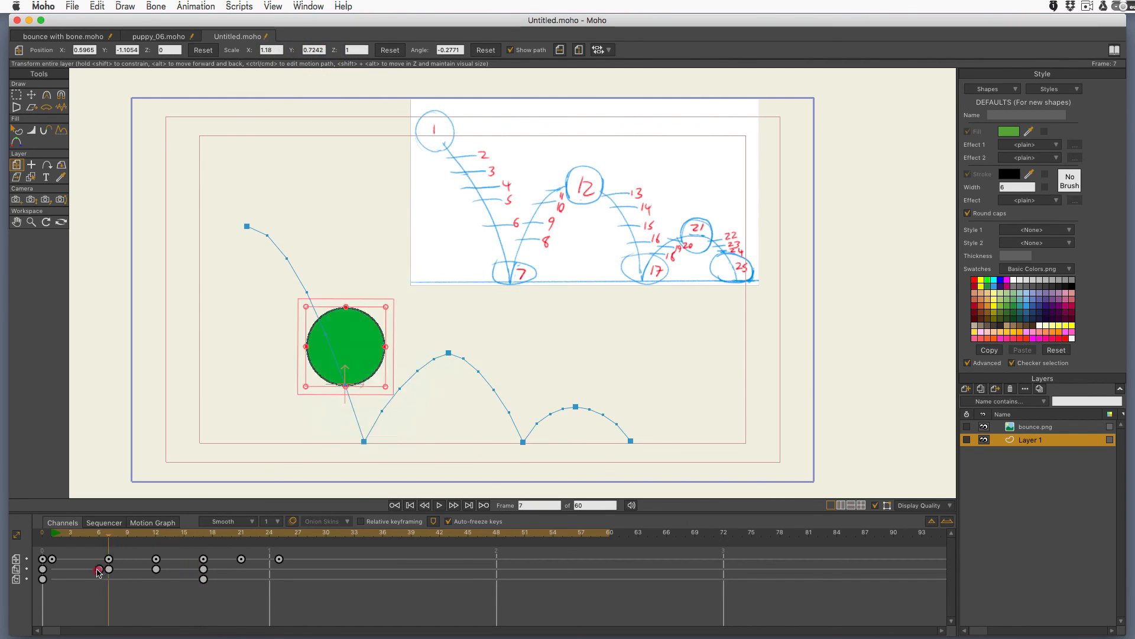
# Step: At the frame 25 landing, set the ball's scale to X 1.07 and Y 0.9315
pyautogui.click(242, 558)
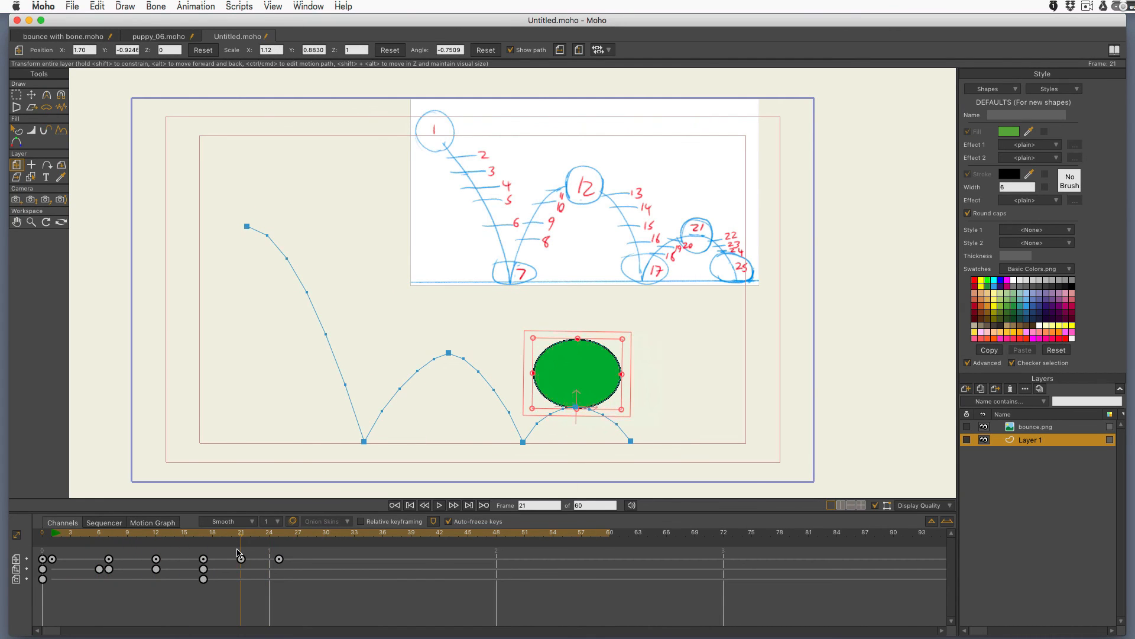
pyautogui.click(391, 50)
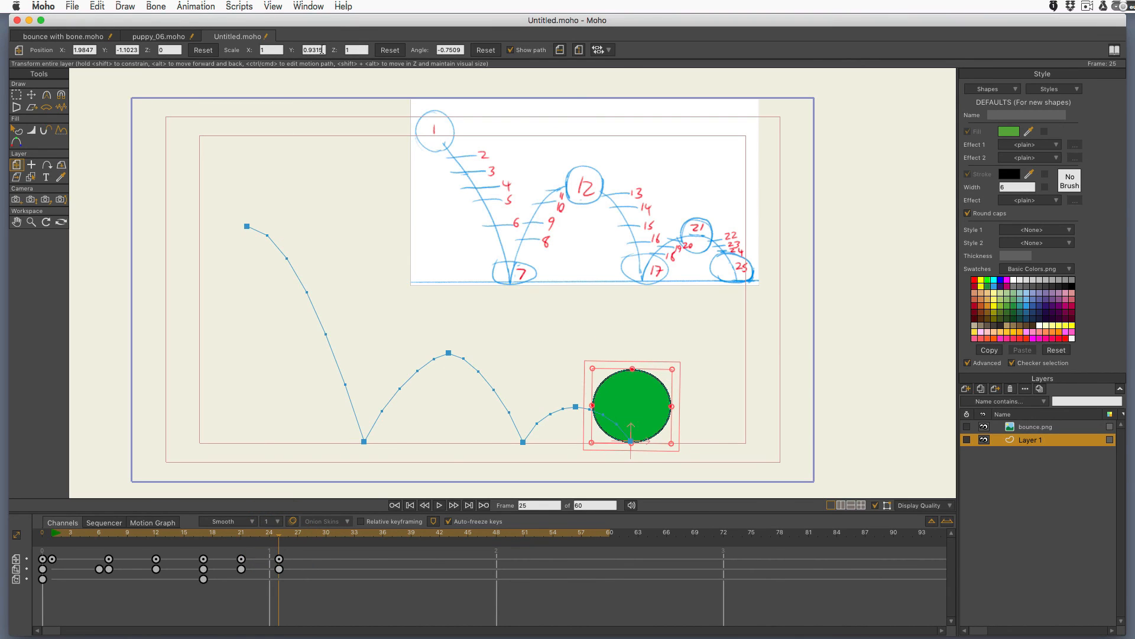
pyautogui.click(271, 49)
pyautogui.write('.07')
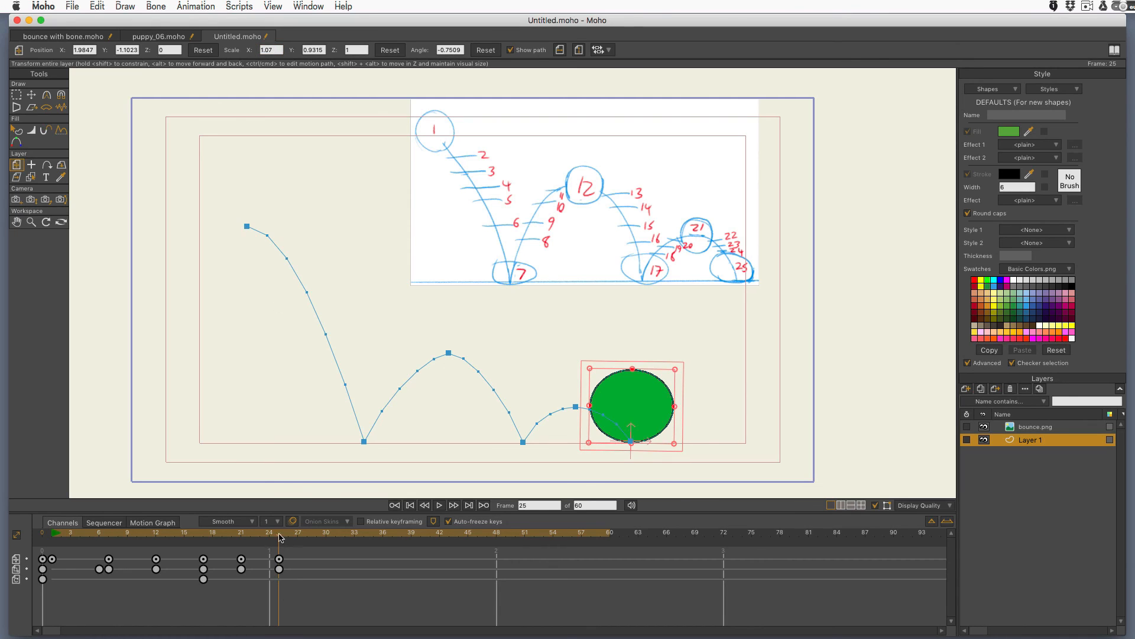
# Step: At frame 30, reset the scale to key the ball back to round
pyautogui.click(321, 540)
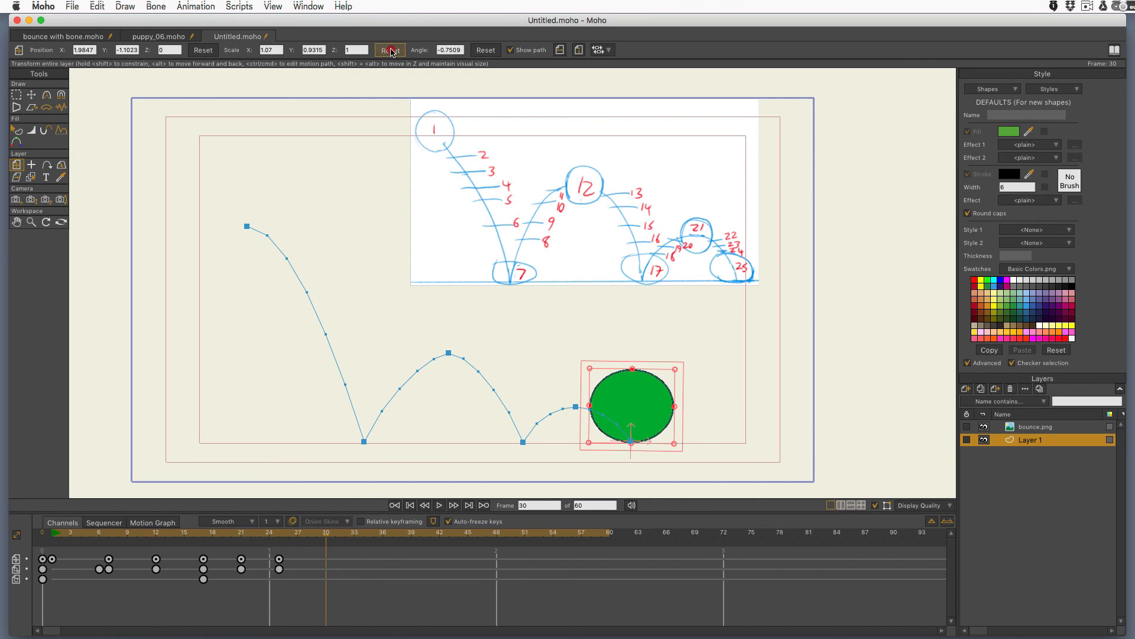
pyautogui.click(239, 562)
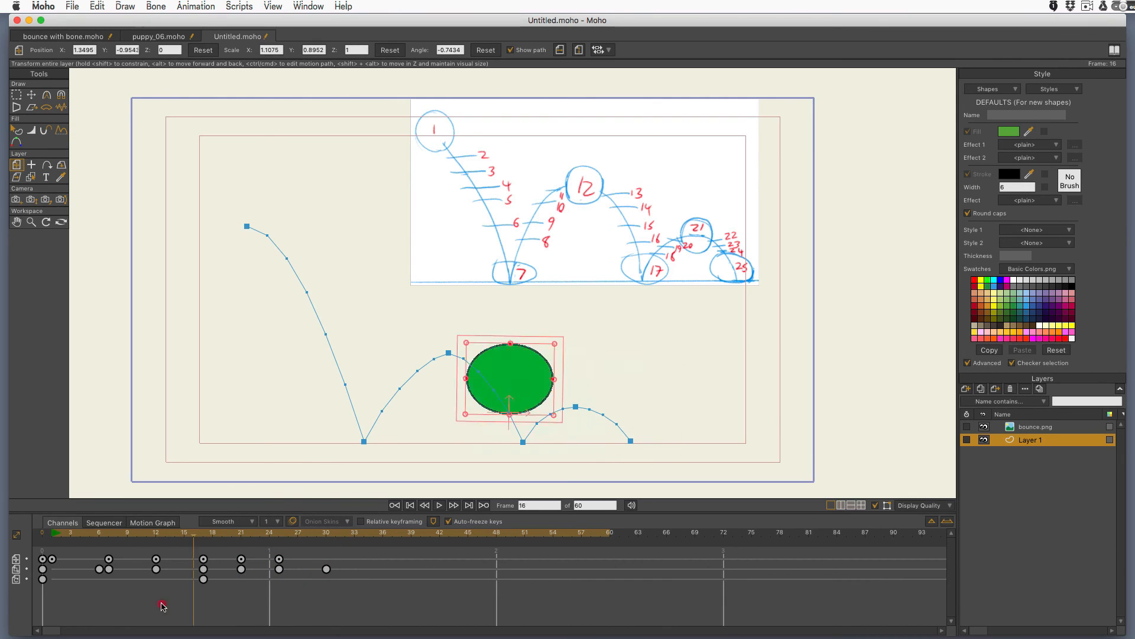
# Step: Rewind to frame 1 and play the full bouncing-ball animation, then stop
pyautogui.click(298, 532)
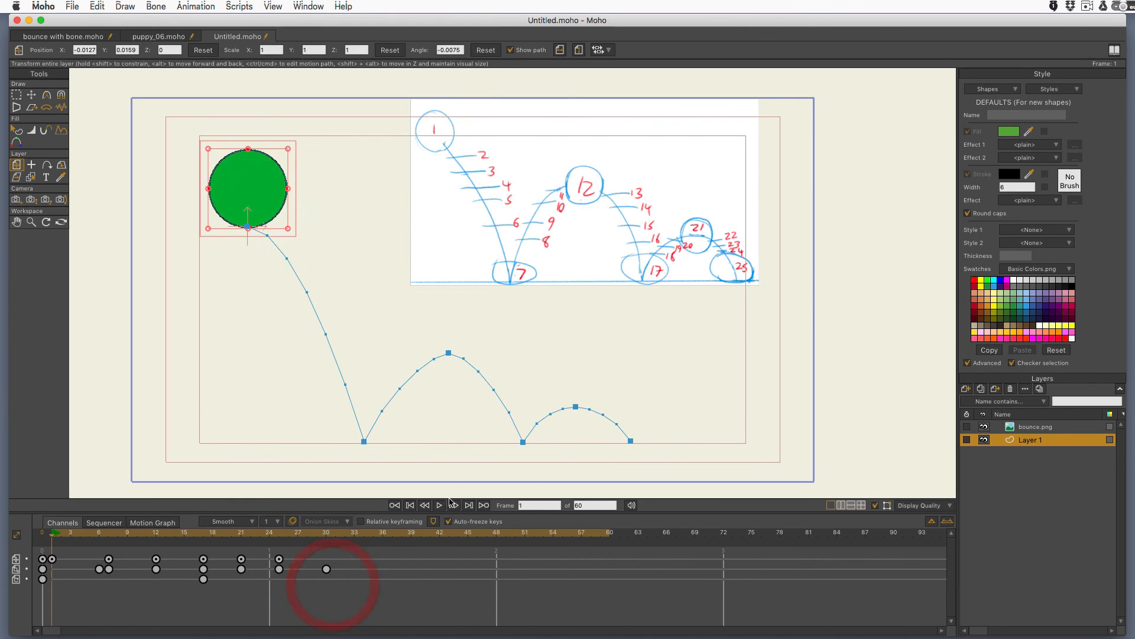
pyautogui.click(453, 505)
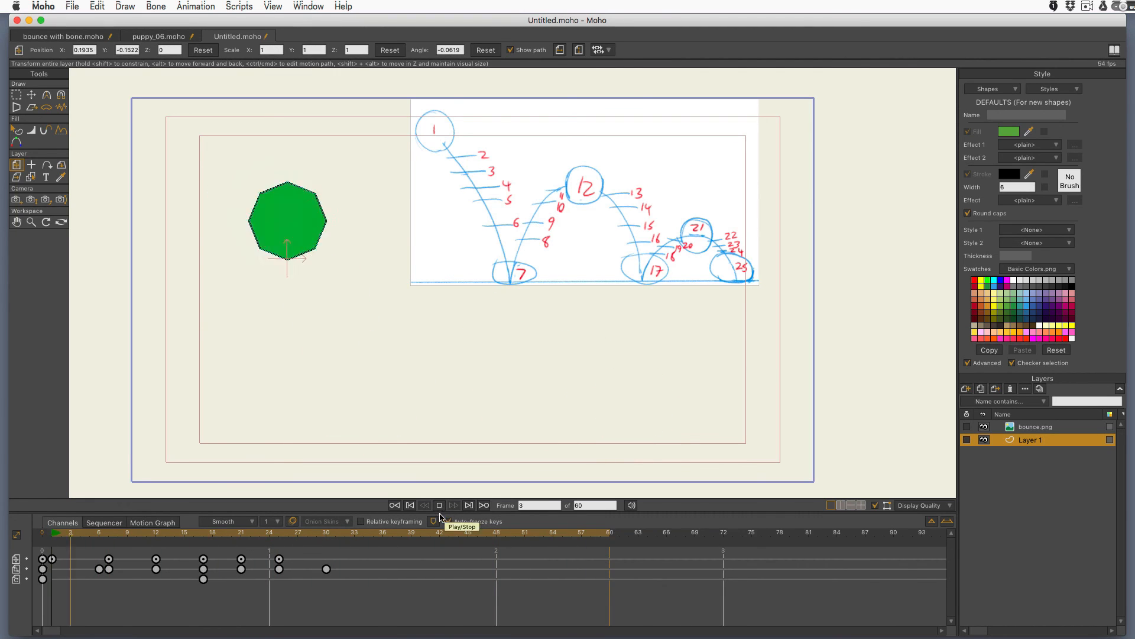
pyautogui.click(438, 505)
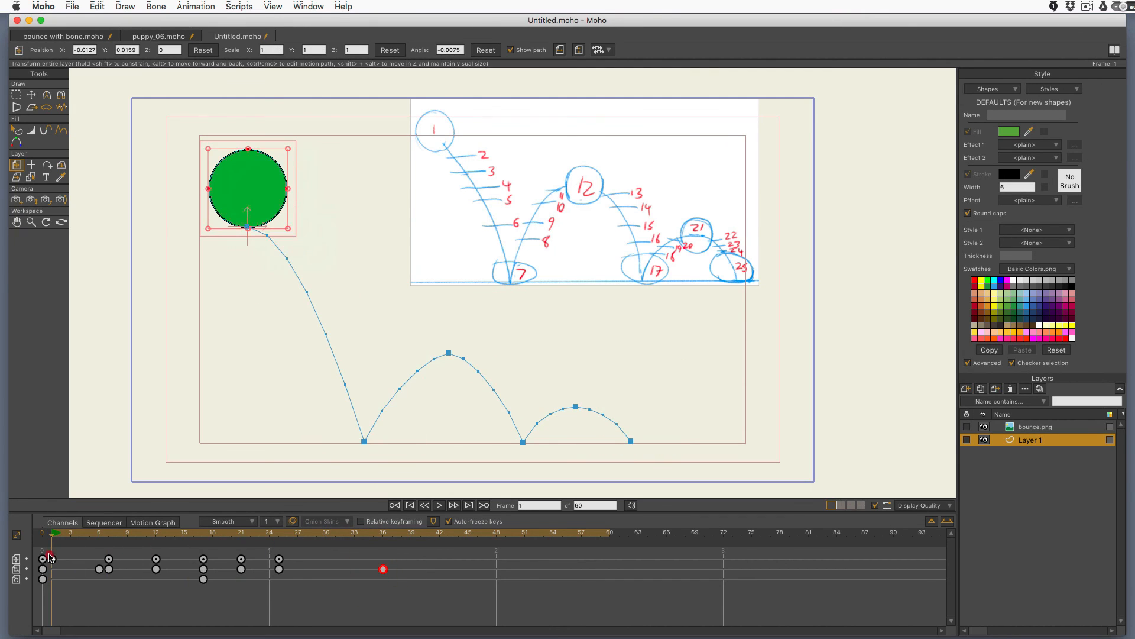
# Step: Scrub to the frame 25 landing and play the animation again
pyautogui.click(439, 505)
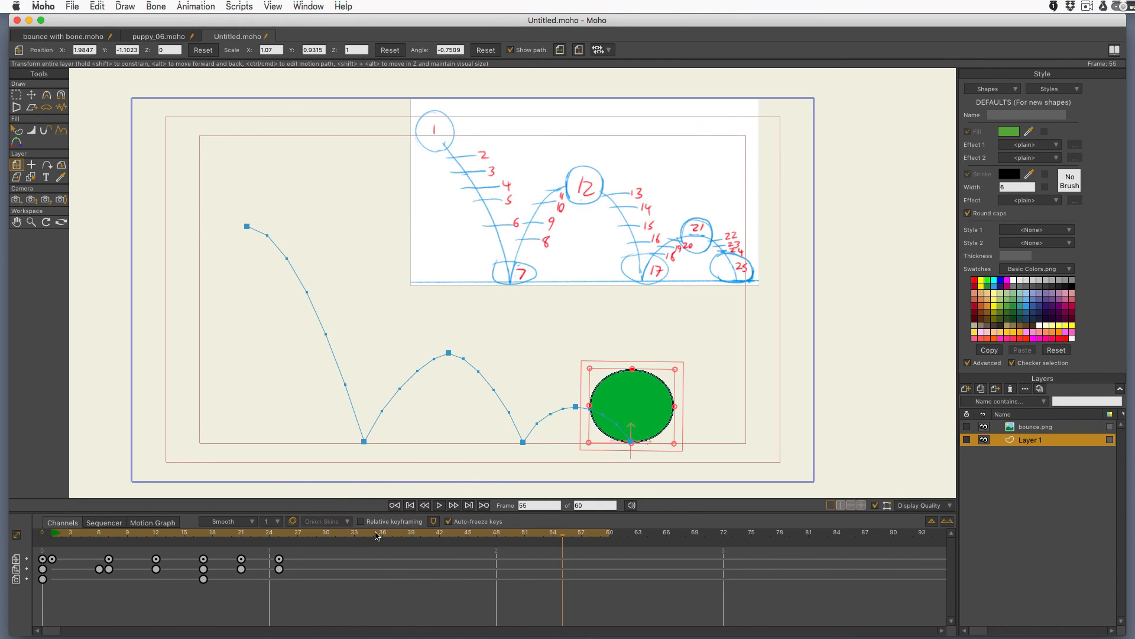
pyautogui.click(279, 539)
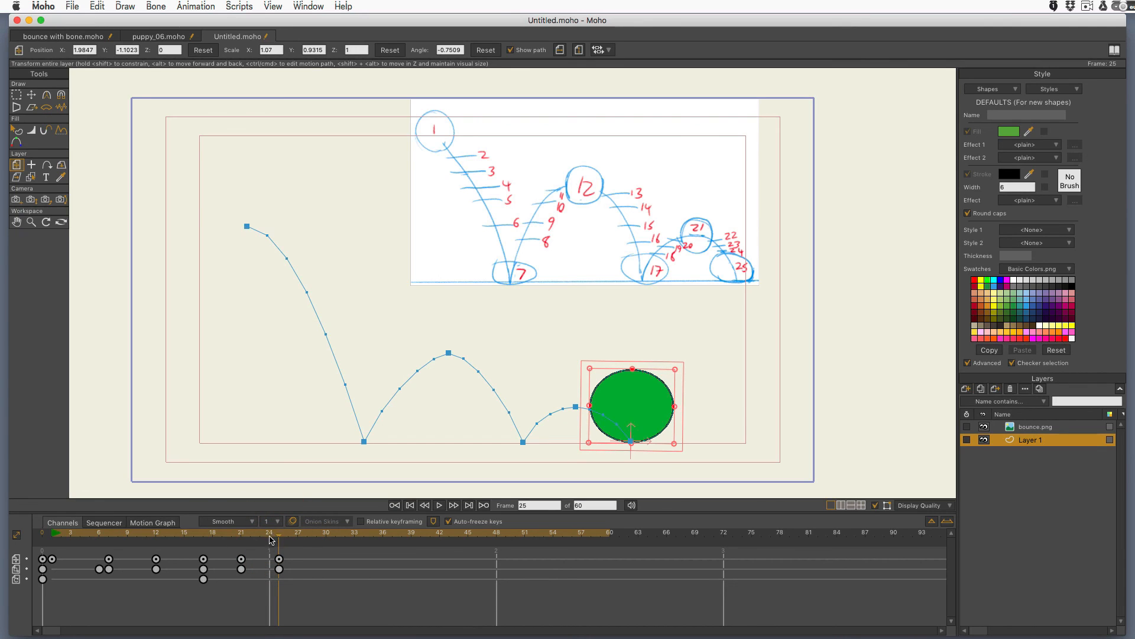
pyautogui.click(440, 505)
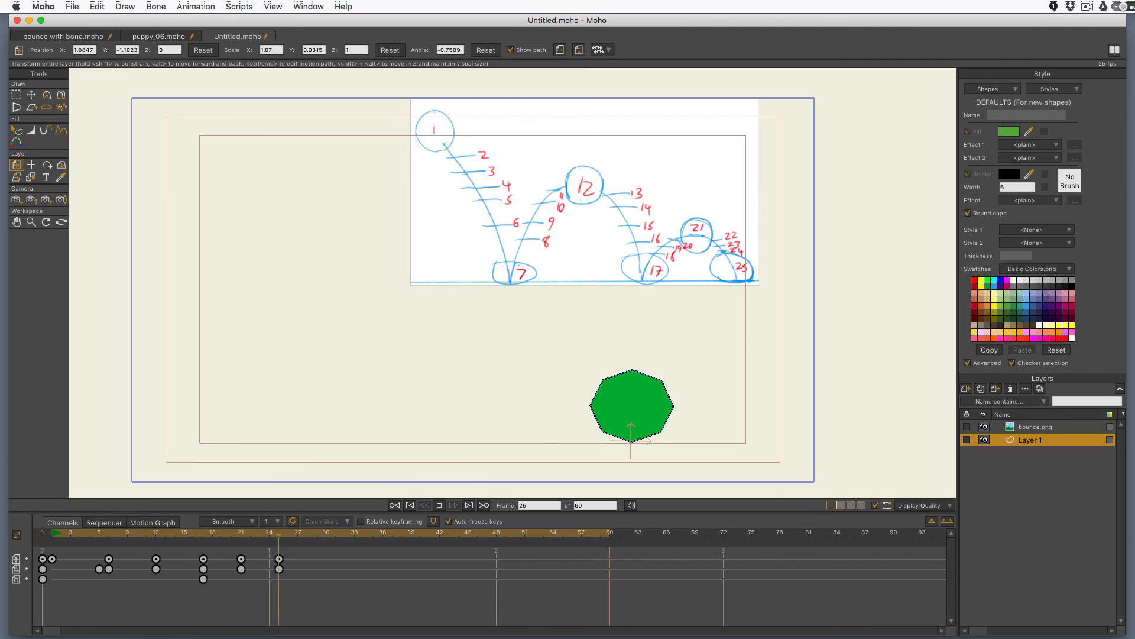
pyautogui.click(178, 546)
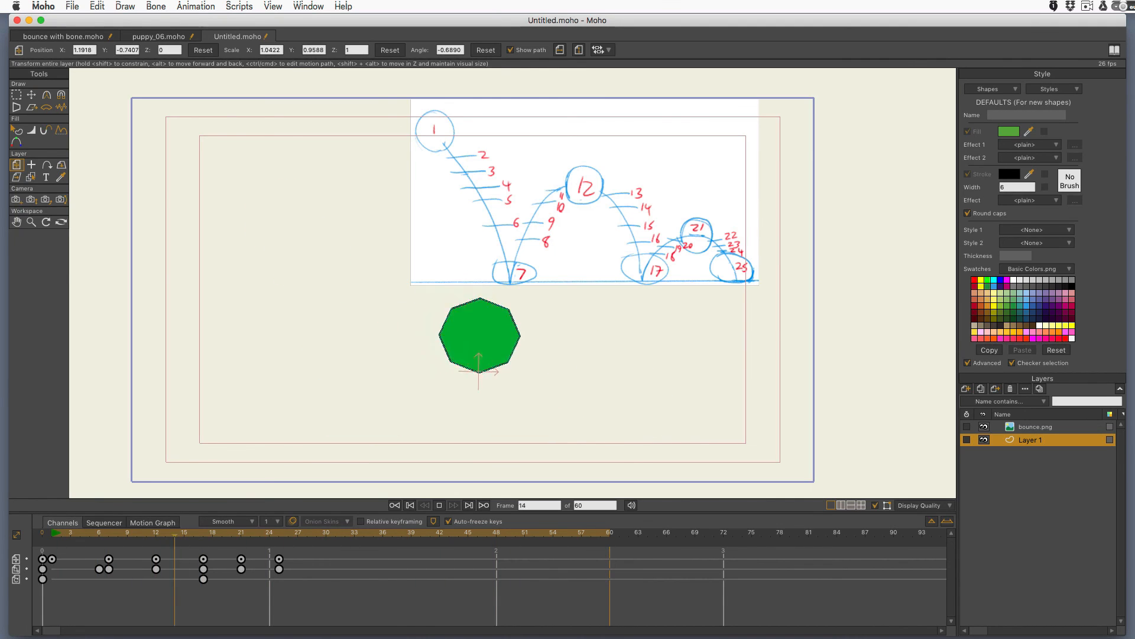